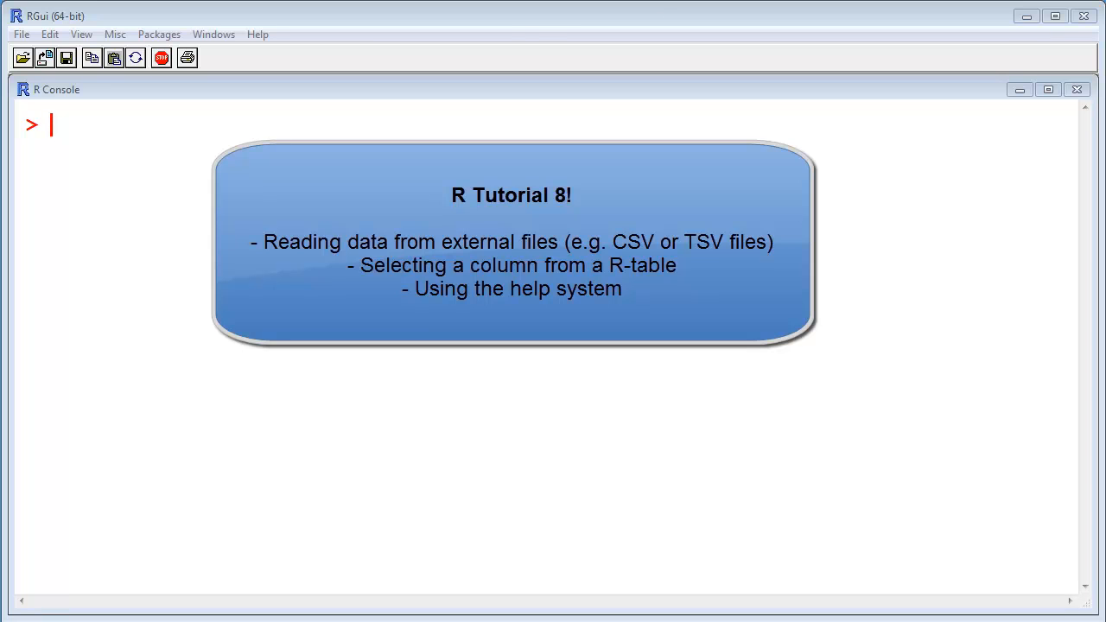
# At a fresh prompt, start the command chessplayer = read.table(file="
pyautogui.press('Return')
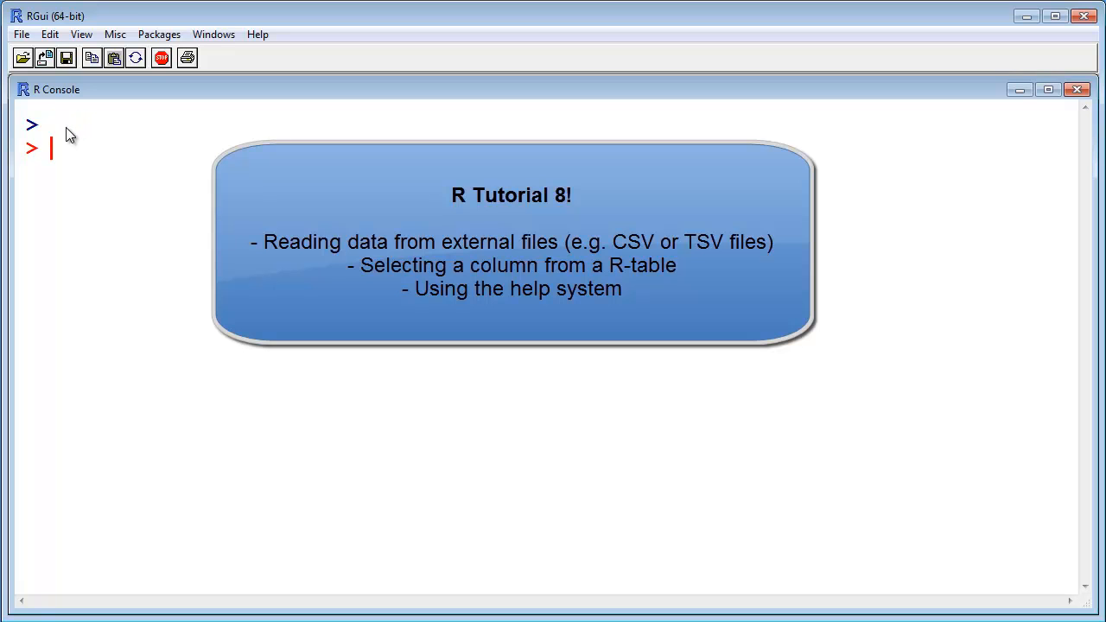
pyautogui.write('chessplayer')
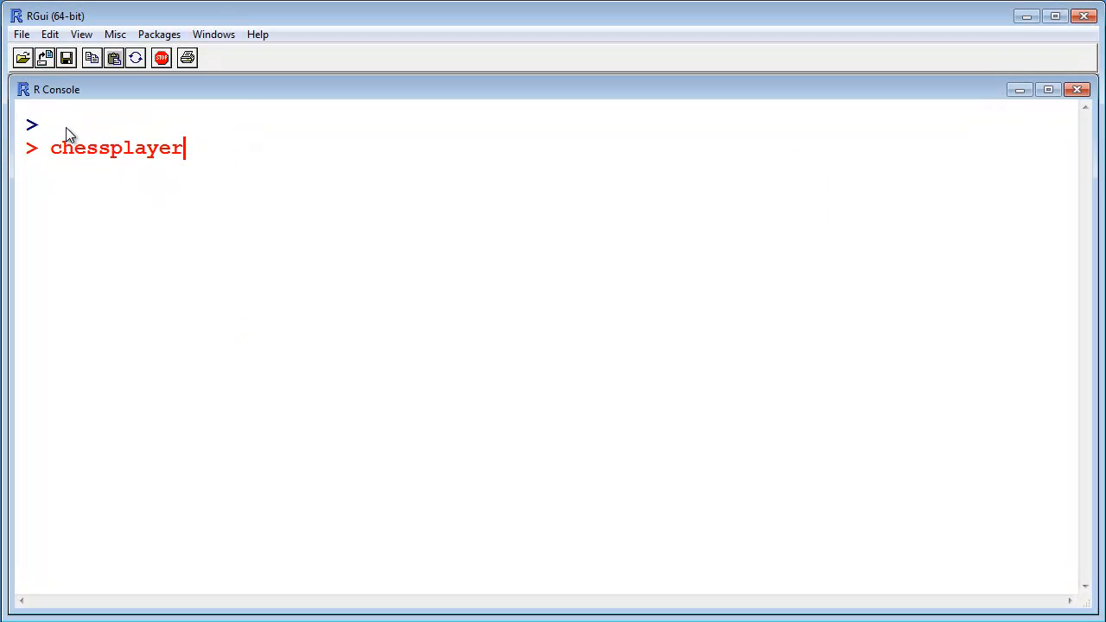
pyautogui.write('= read')
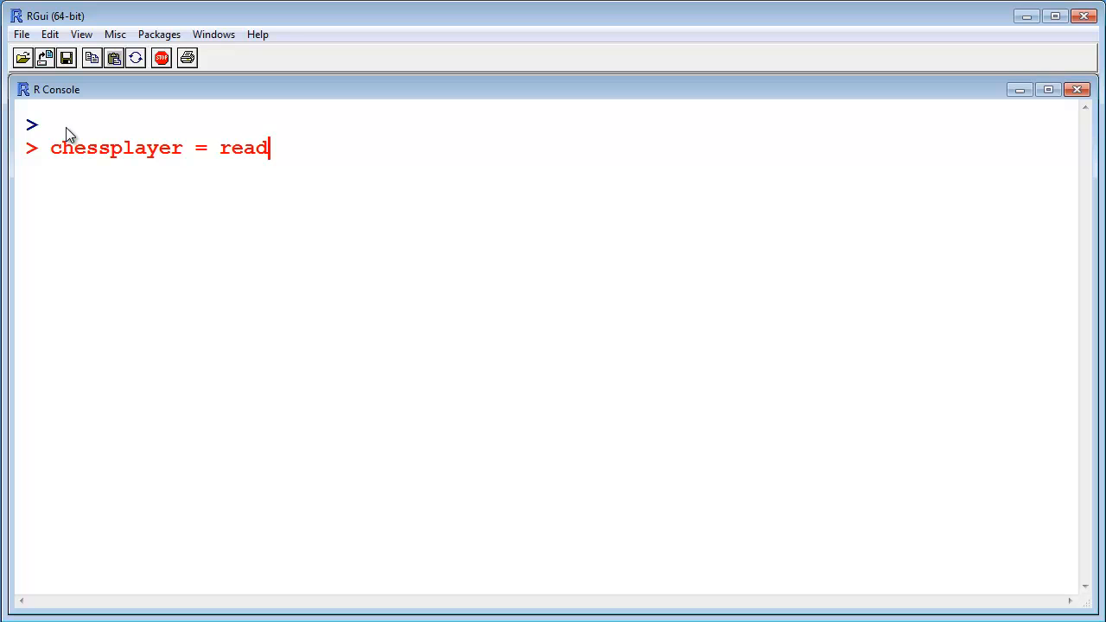
pyautogui.write('.')
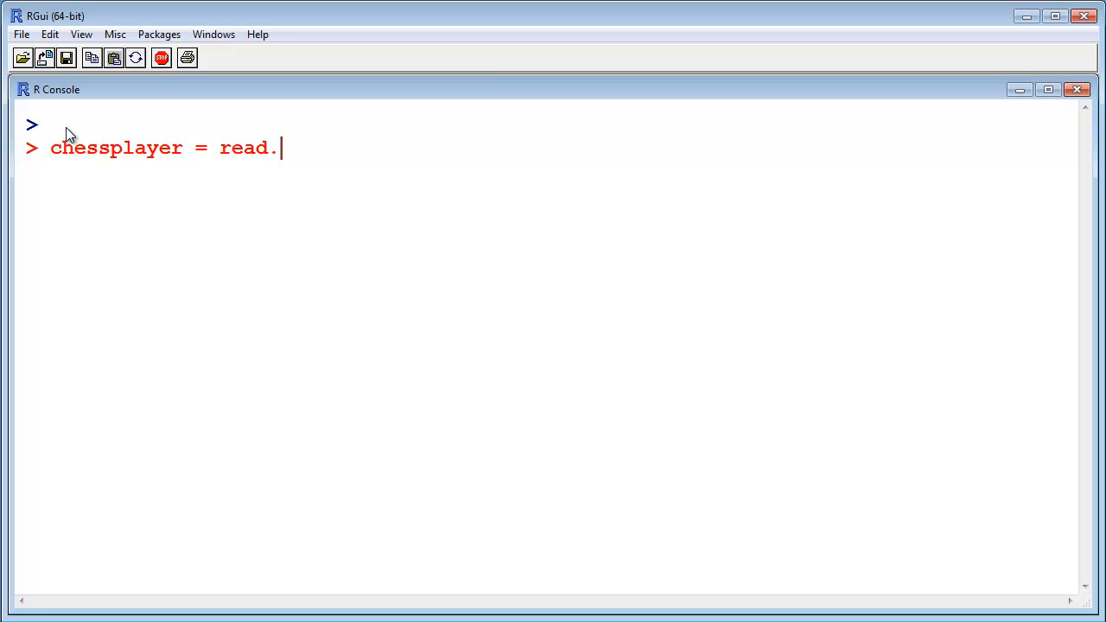
pyautogui.write('tab')
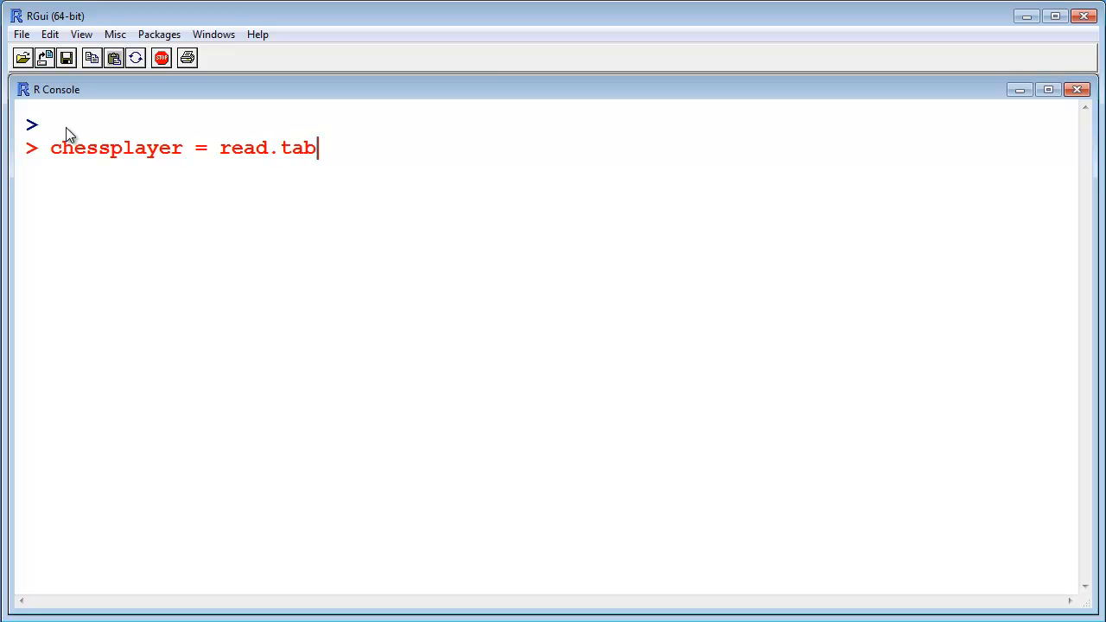
pyautogui.write('le(')
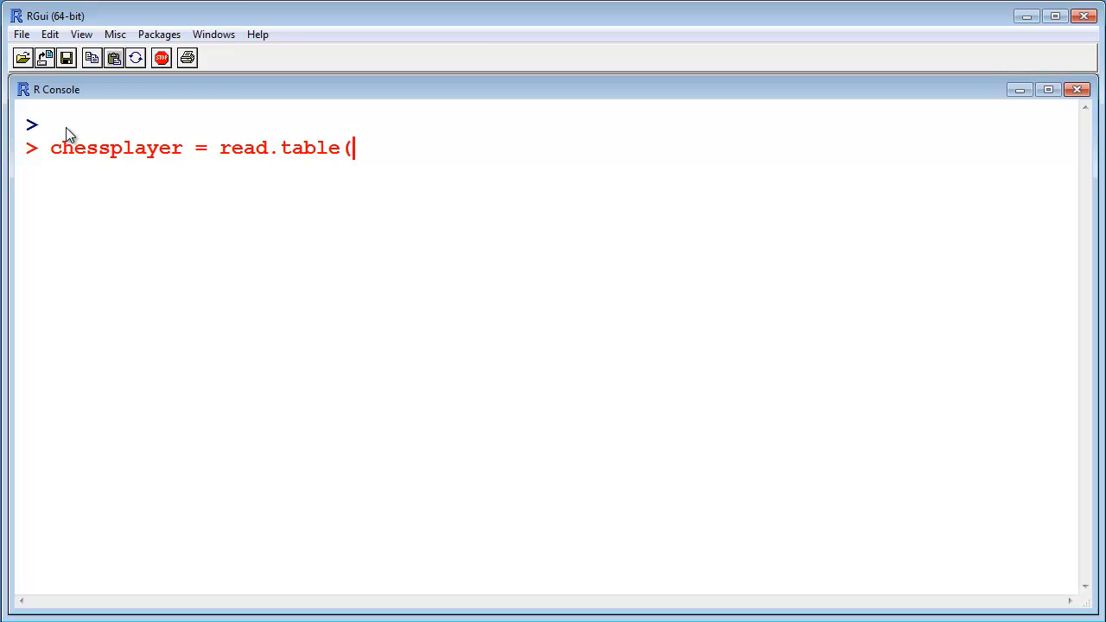
pyautogui.write('file')
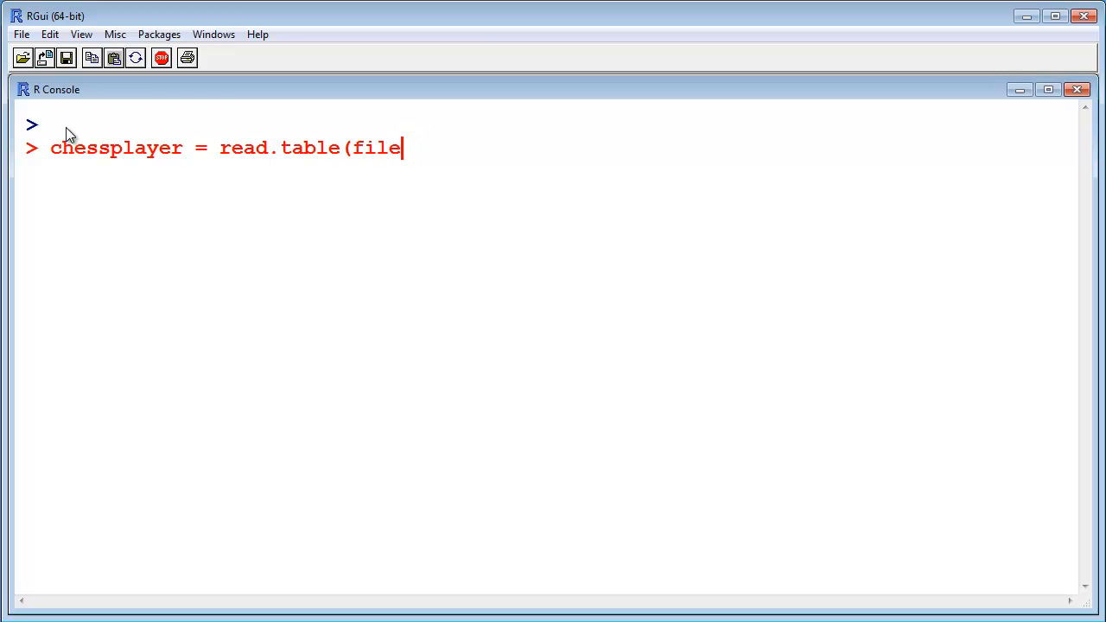
pyautogui.write('=')
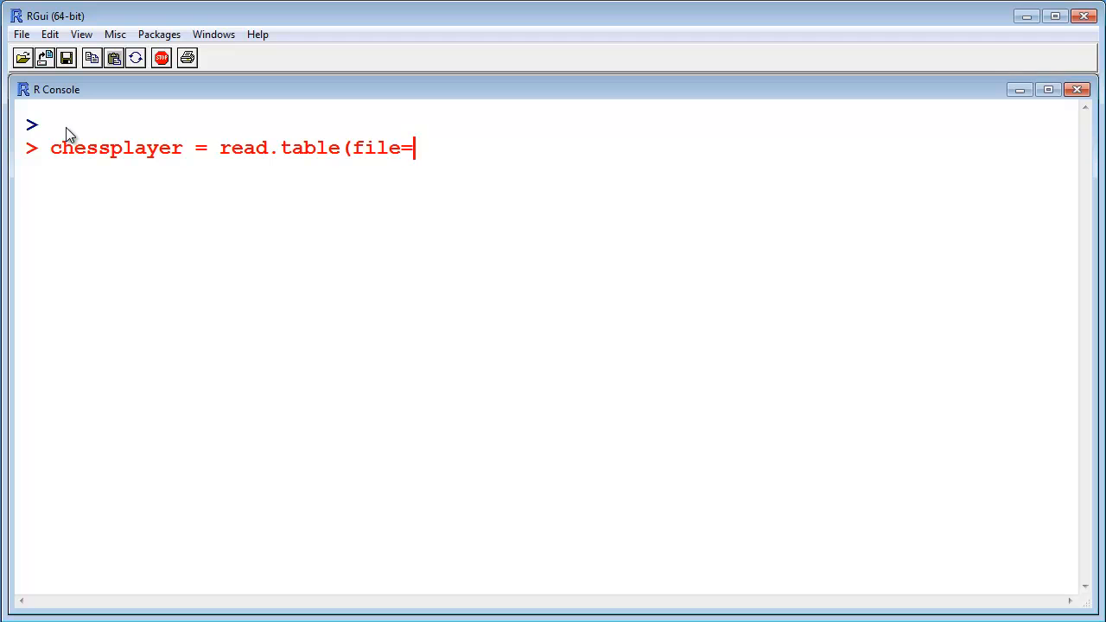
pyautogui.write('"')
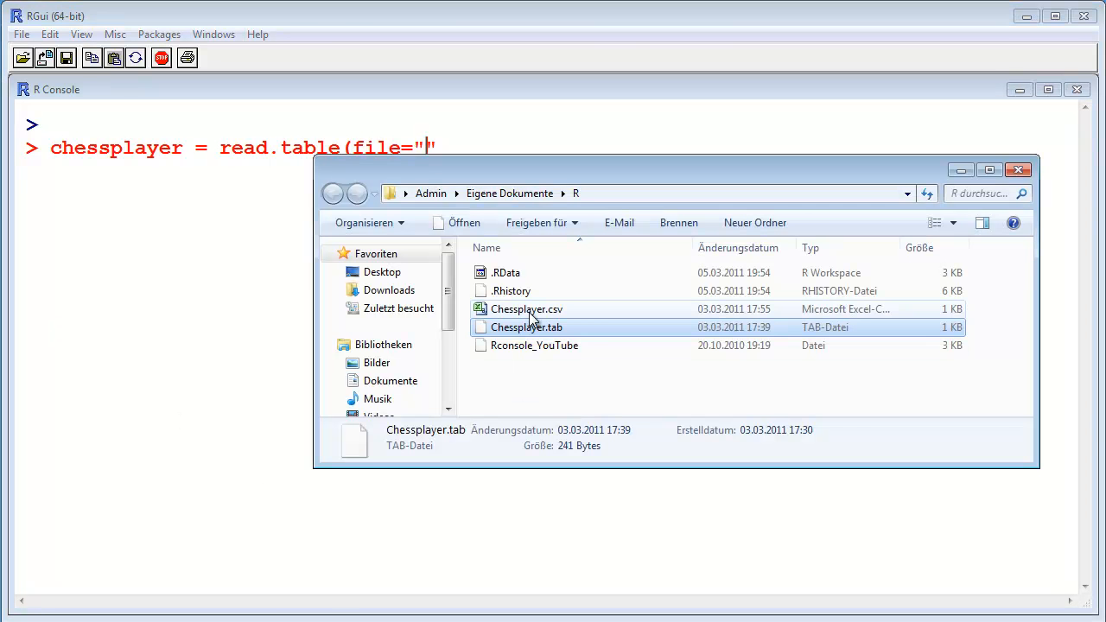
pyautogui.click(526, 309)
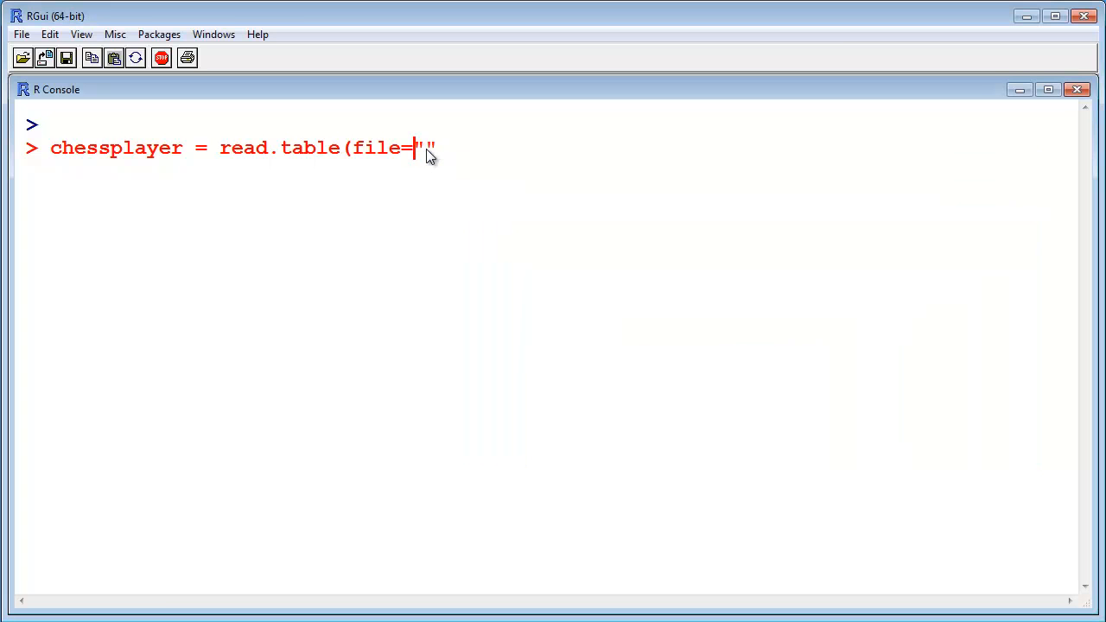
# Finish and run read.table with file "Chessplayer.csv", header=TRUE and sep="\t"
pyautogui.write('Chessplayer.csv')
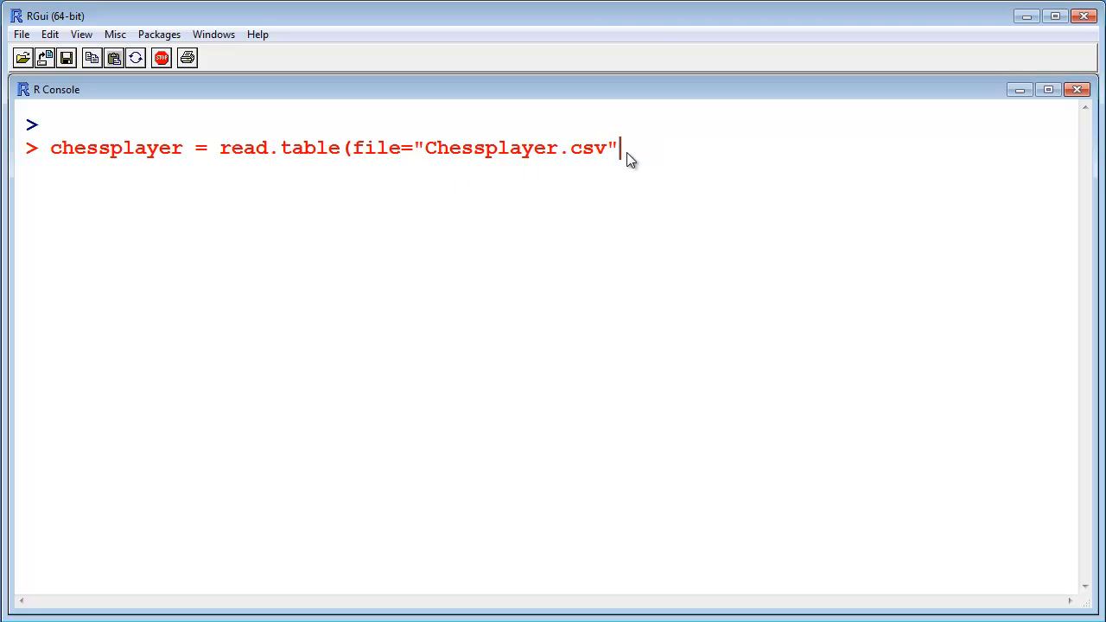
pyautogui.write(', head')
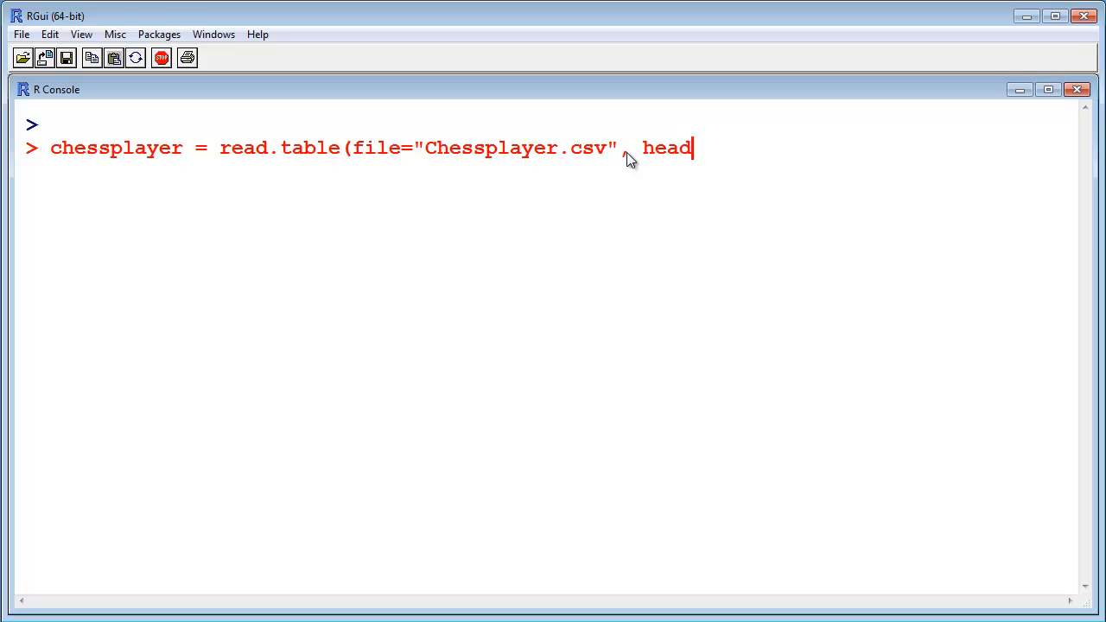
pyautogui.write('er=')
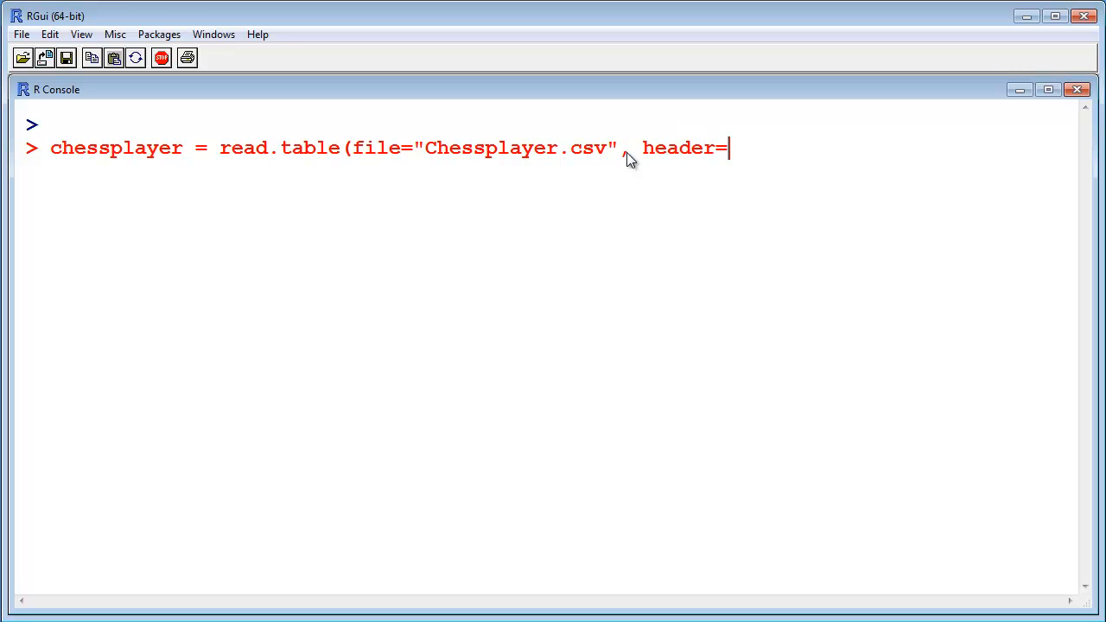
pyautogui.write('"')
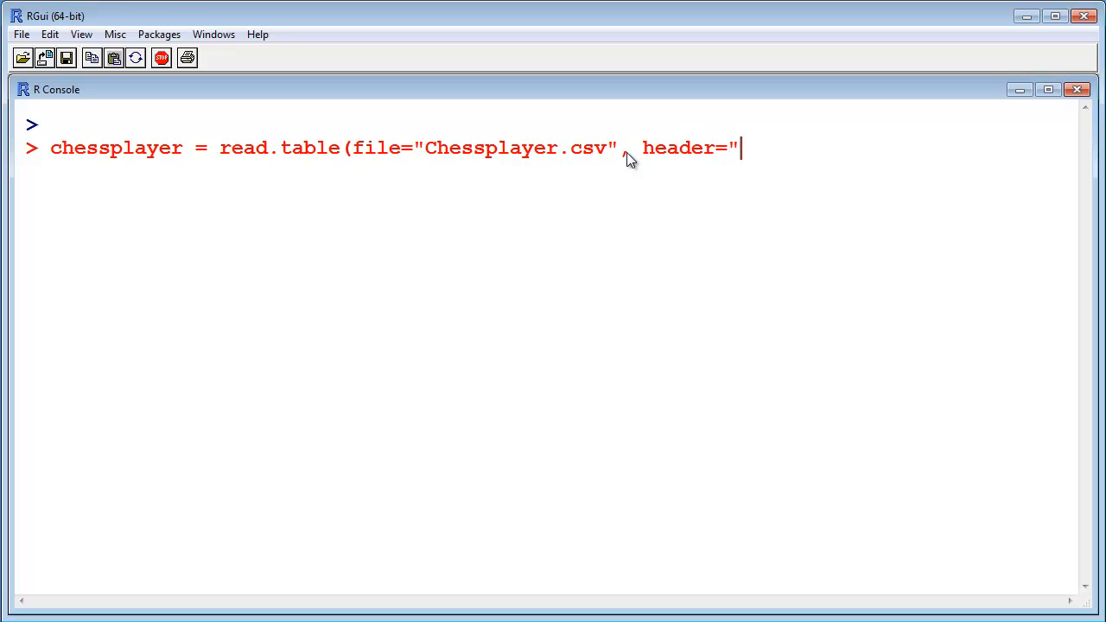
pyautogui.write('TRUE')
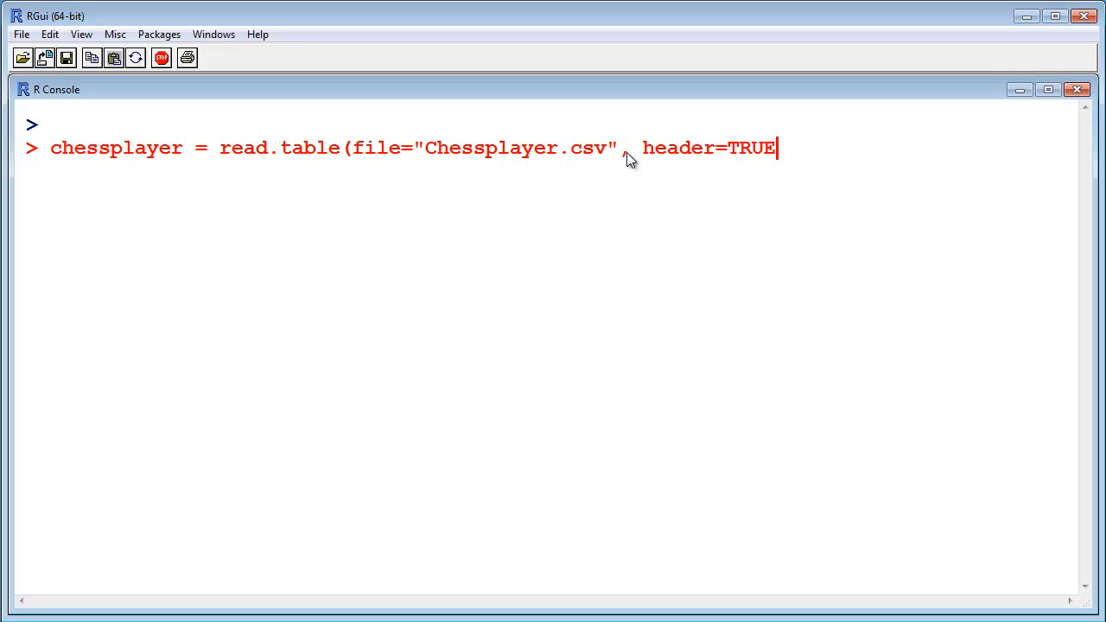
pyautogui.write(',')
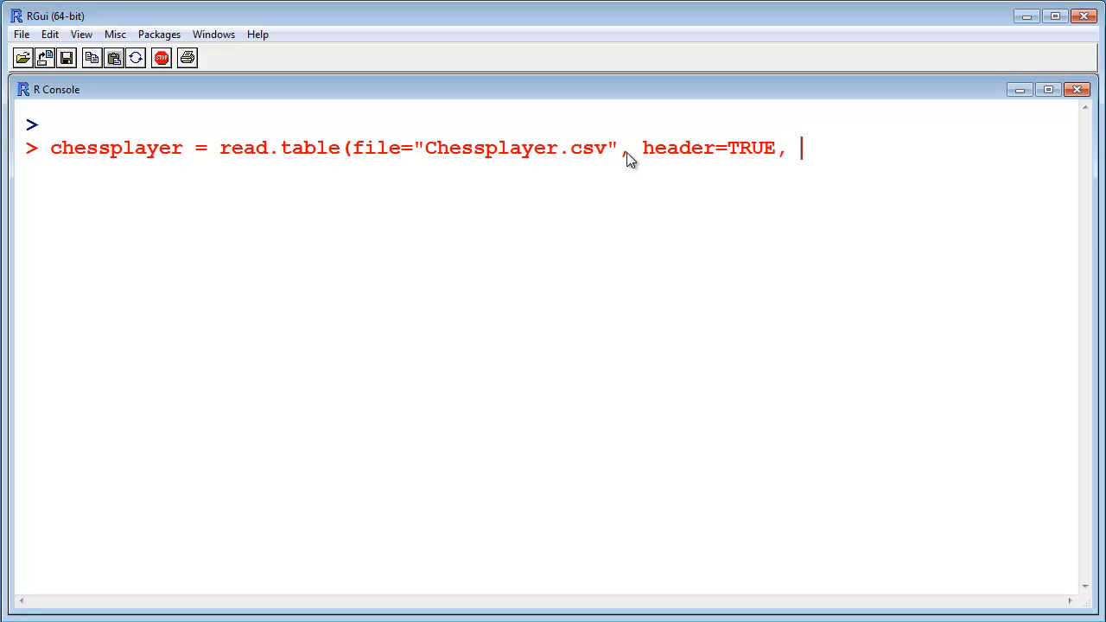
pyautogui.write('sep=')
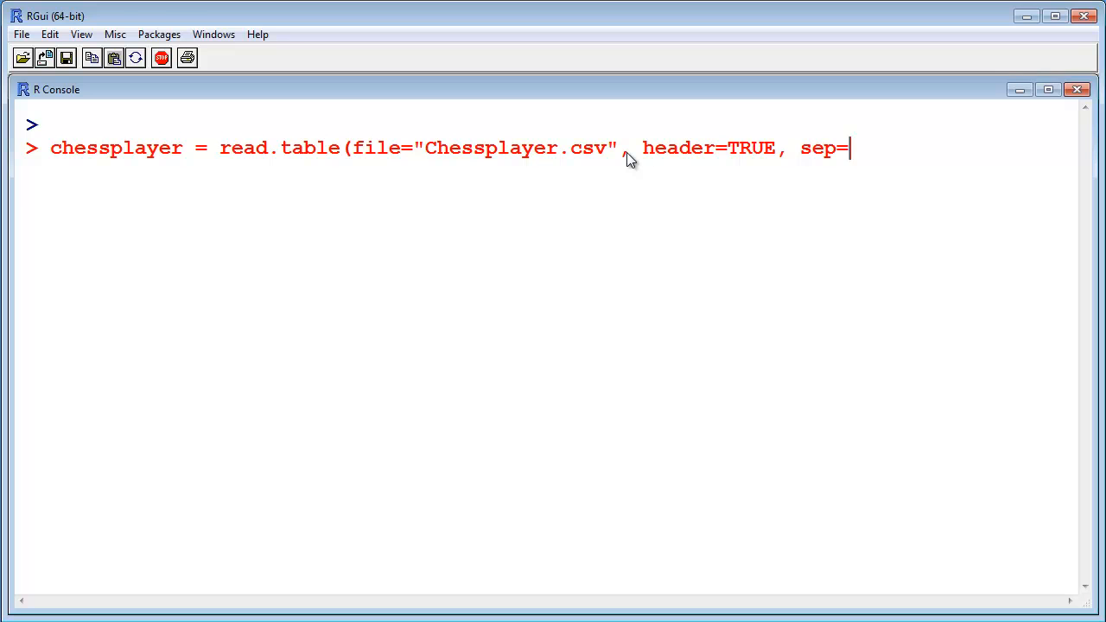
pyautogui.write('"\\t')
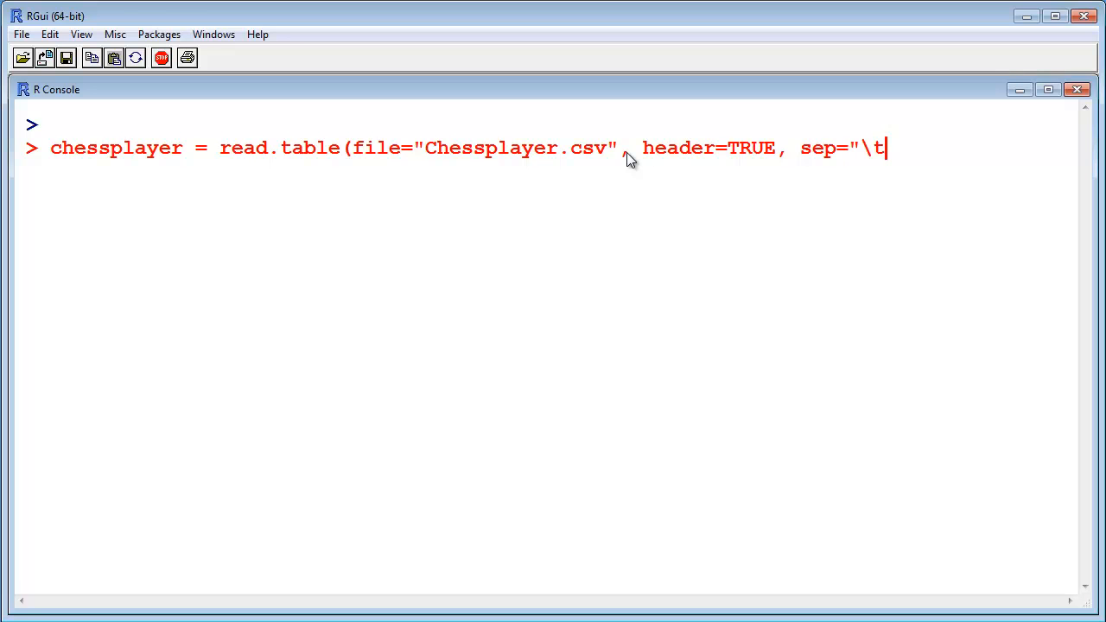
pyautogui.write('"')
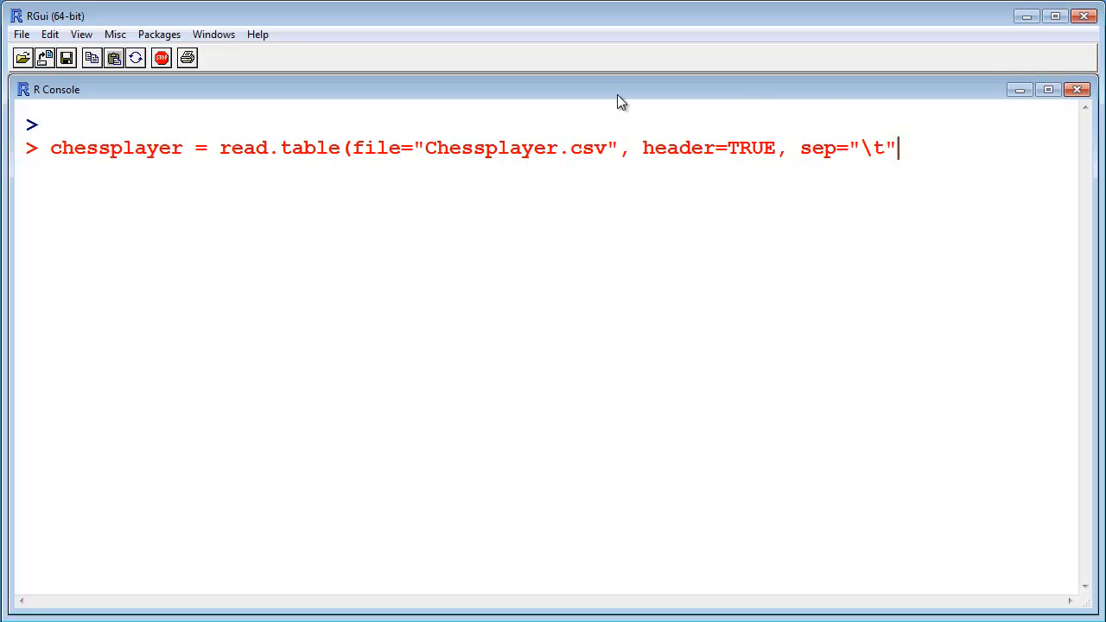
pyautogui.moveTo(877, 165)
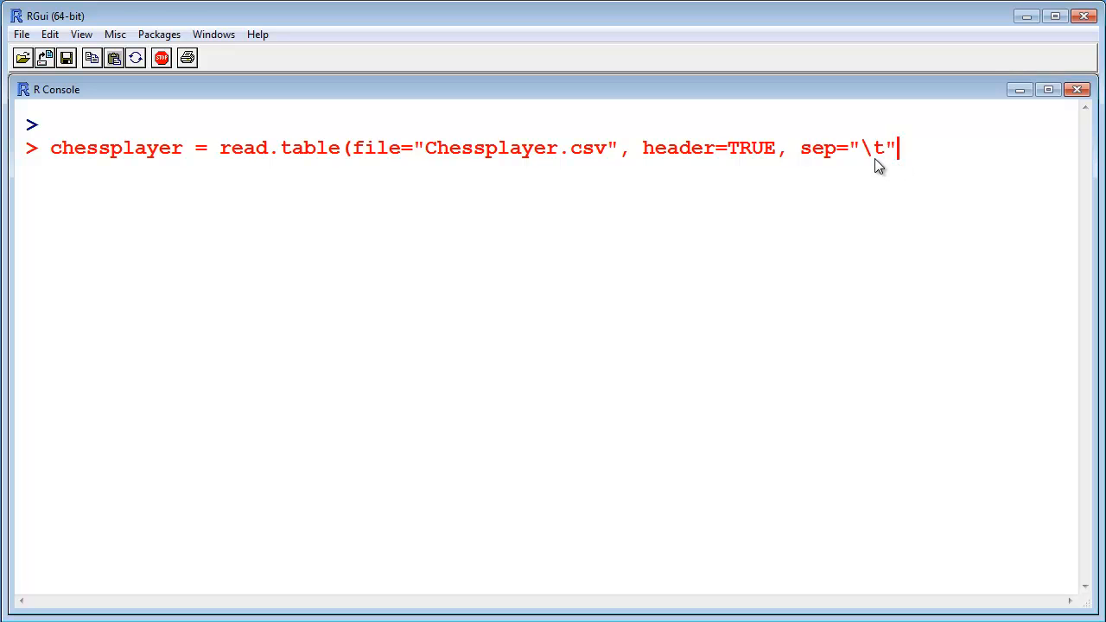
pyautogui.doubleClick(873, 148)
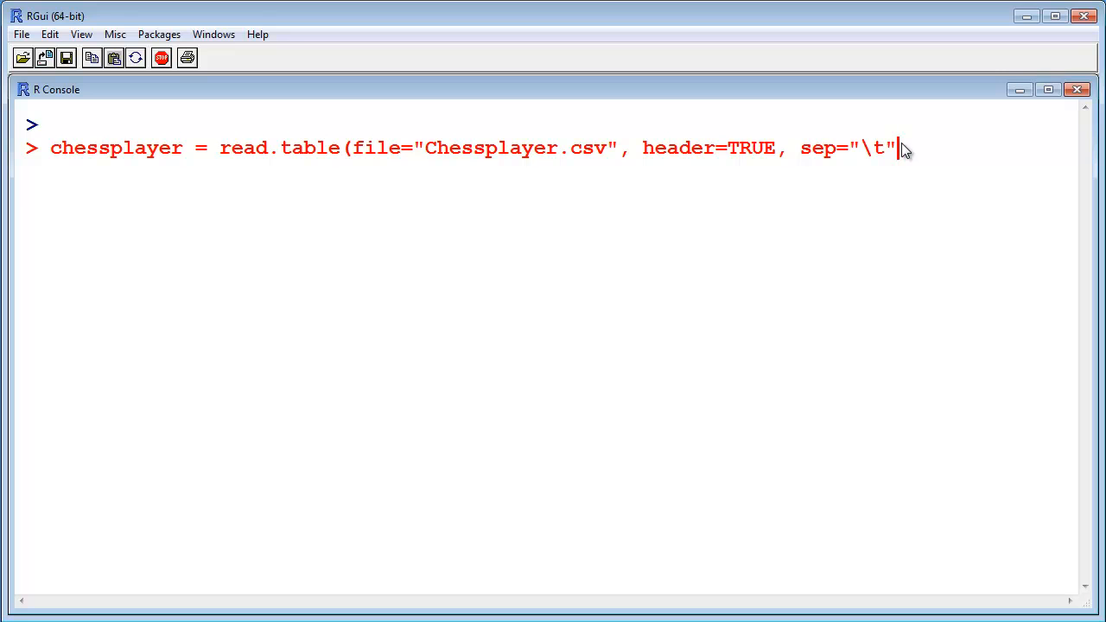
pyautogui.write(')')
pyautogui.press('Return')
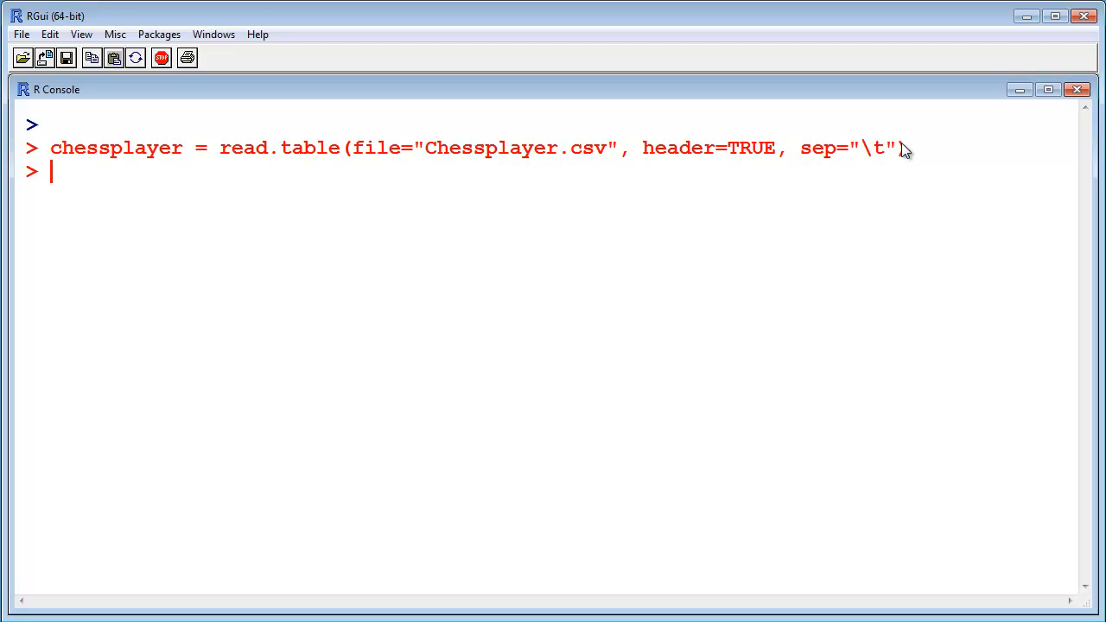
pyautogui.moveTo(82, 163)
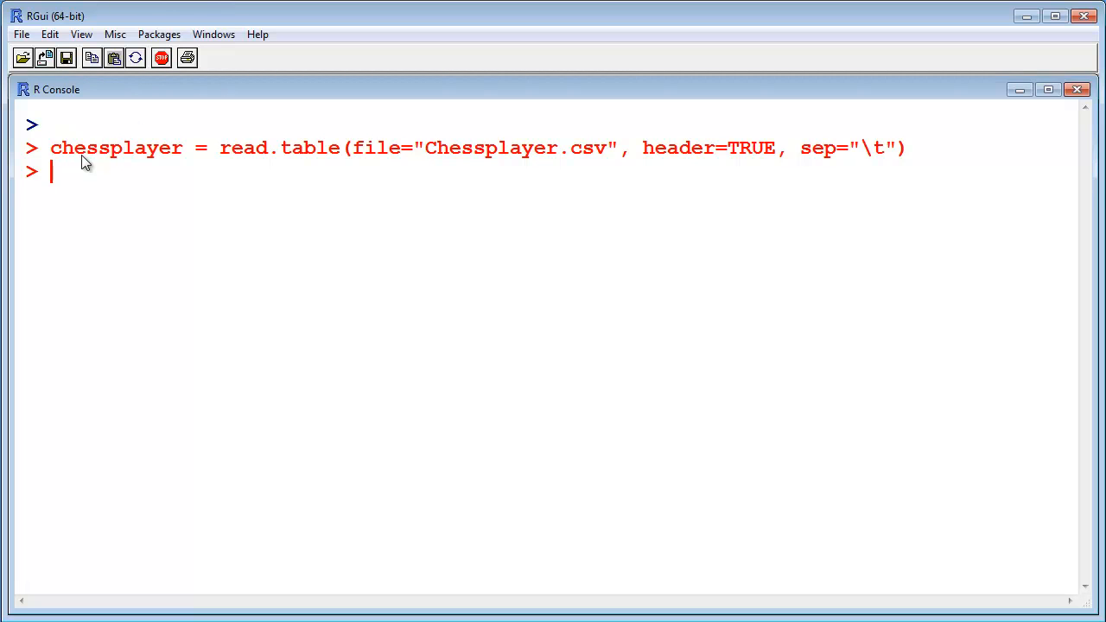
# Print chessplayer, showing each player's values joined by commas in one column
pyautogui.write('chesspla')
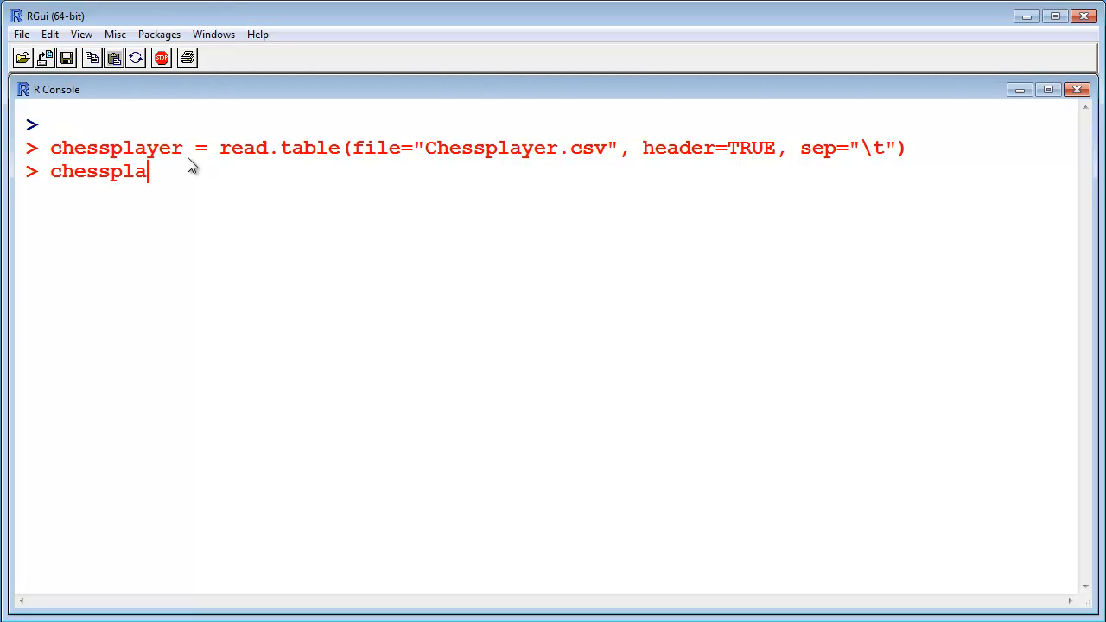
pyautogui.press('Return')
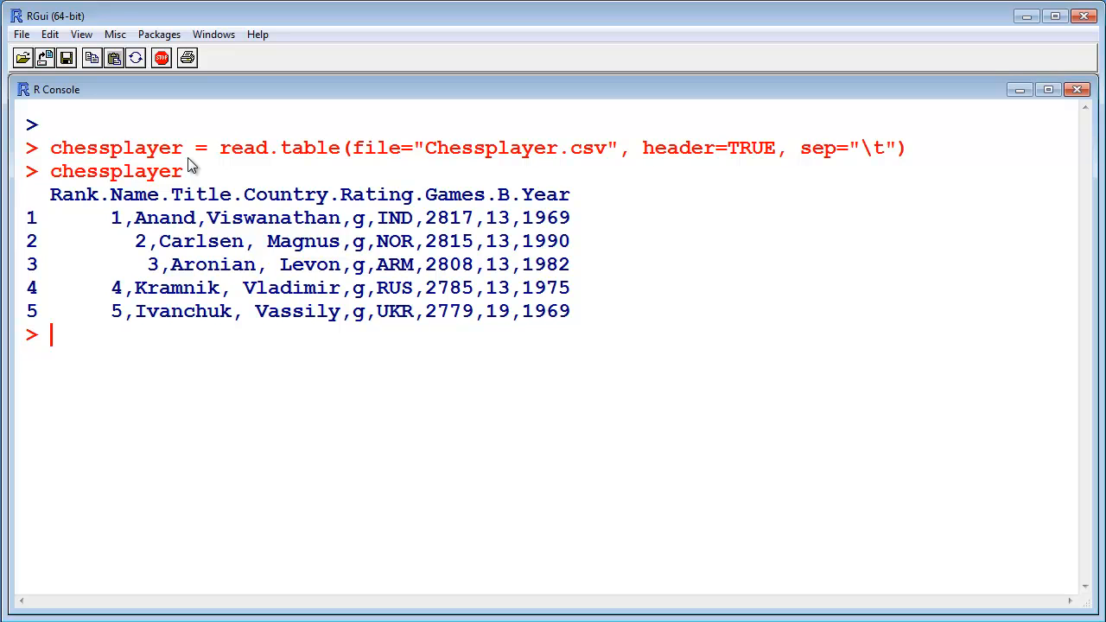
pyautogui.moveTo(164, 219)
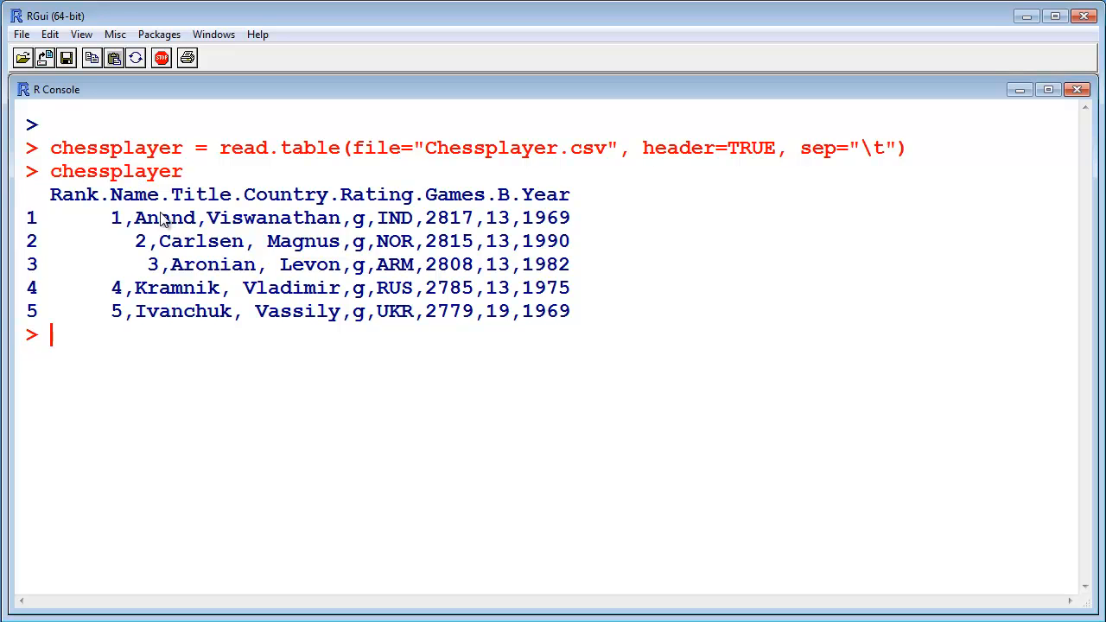
pyautogui.moveTo(76, 240)
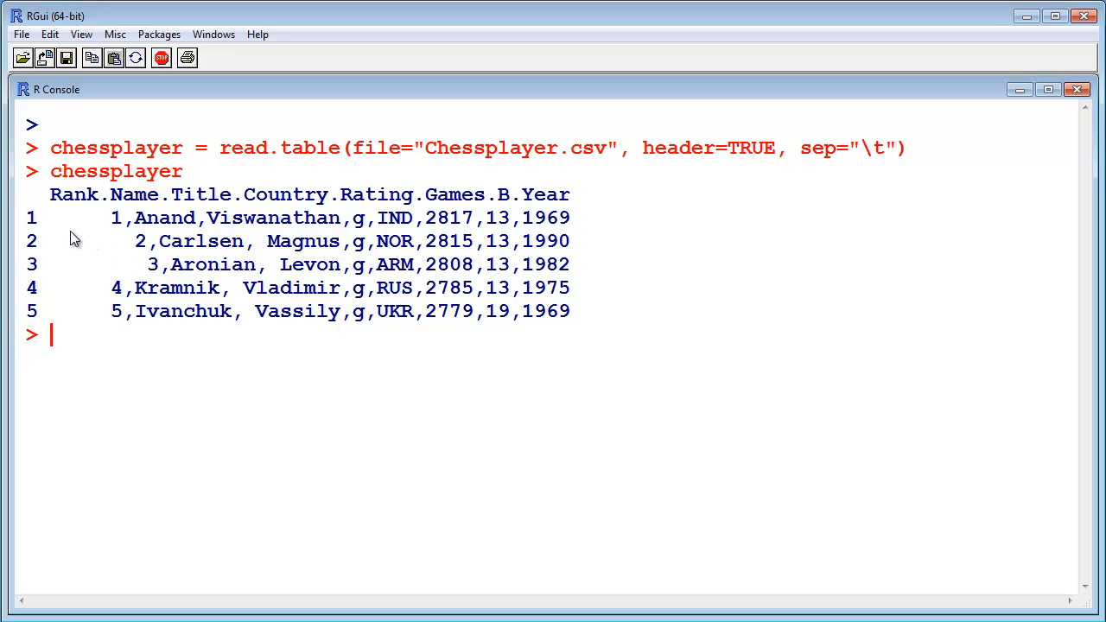
pyautogui.moveTo(74, 206)
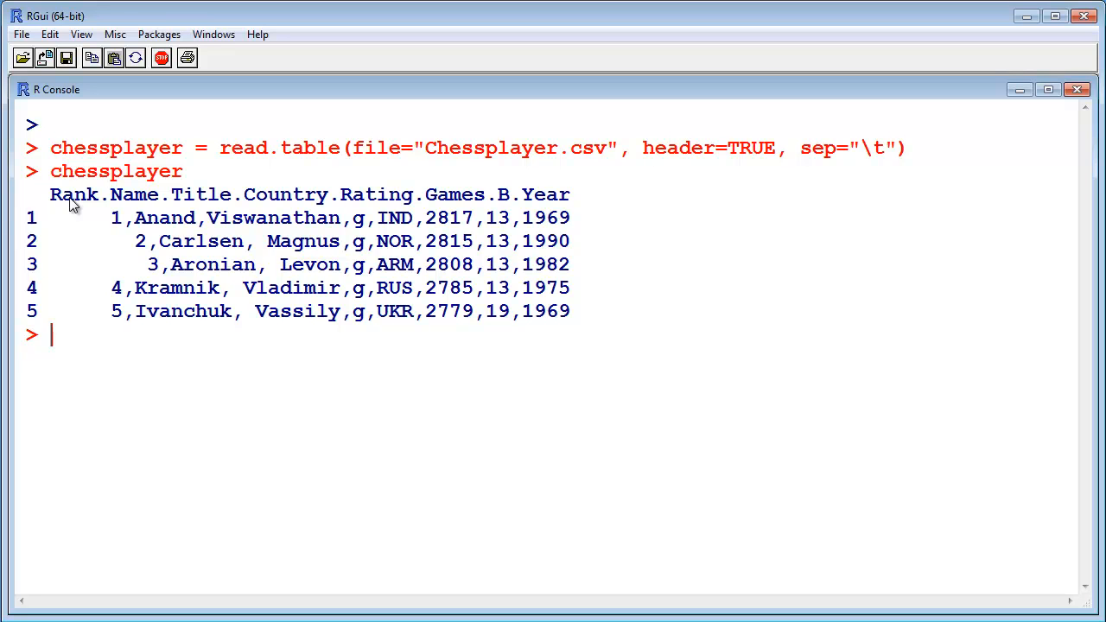
pyautogui.moveTo(56, 203)
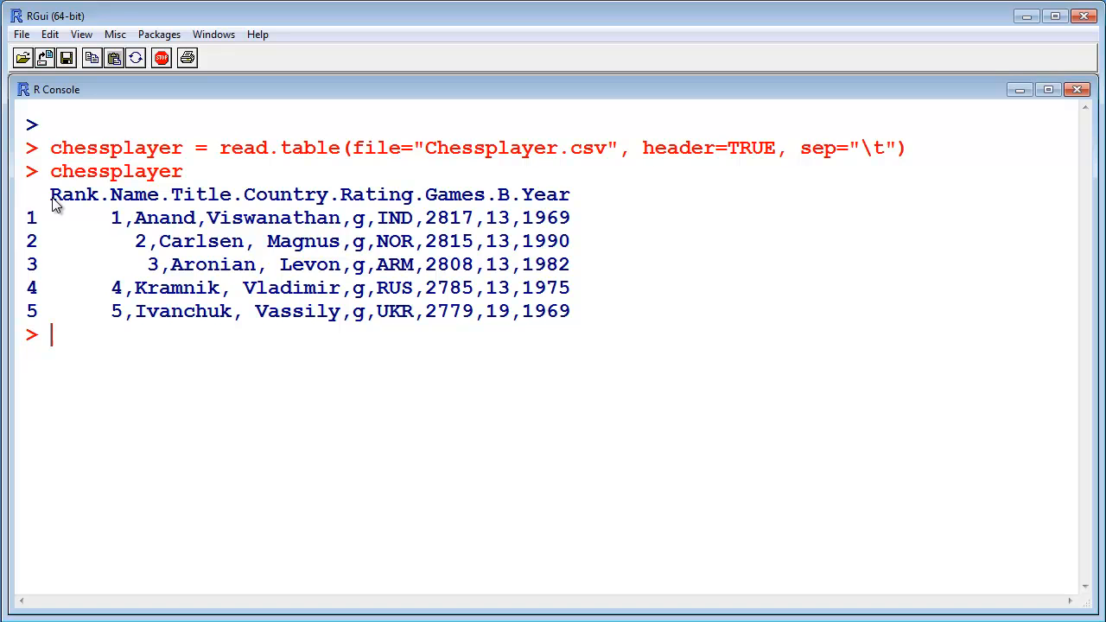
pyautogui.moveTo(212, 241)
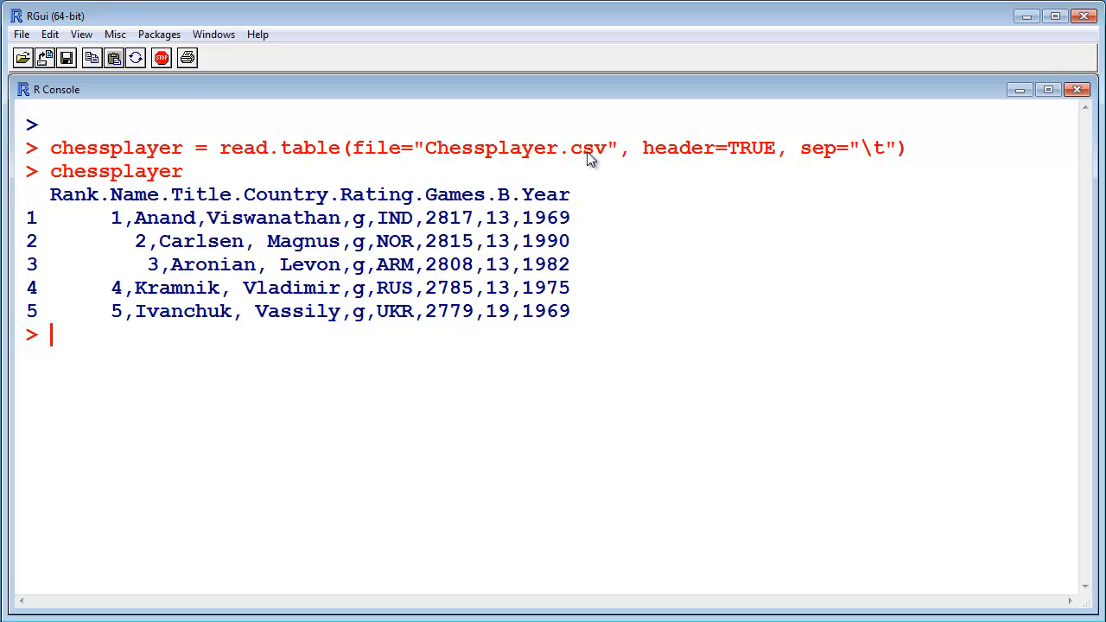
pyautogui.moveTo(814, 175)
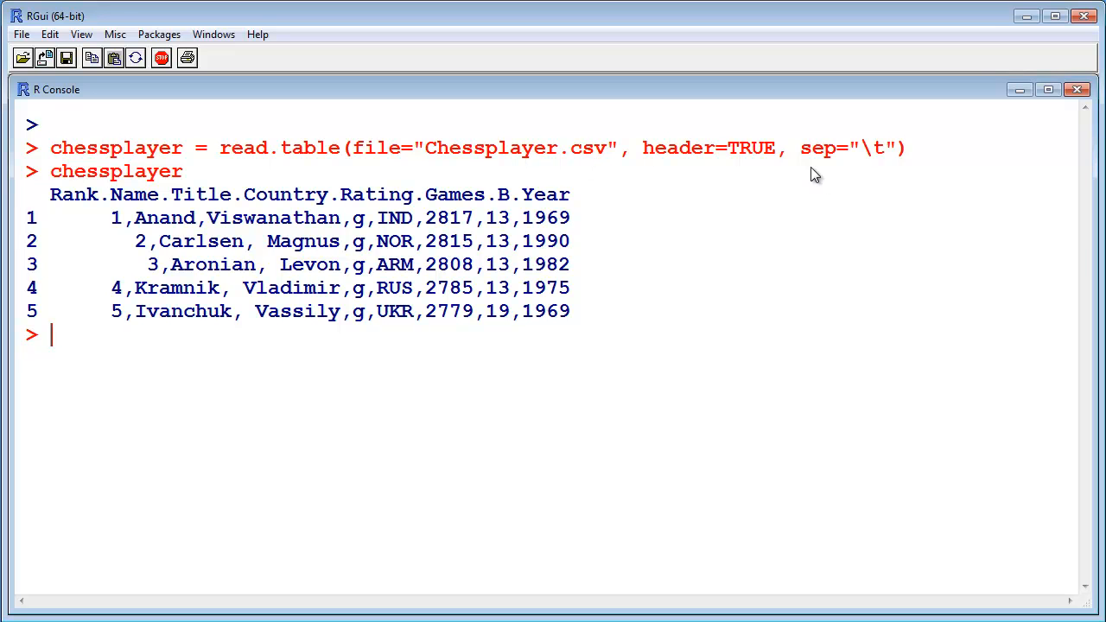
pyautogui.moveTo(881, 154)
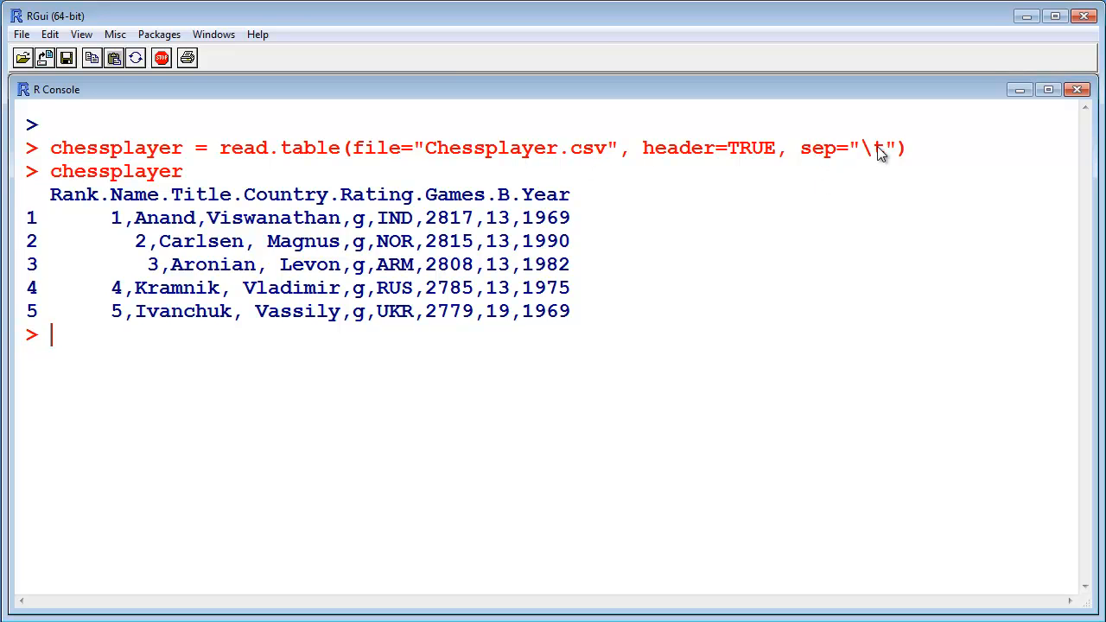
pyautogui.moveTo(868, 202)
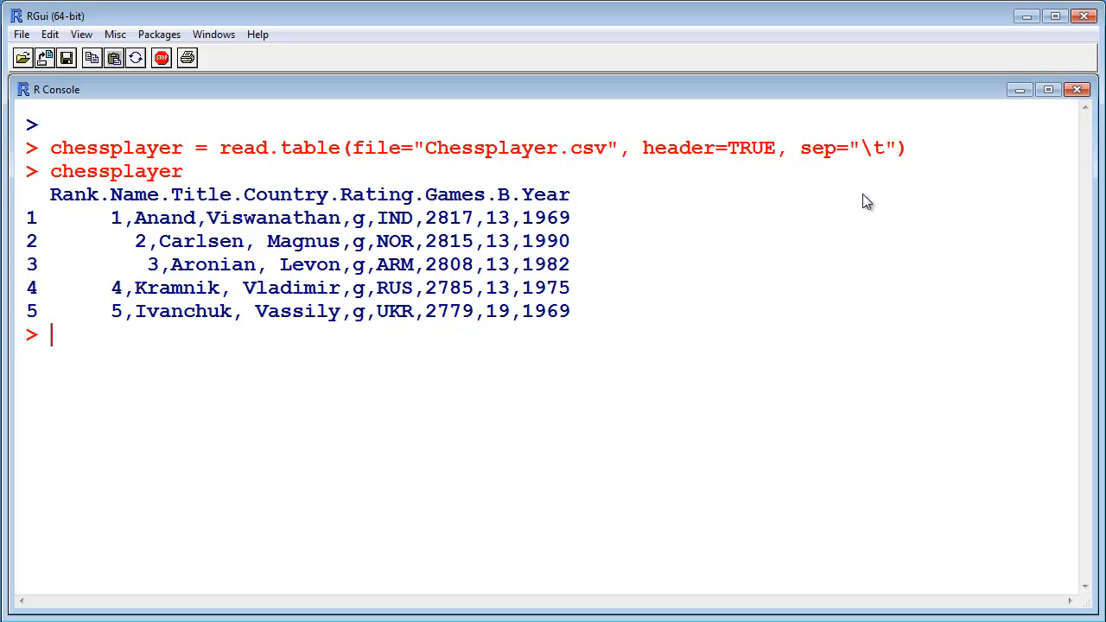
# Re-run the recalled read.table command with sep="," instead of the tab separator
pyautogui.press('Up')
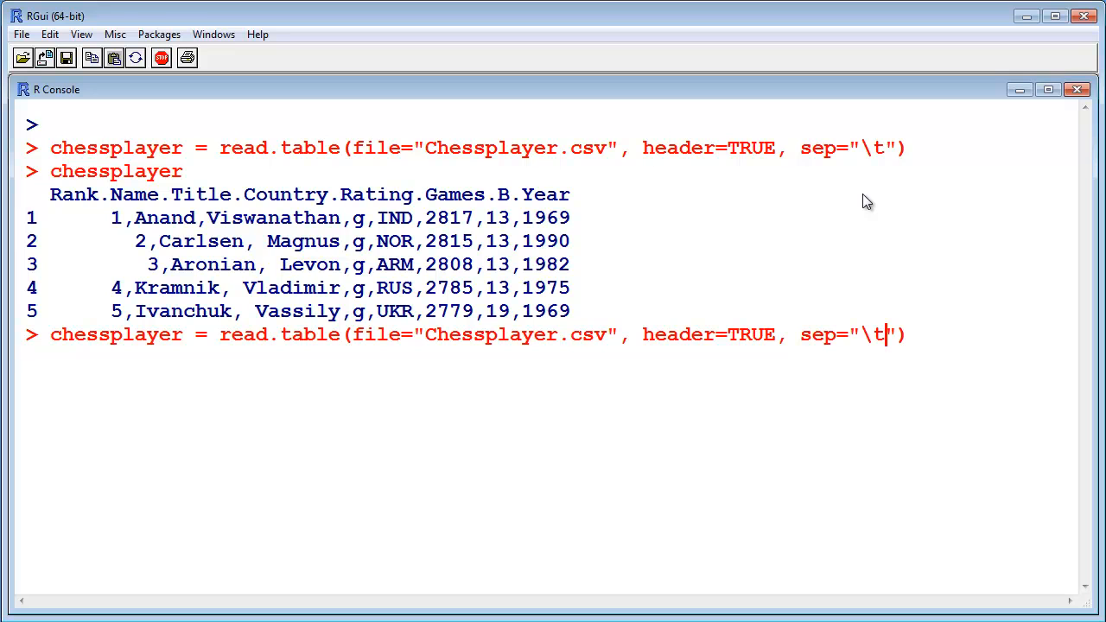
pyautogui.press('Backspace')
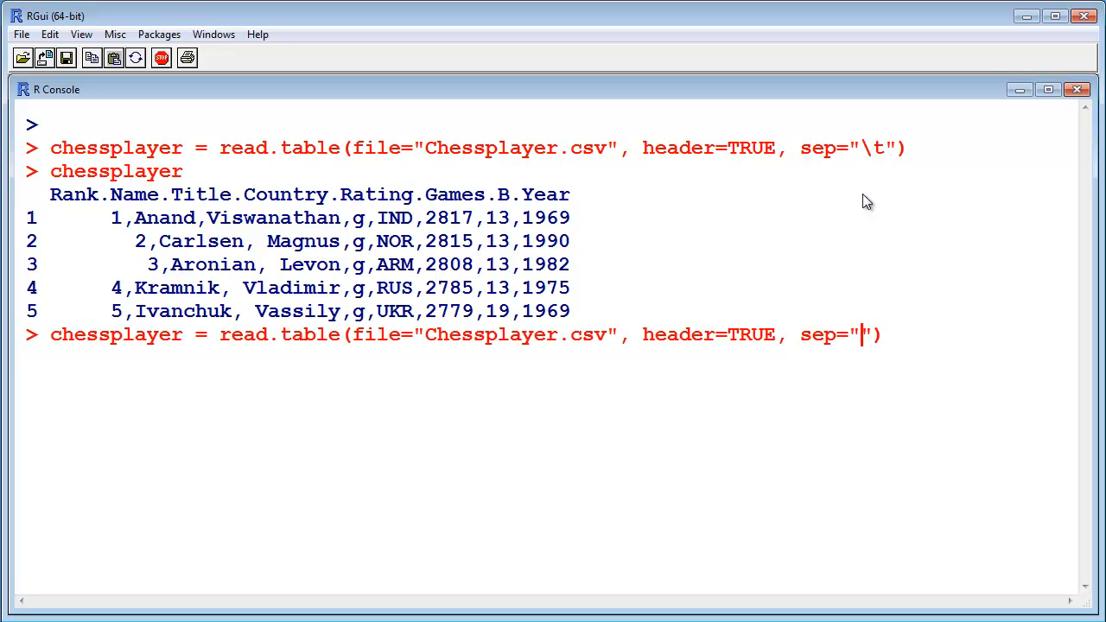
pyautogui.write(',')
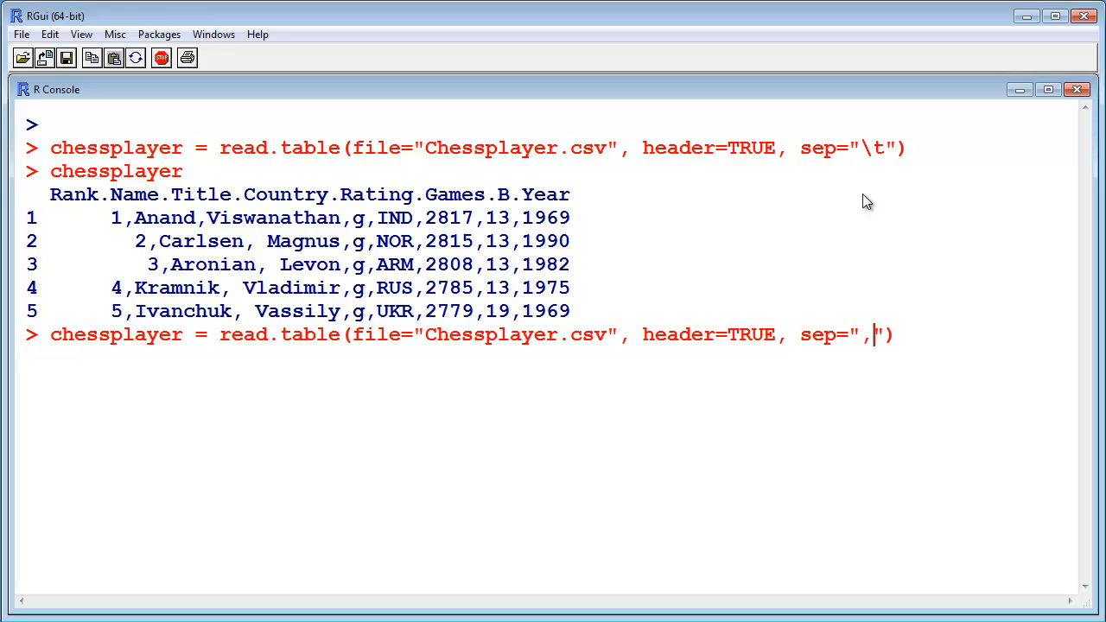
pyautogui.moveTo(920, 337)
pyautogui.write('ches')
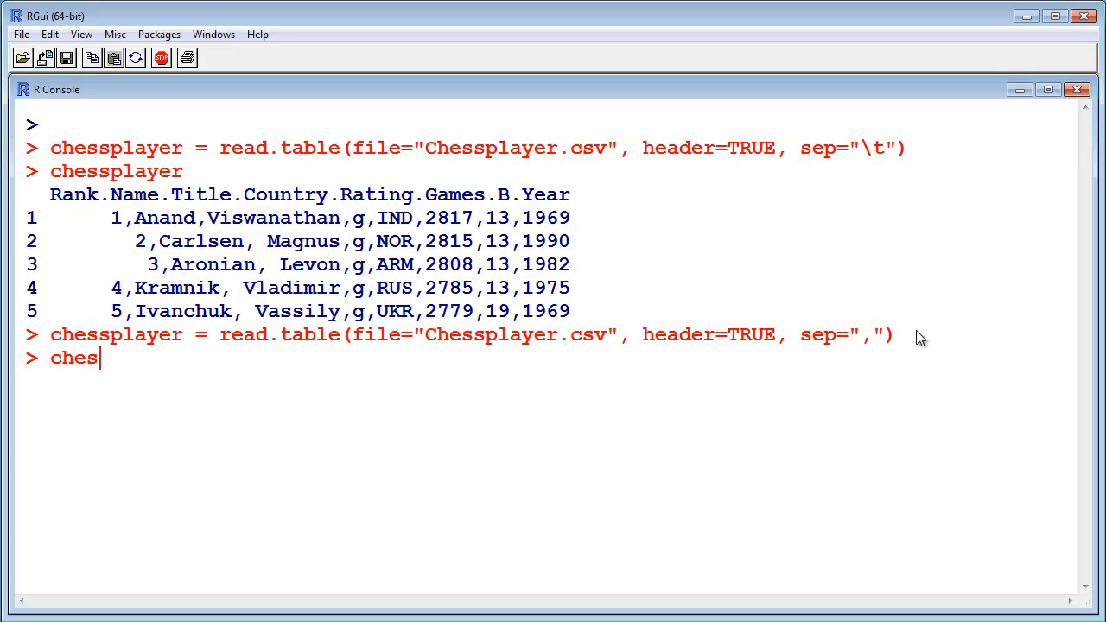
pyautogui.press('Return')
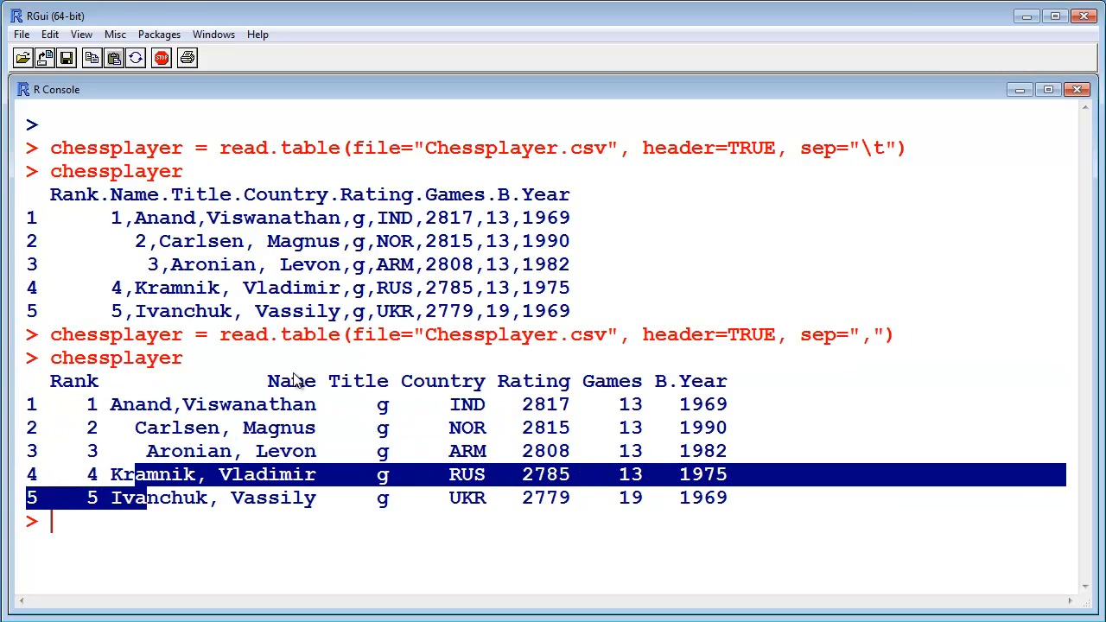
pyautogui.moveTo(368, 489)
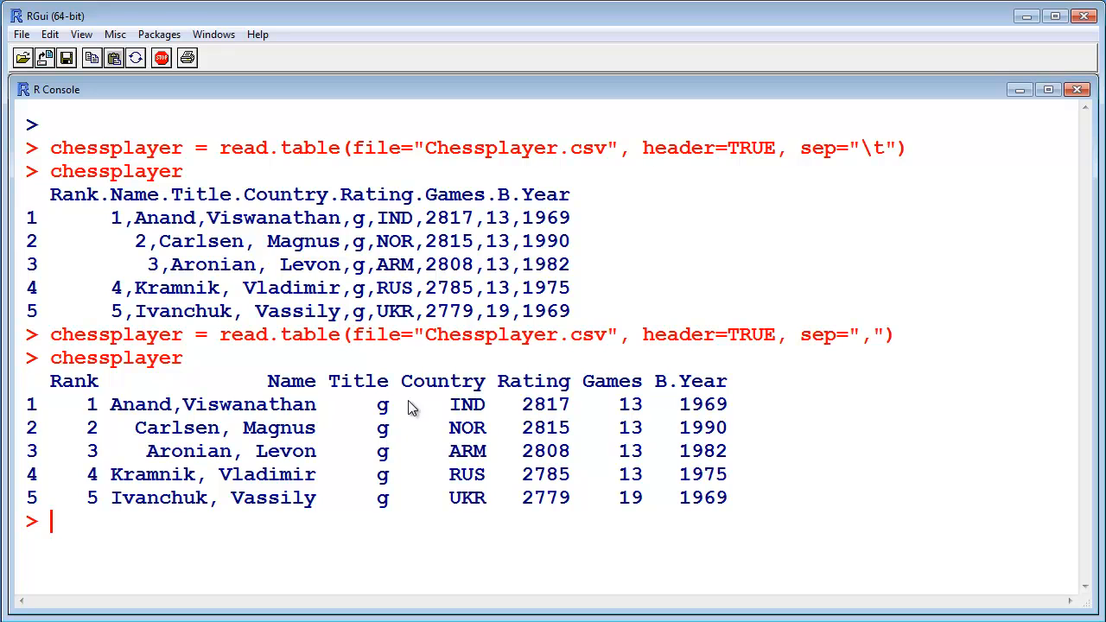
pyautogui.moveTo(510, 354)
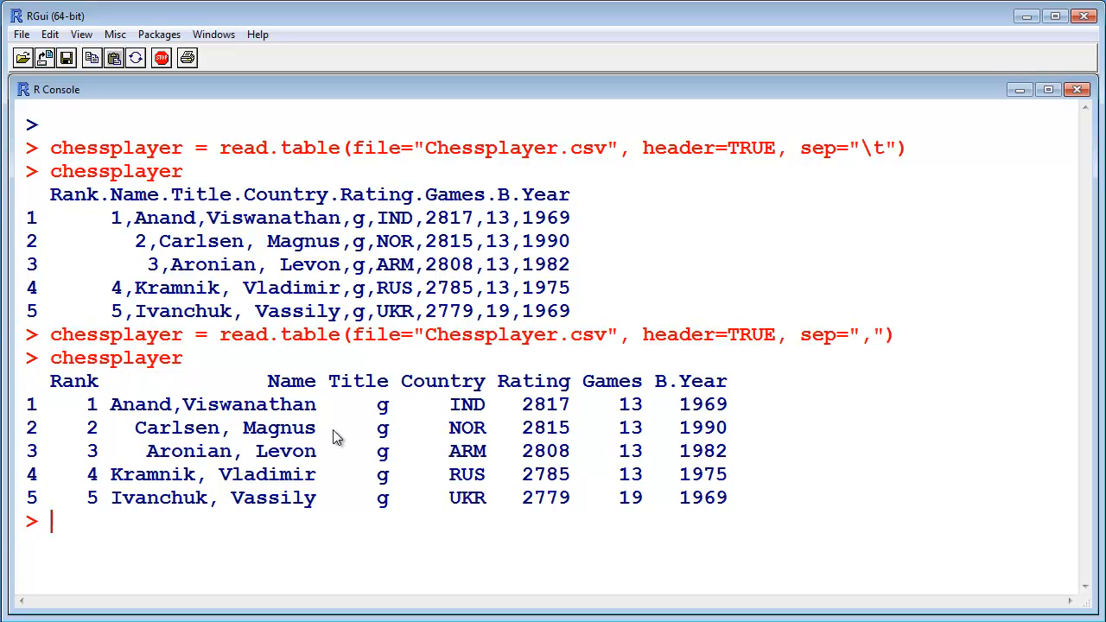
pyautogui.moveTo(544, 397)
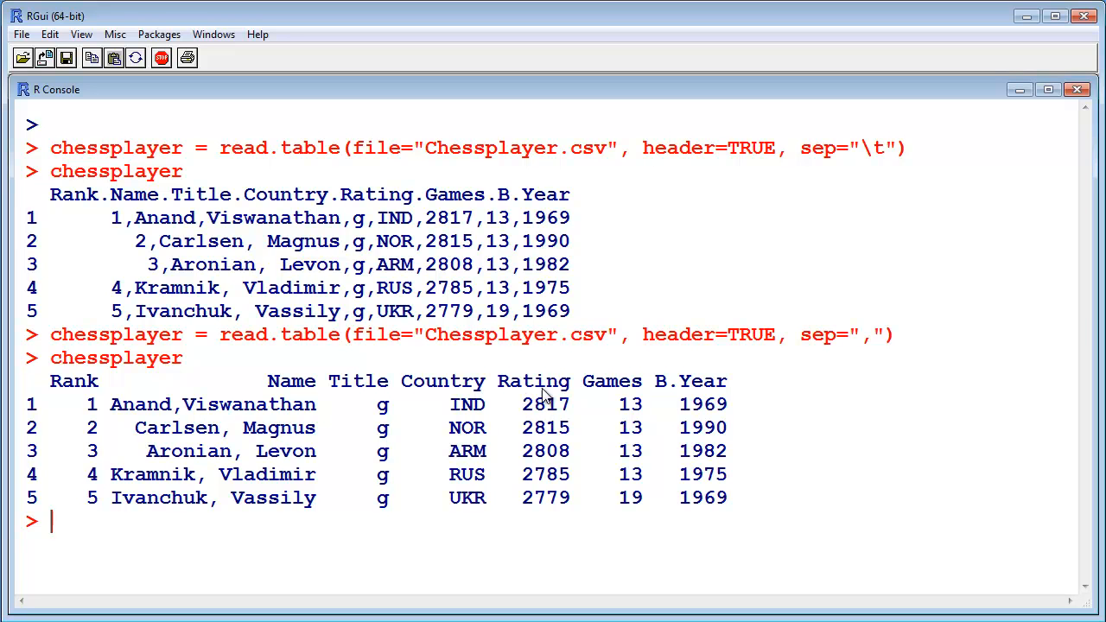
pyautogui.moveTo(86, 531)
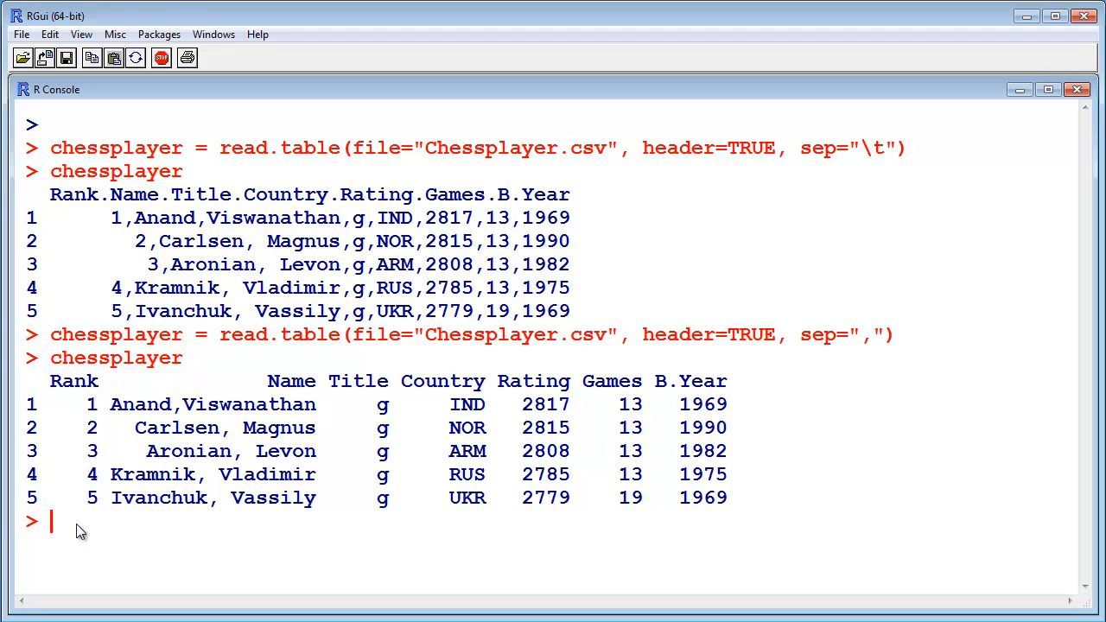
# Compute mean(chessplayer$Rating), which returns 2800.8
pyautogui.write('mea')
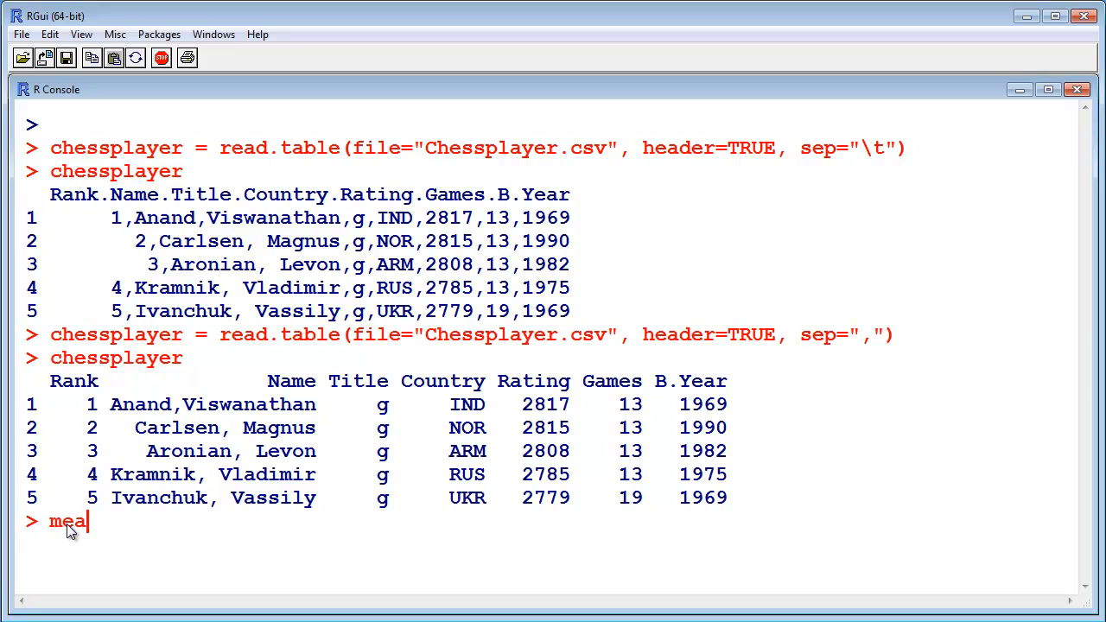
pyautogui.write('n()')
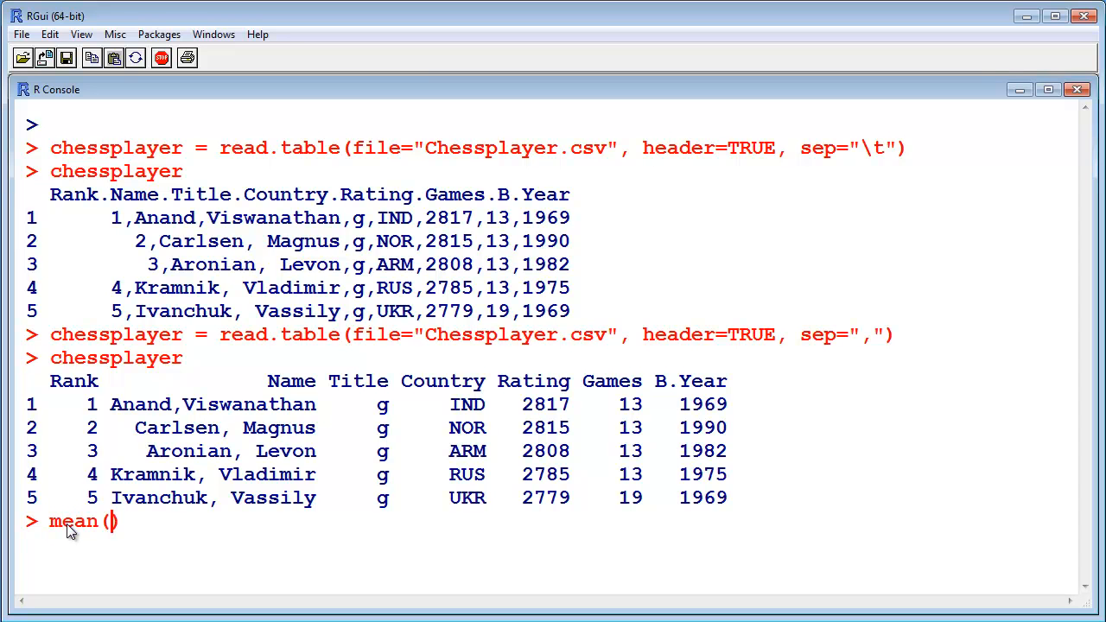
pyautogui.write('chessplay')
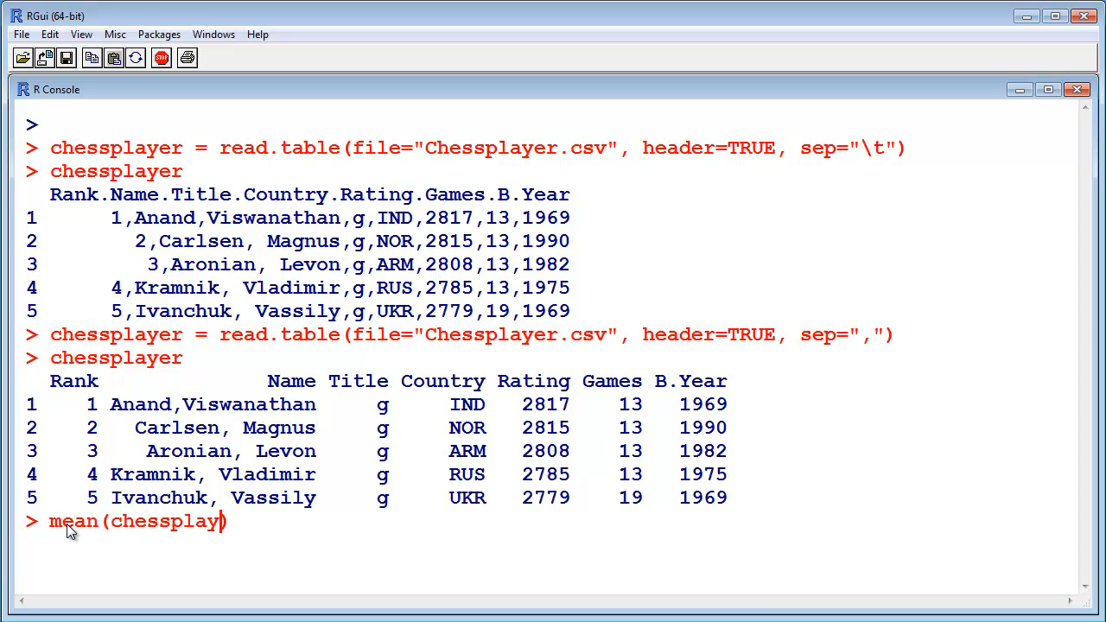
pyautogui.write('er')
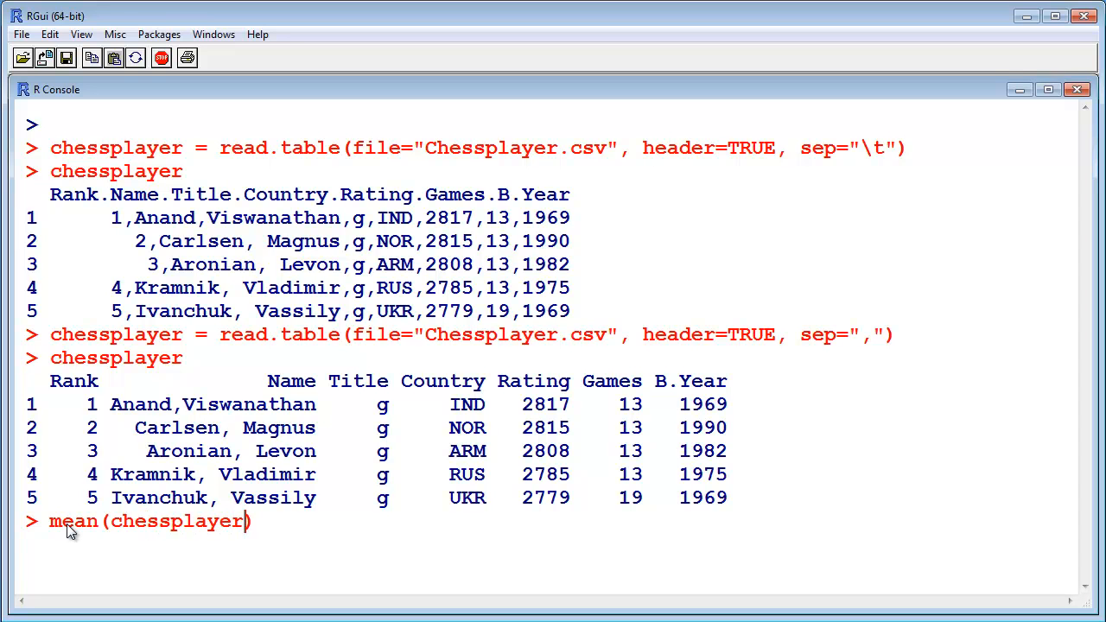
pyautogui.write('$')
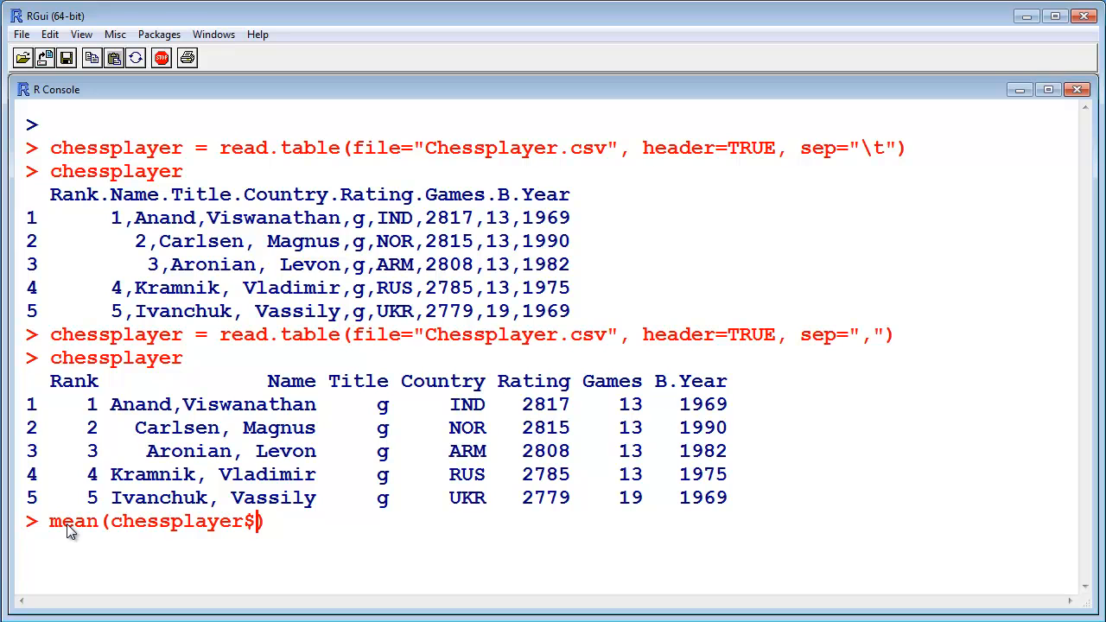
pyautogui.write('Rating')
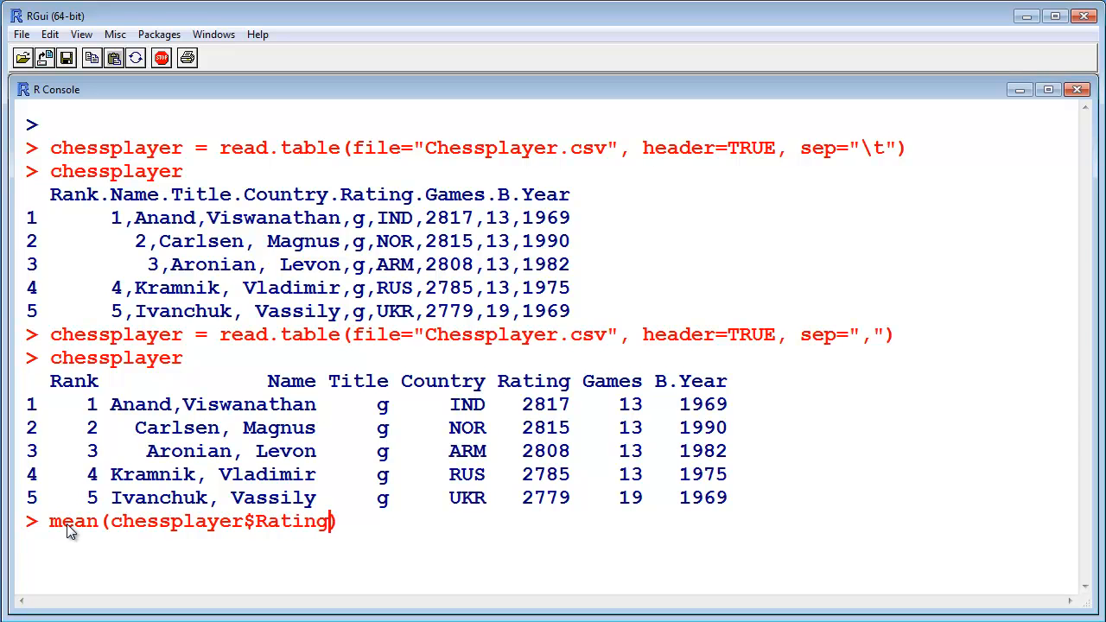
pyautogui.press('Return')
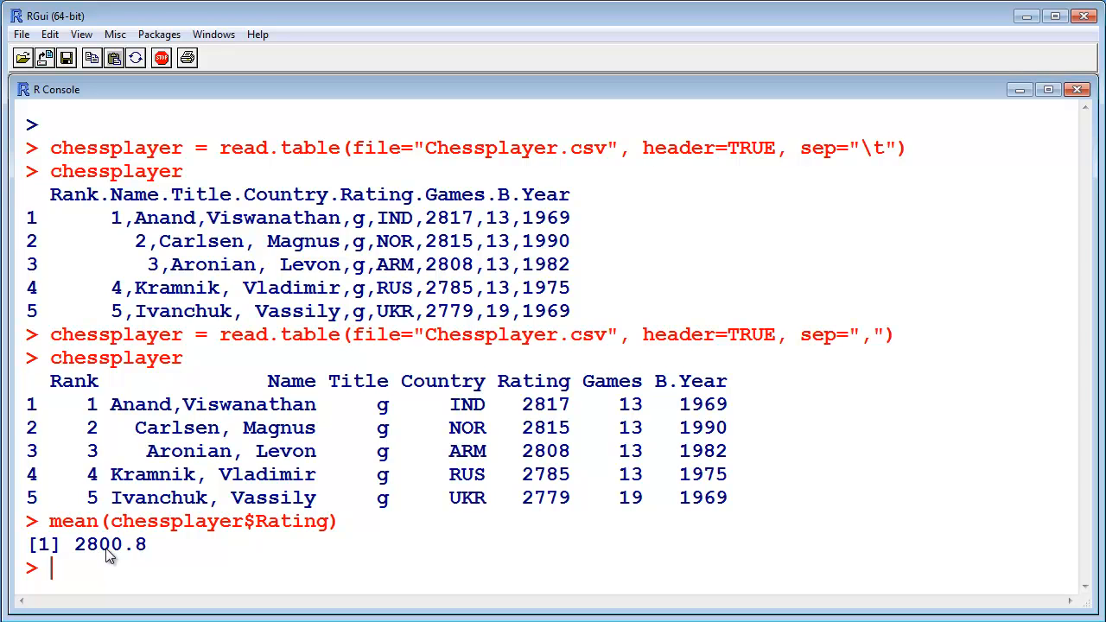
pyautogui.moveTo(128, 552)
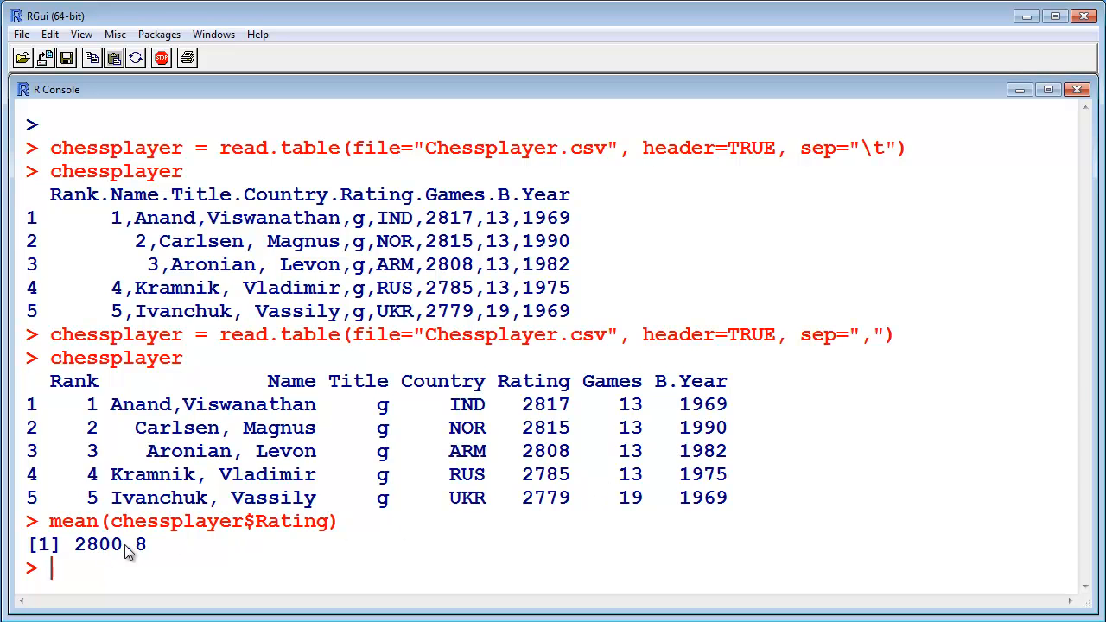
pyautogui.moveTo(134, 526)
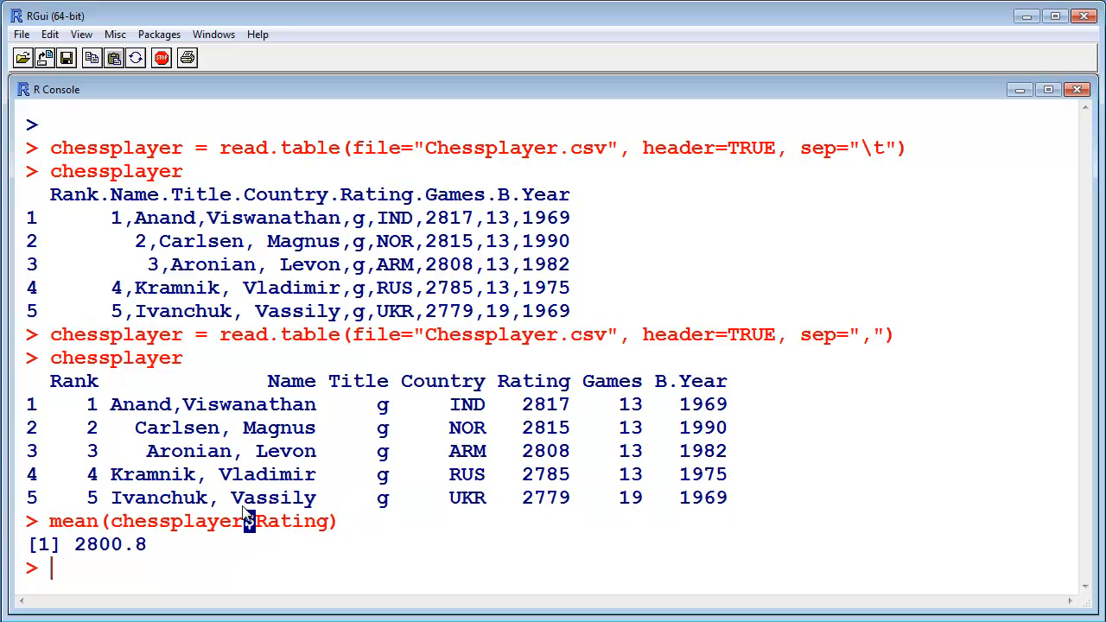
pyautogui.moveTo(50, 334); pyautogui.dragTo(865, 358)
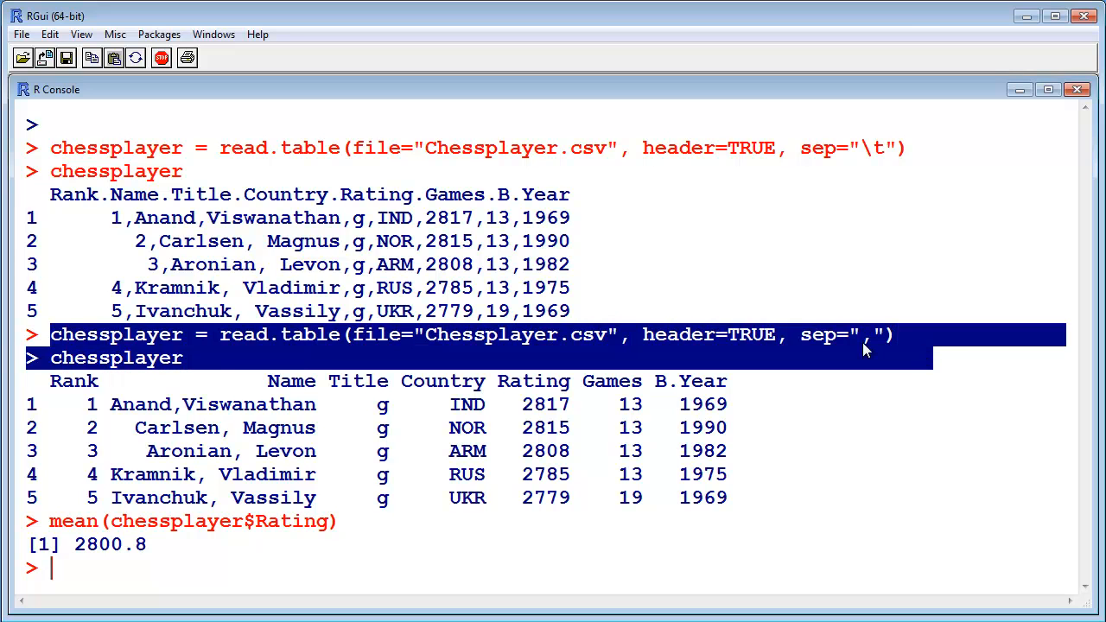
pyautogui.doubleClick(278, 334)
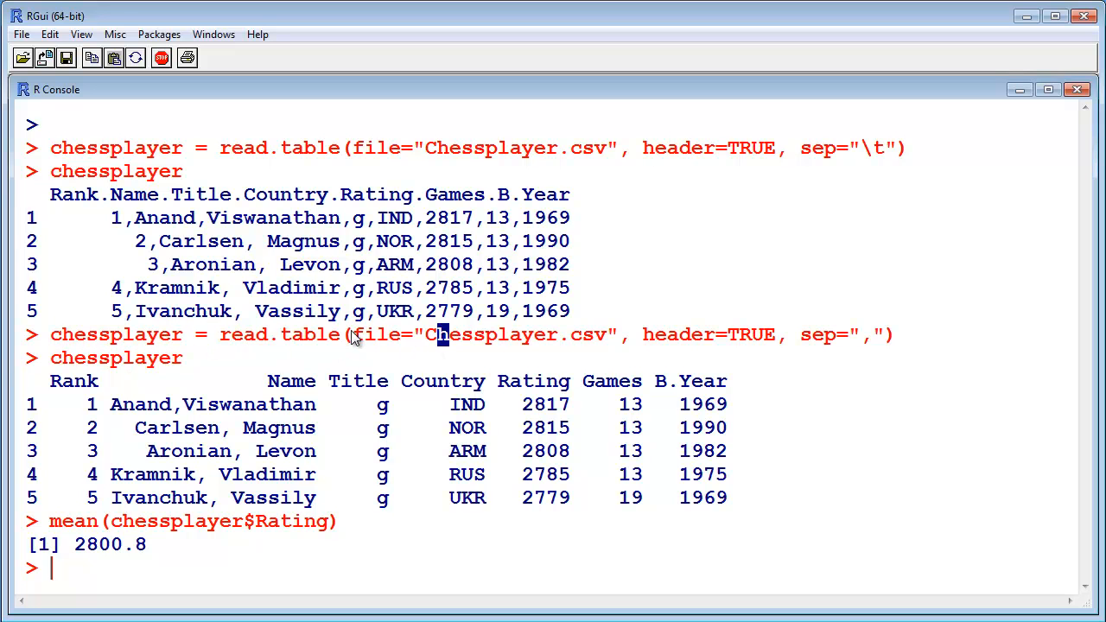
pyautogui.doubleClick(484, 334)
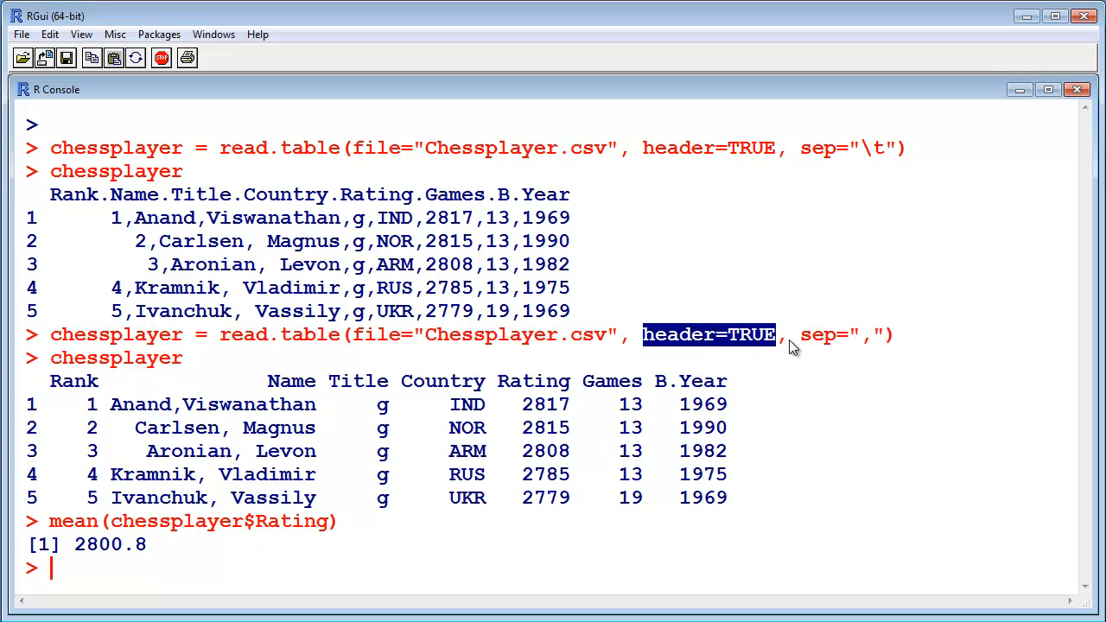
pyautogui.doubleClick(830, 335)
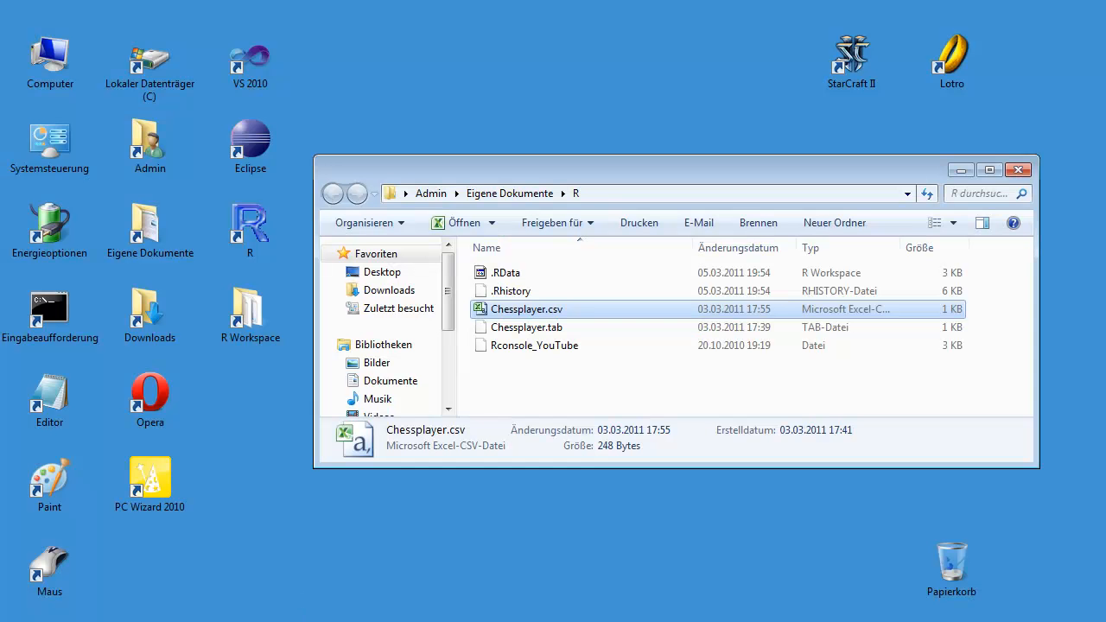
# Select Chessplayer.csv in the R folder and open it in Notepad
pyautogui.click(526, 327)
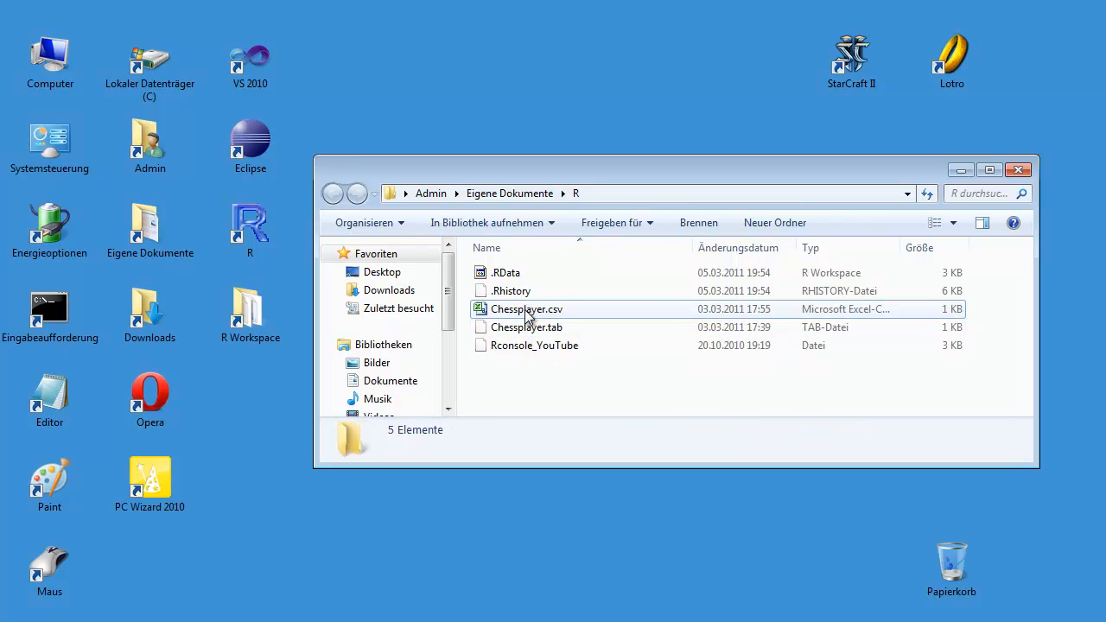
pyautogui.click(527, 308)
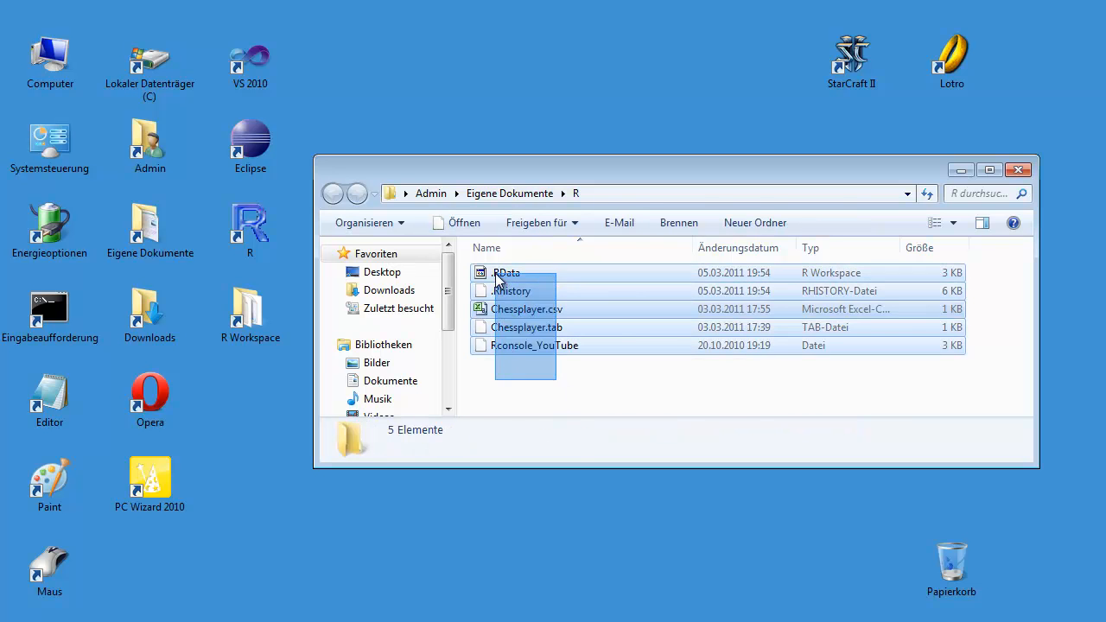
pyautogui.press('ctrl+a')
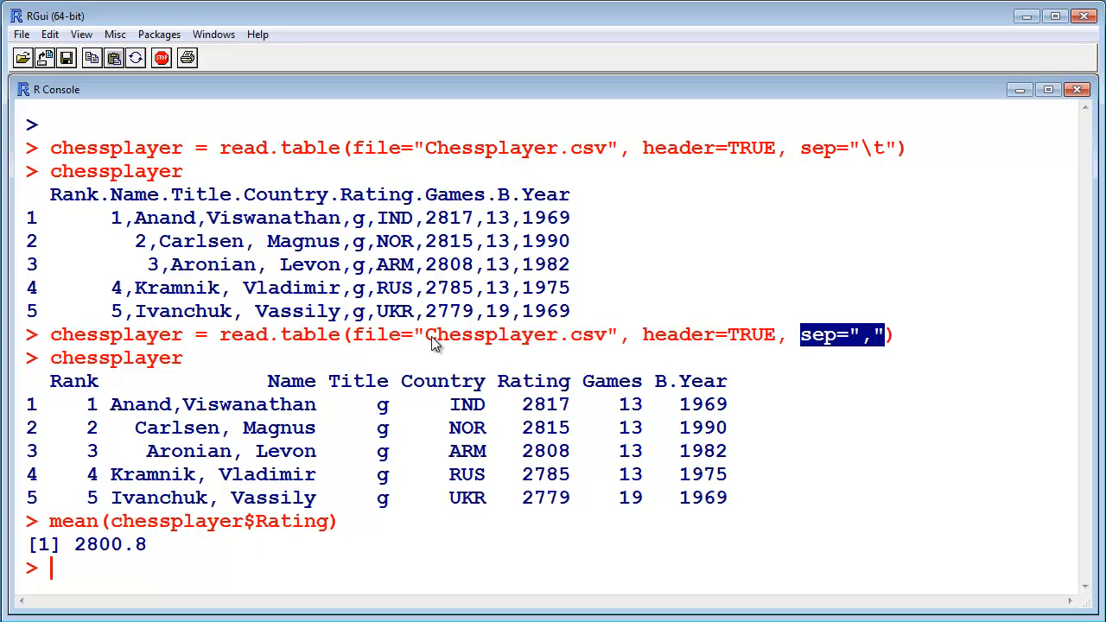
pyautogui.moveTo(600, 345)
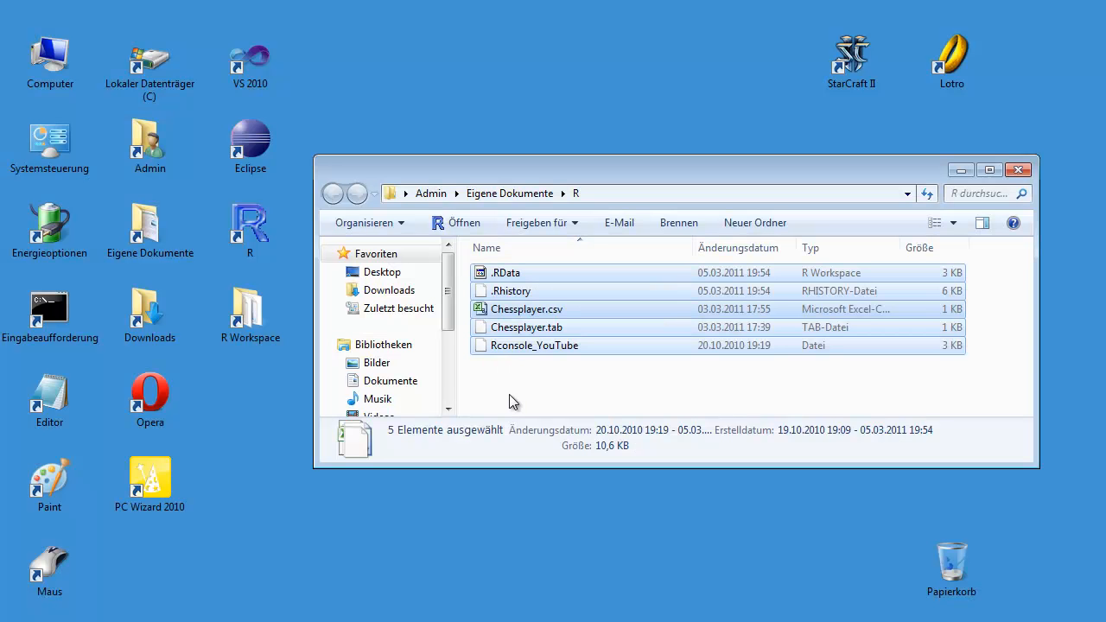
pyautogui.click(527, 308)
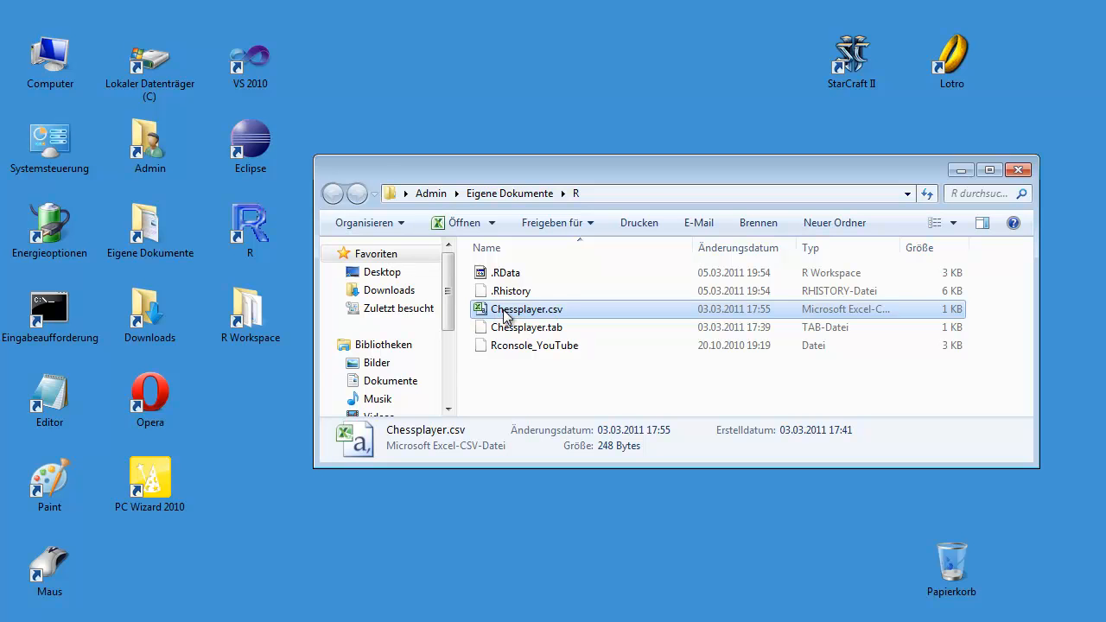
pyautogui.doubleClick(527, 309)
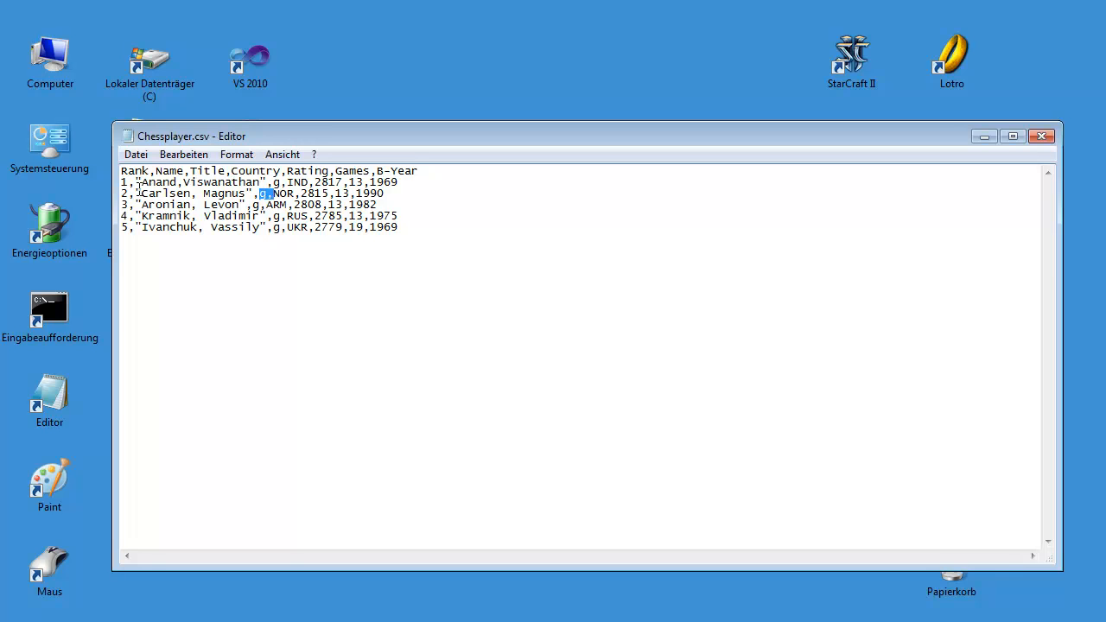
pyautogui.doubleClick(199, 181)
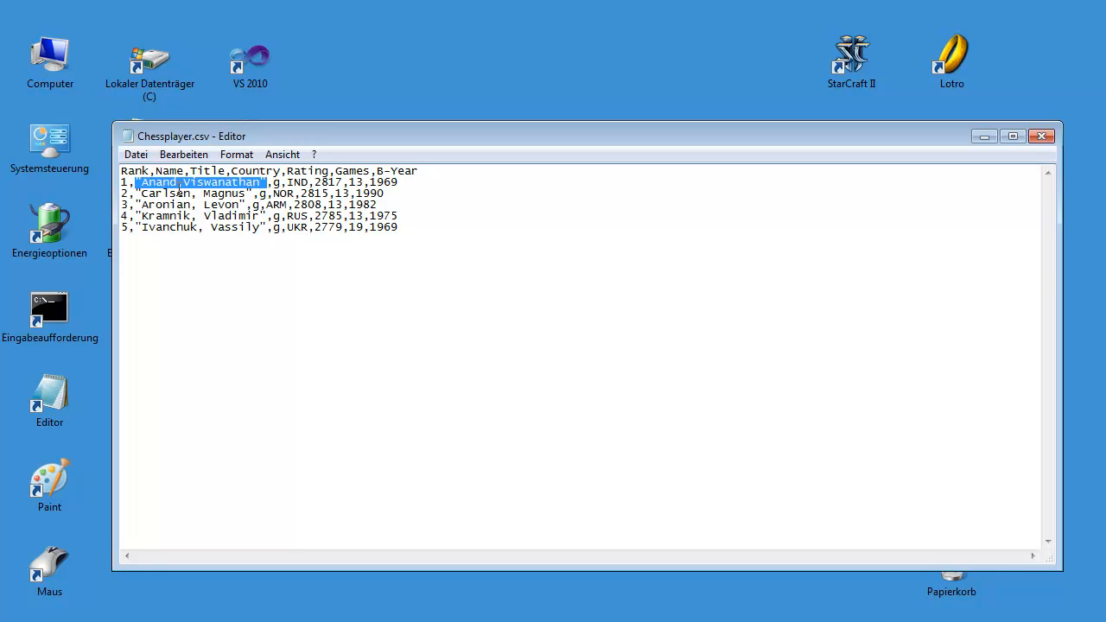
pyautogui.click(179, 182)
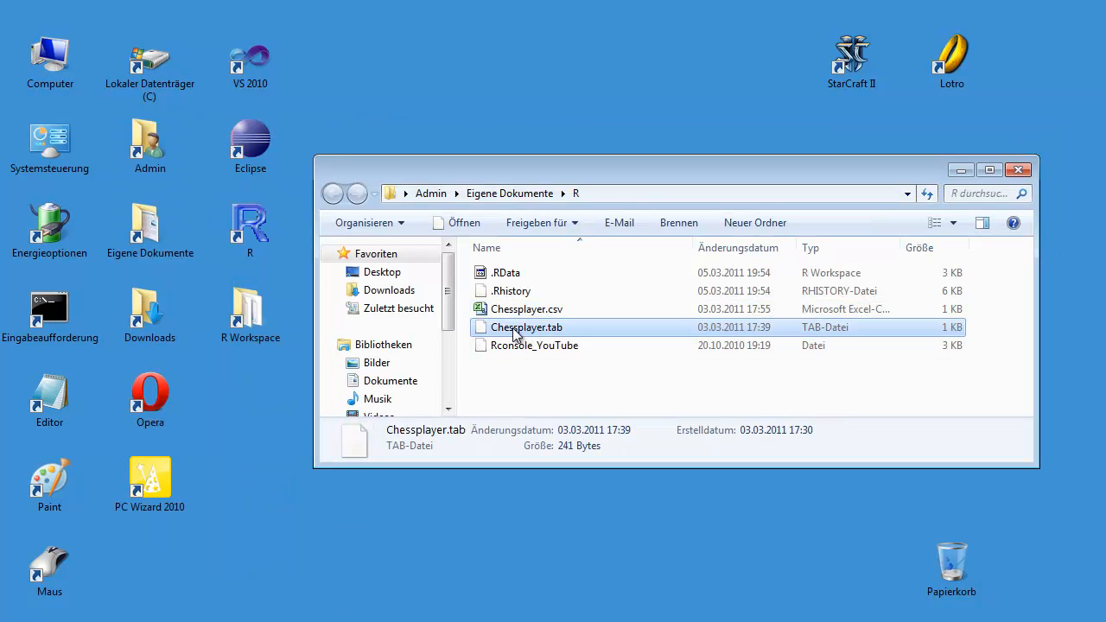
# Open Chessplayer.tab from the Explorer file list
pyautogui.doubleClick(526, 327)
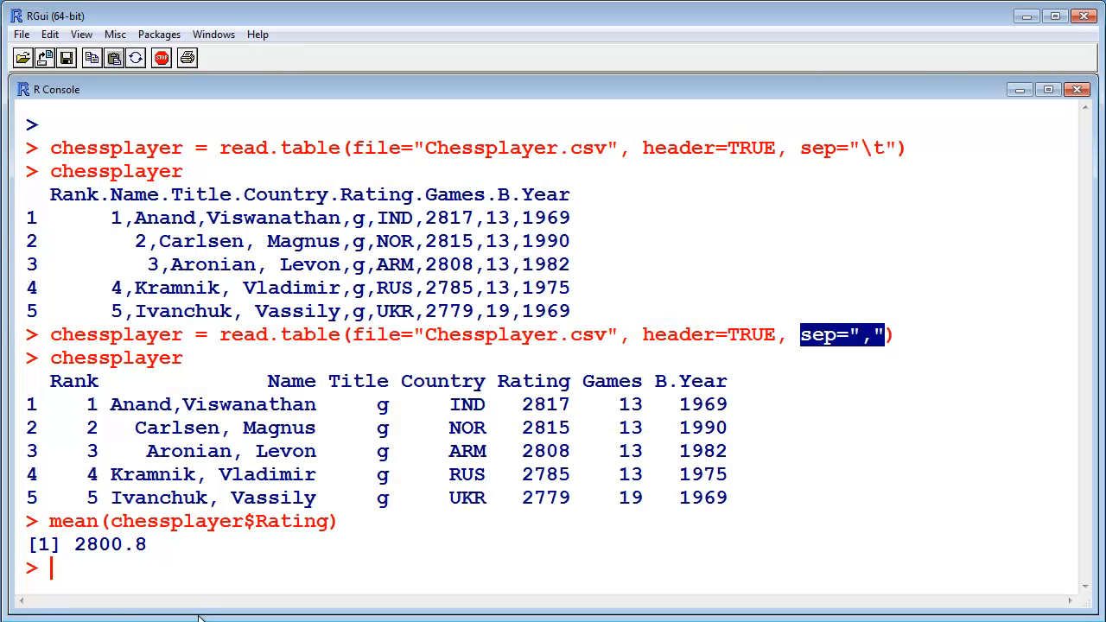
# Load Chessplayer.tab with header=TRUE and sep="\t", then print chessplayer
pyautogui.write('chessplayer = read.table(file="Chessplayer.tab", header=TRUE, sep="\\t')
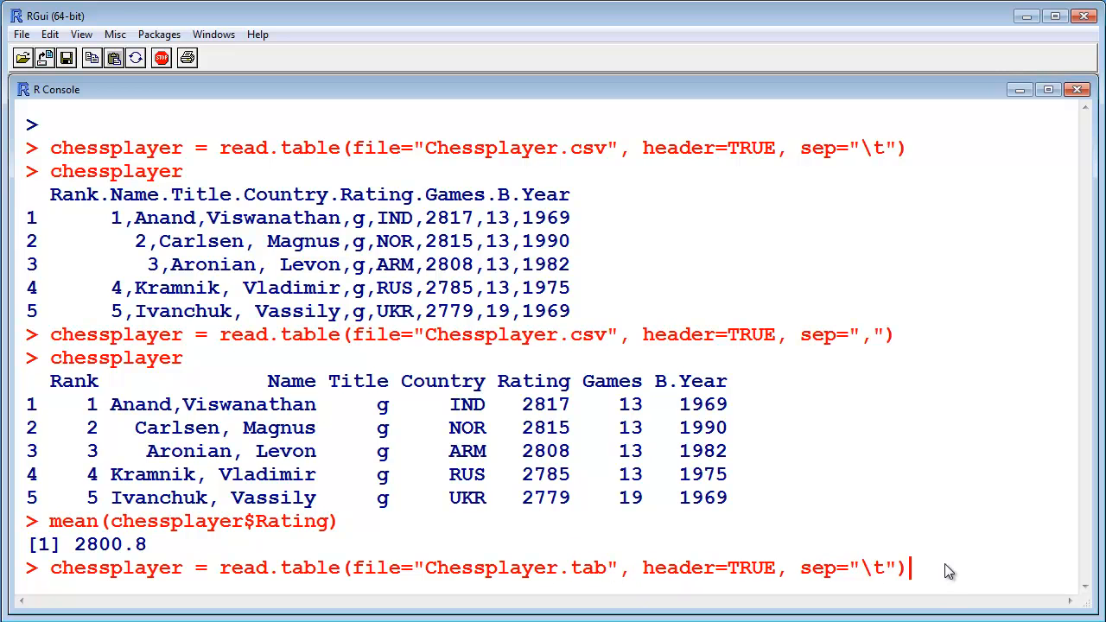
pyautogui.write('chessplay')
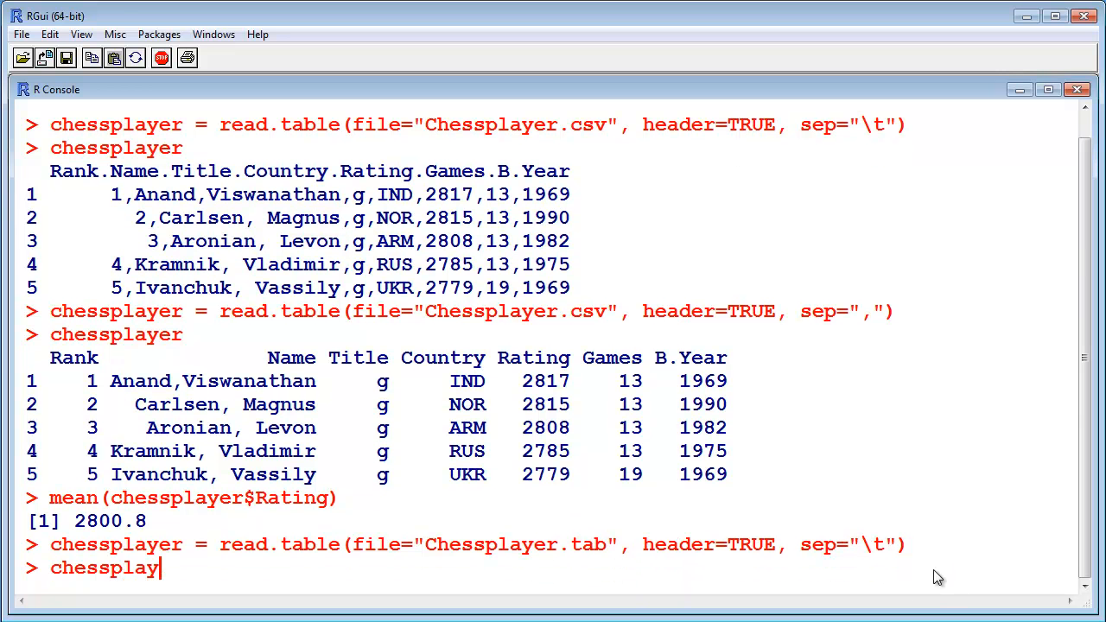
pyautogui.press('Return')
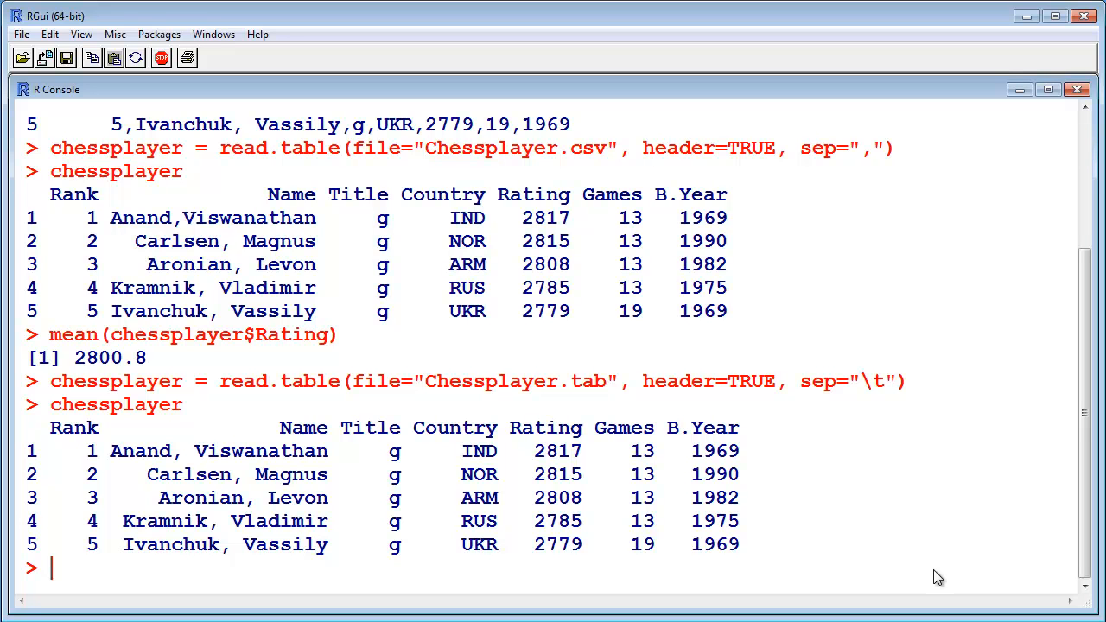
pyautogui.moveTo(722, 568)
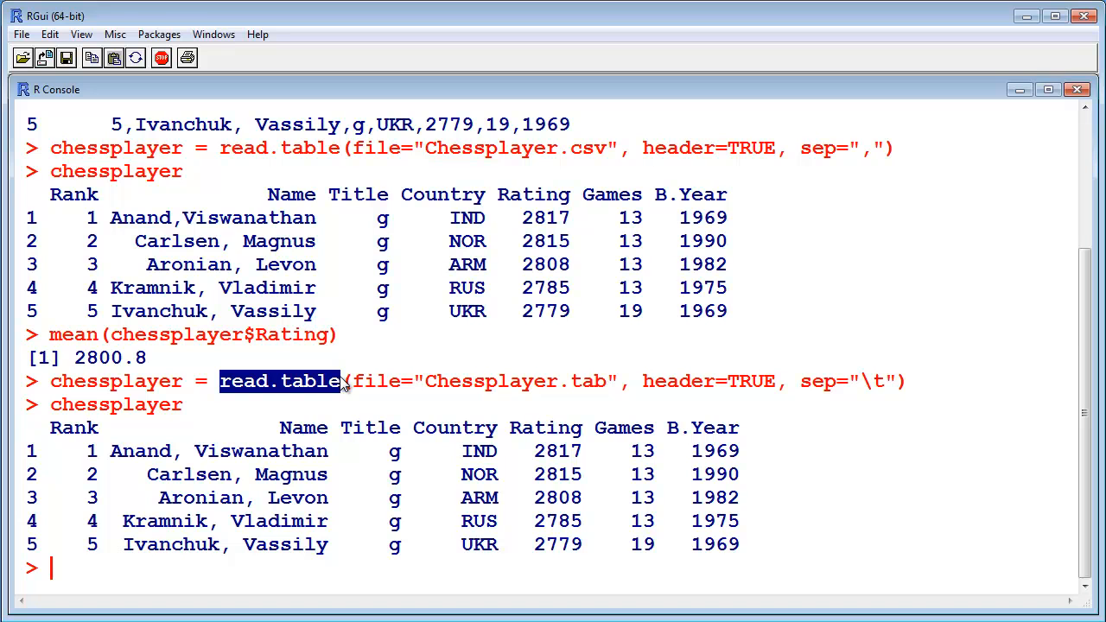
pyautogui.moveTo(601, 164)
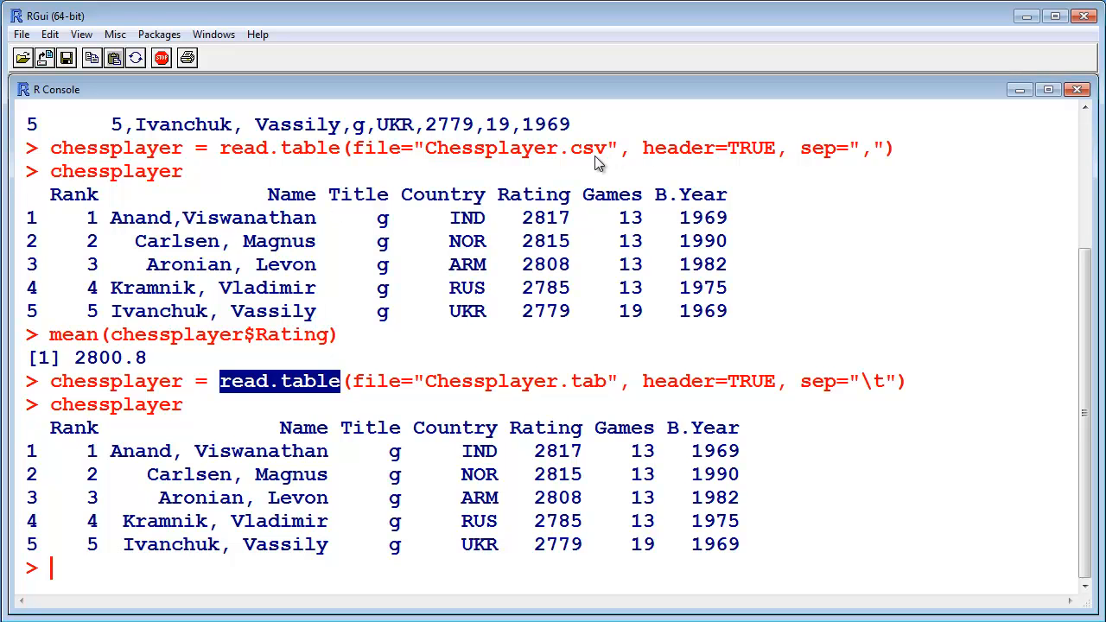
pyautogui.moveTo(292, 525)
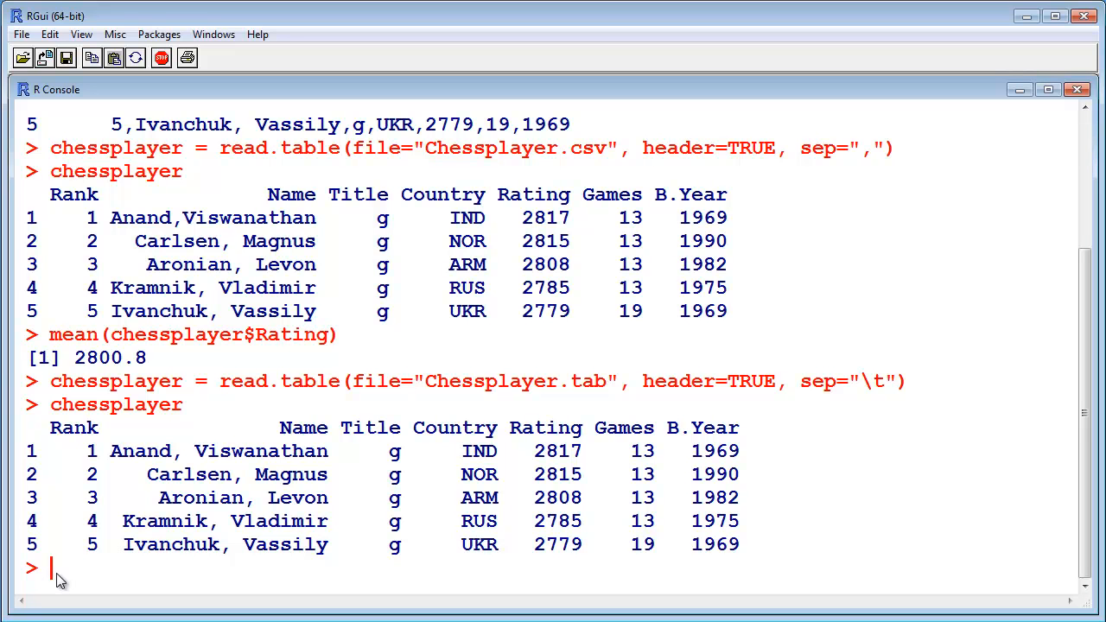
# Type chessplayer = read.csv(file="Chessplayer.csv"), correcting the read.sc typo
pyautogui.write('chessplayer')
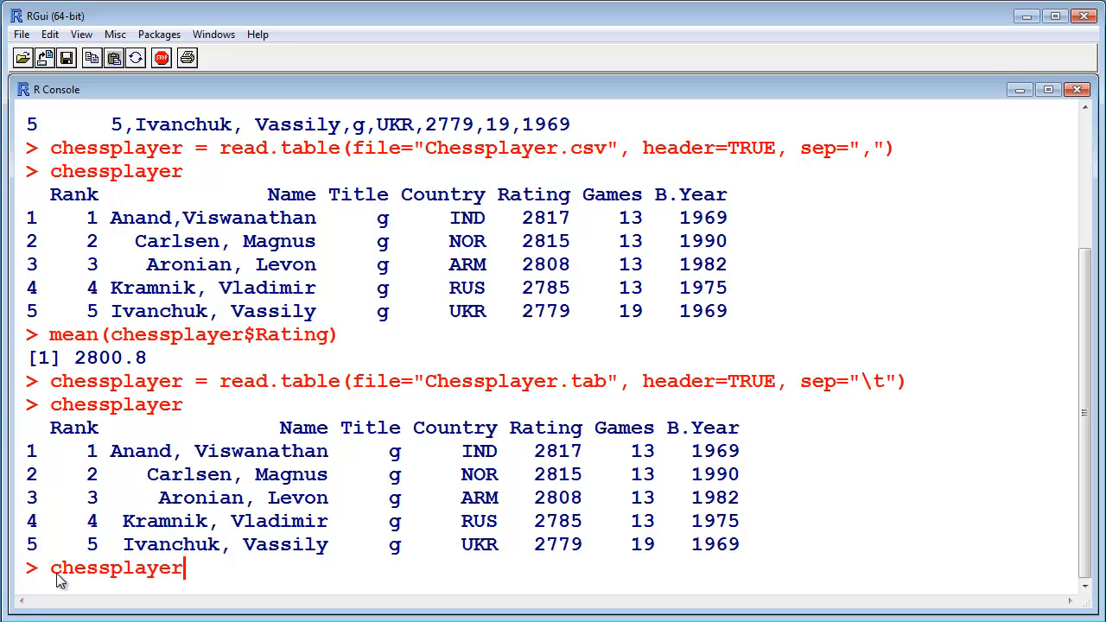
pyautogui.write('= read.sc')
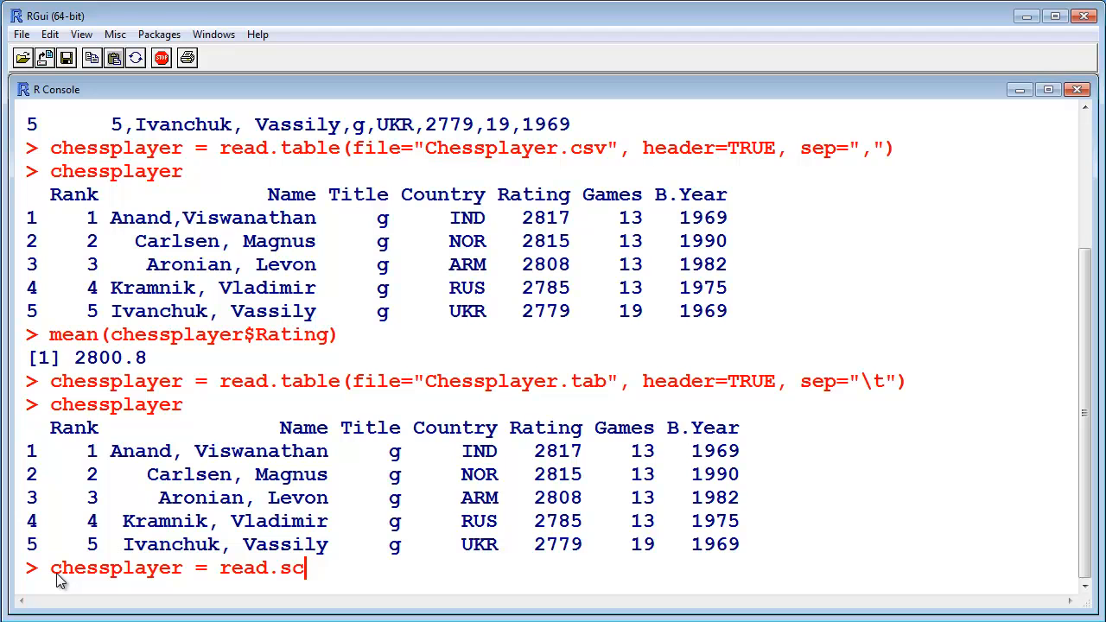
pyautogui.press('BackSpace')
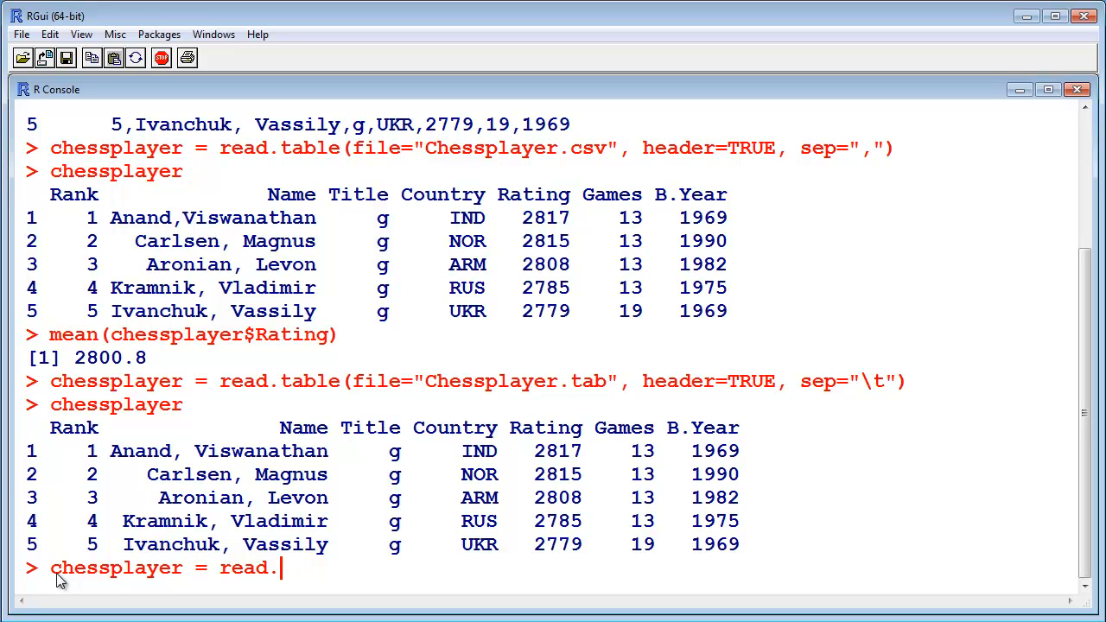
pyautogui.write('csv')
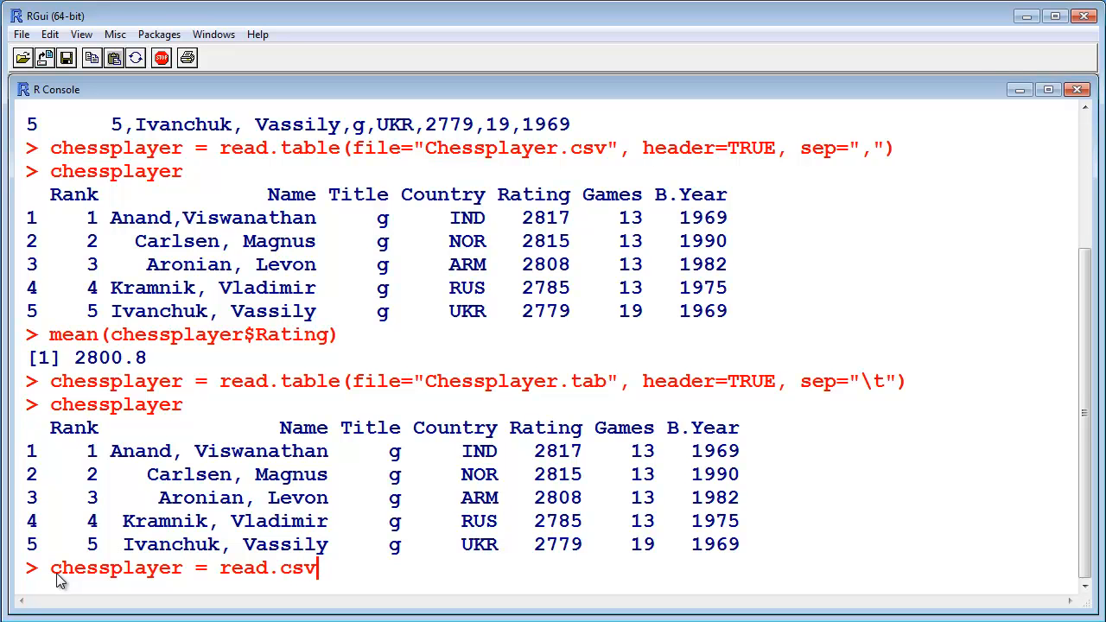
pyautogui.write('(')
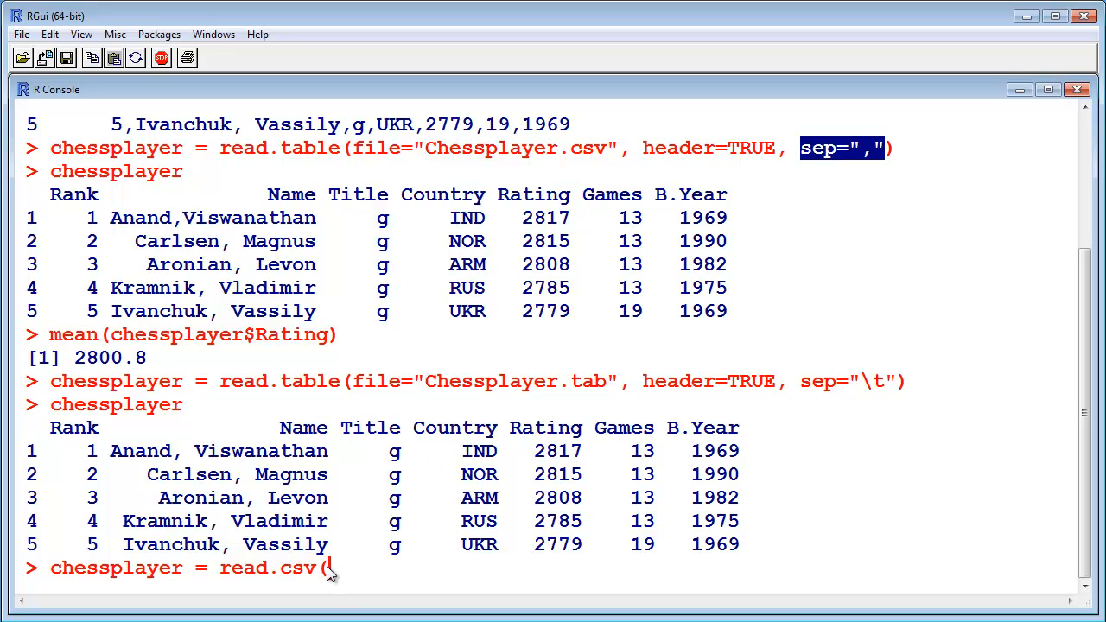
pyautogui.moveTo(376, 590)
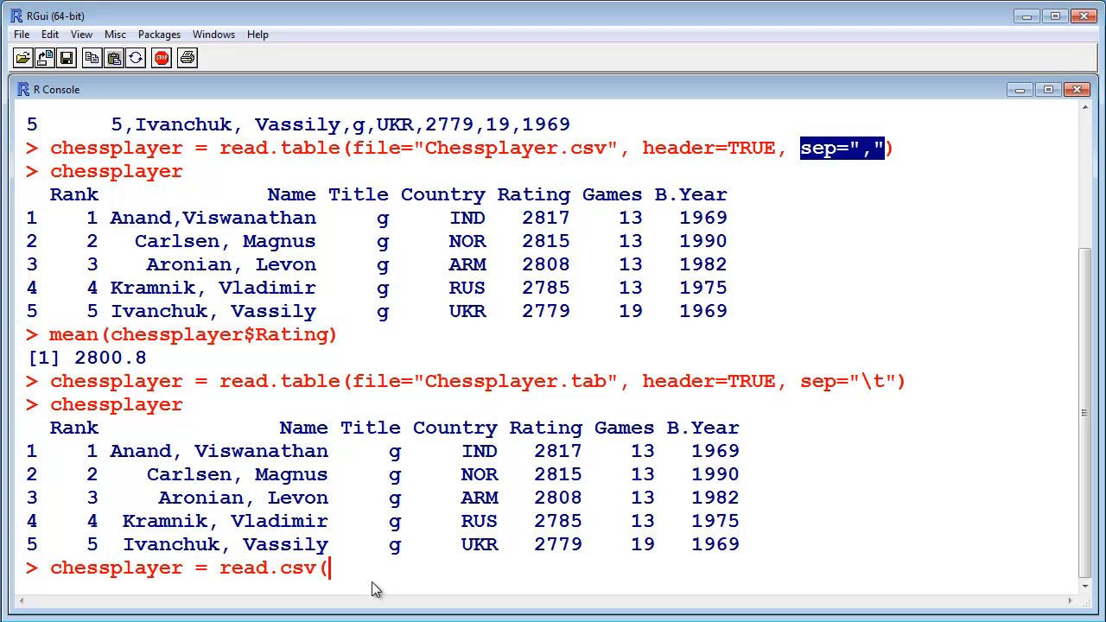
pyautogui.write('file=')
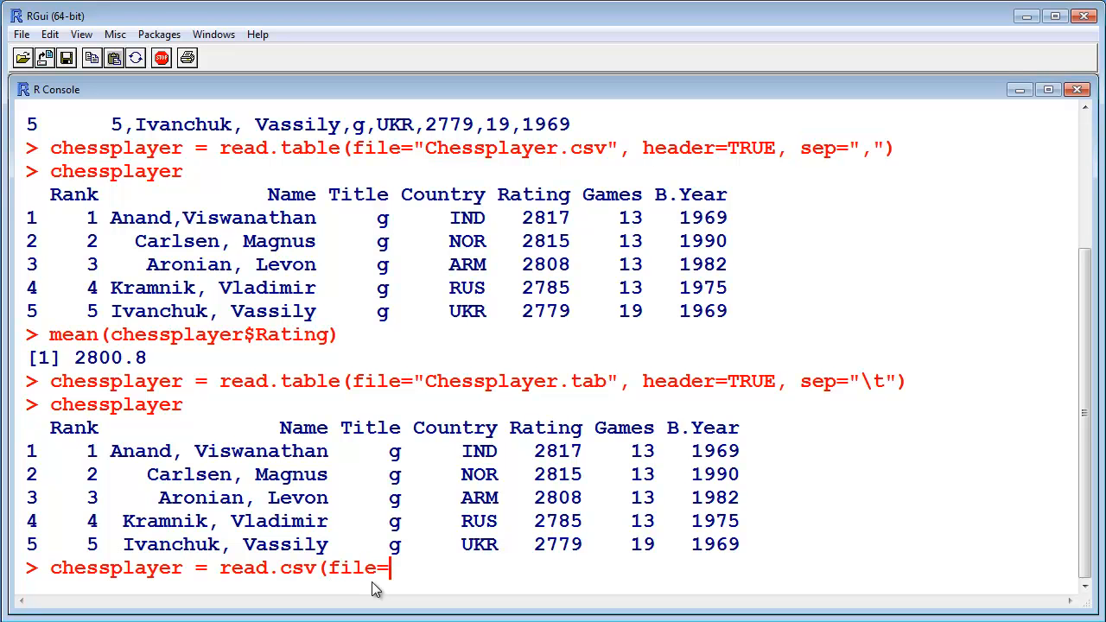
pyautogui.write('"Chess')
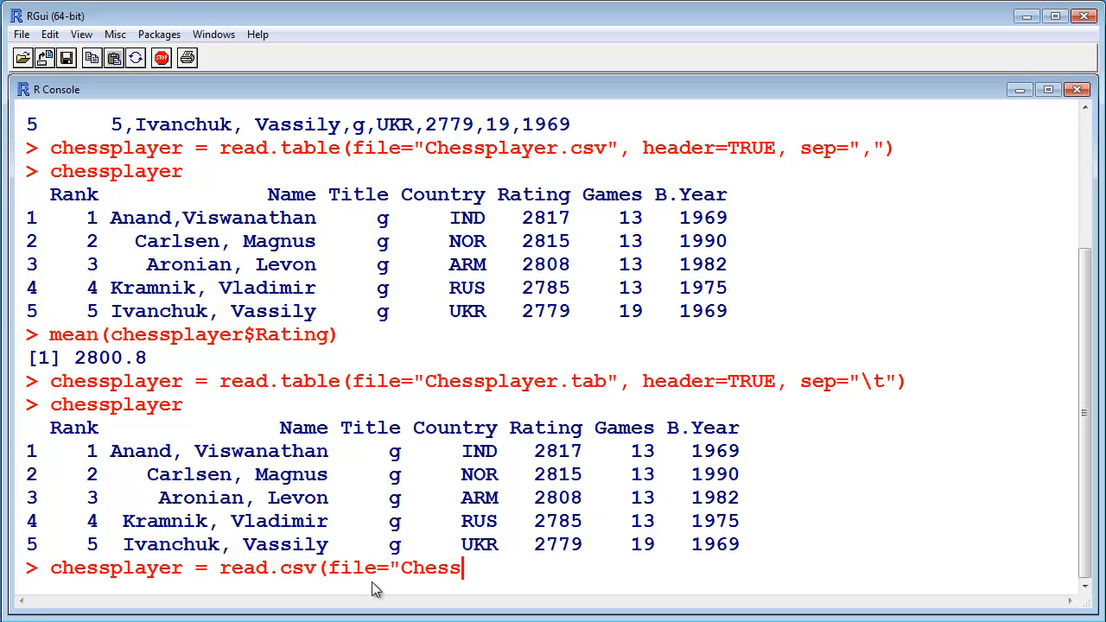
pyautogui.write('player.')
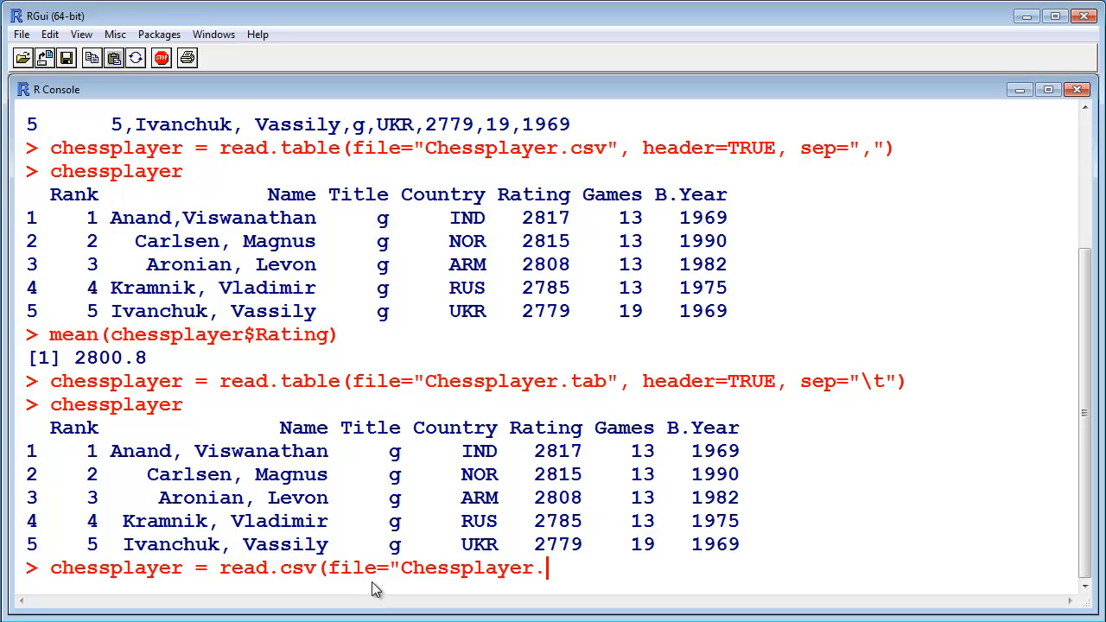
pyautogui.write('csv"')
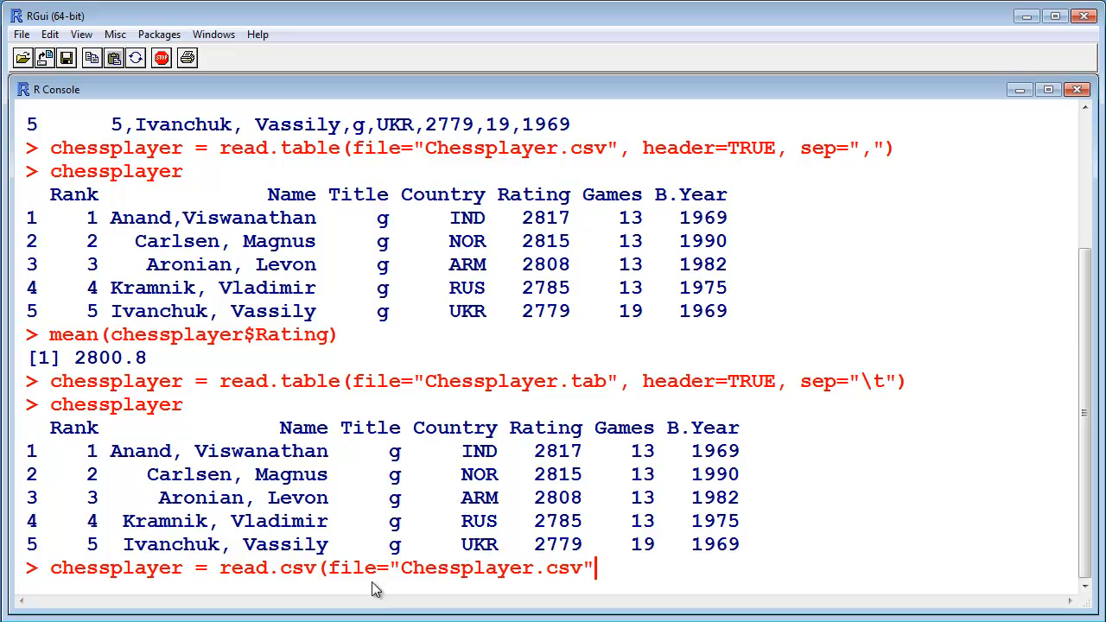
pyautogui.write(')')
pyautogui.write('chesspla')
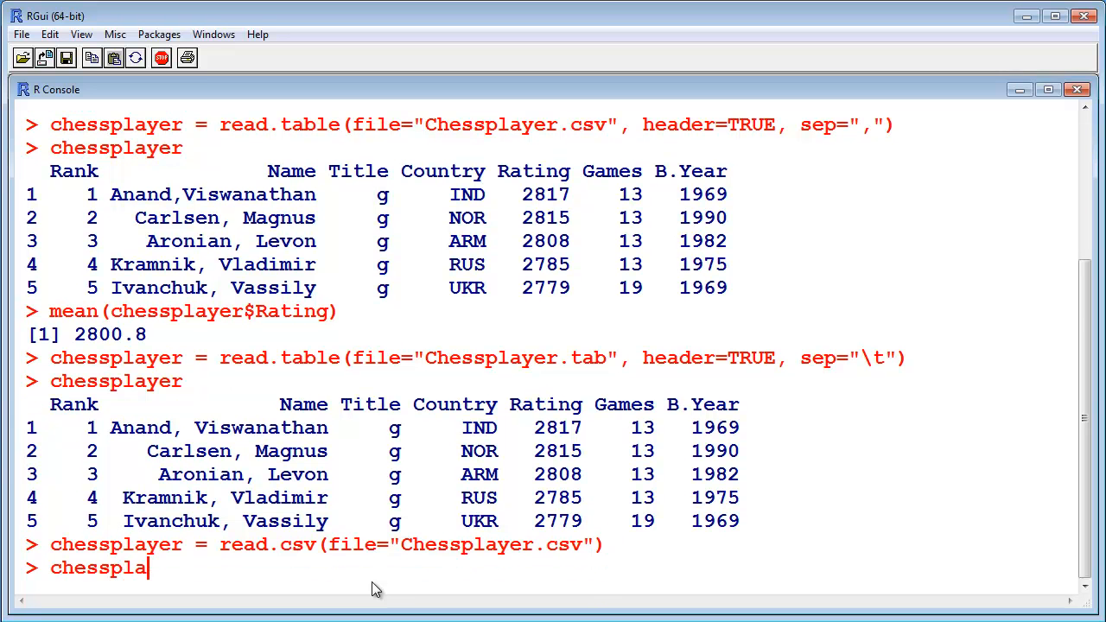
pyautogui.press('Return')
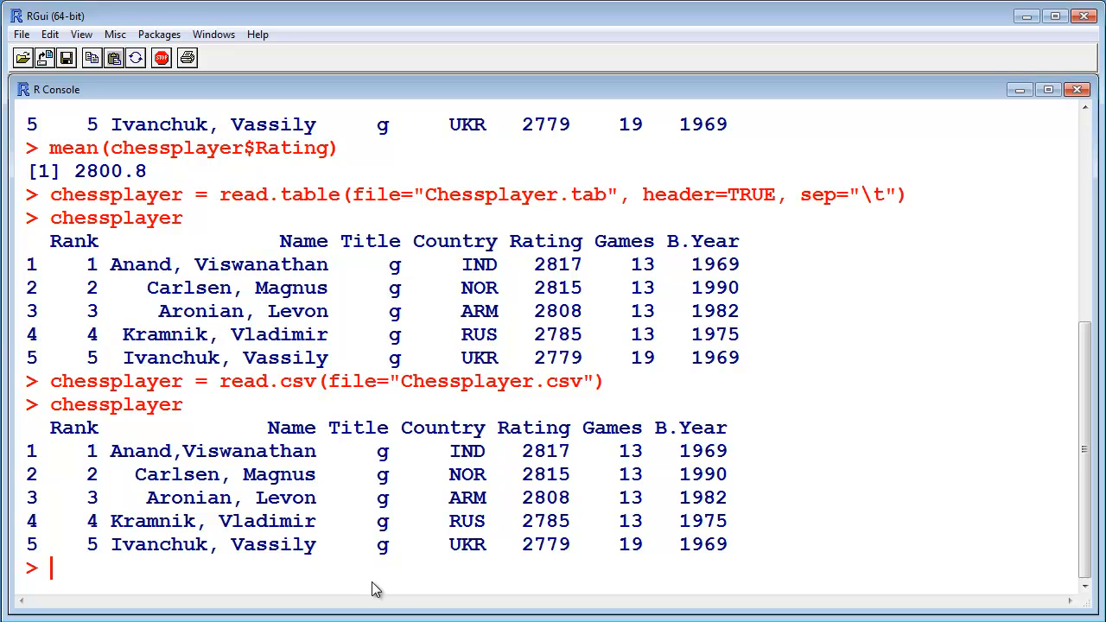
pyautogui.moveTo(250, 605)
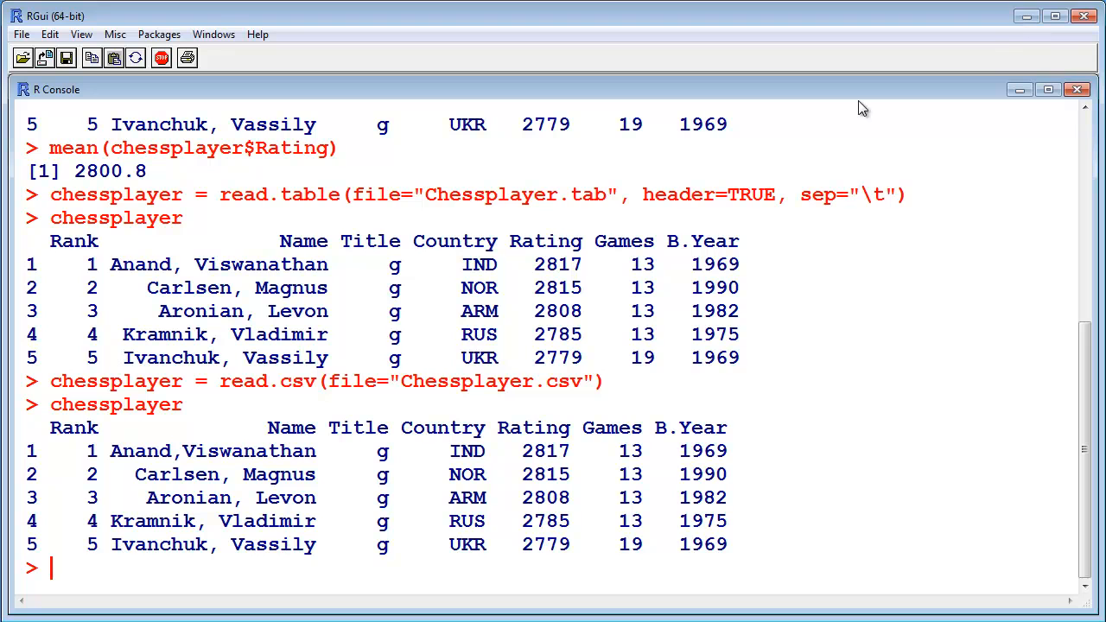
pyautogui.moveTo(242, 432)
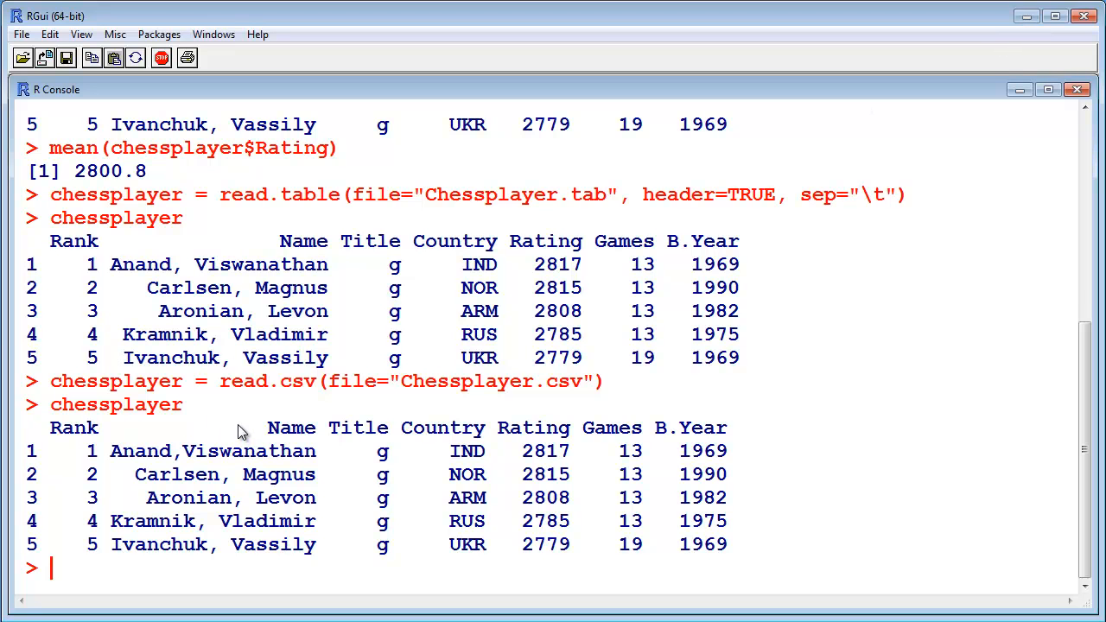
pyautogui.doubleClick(225, 381)
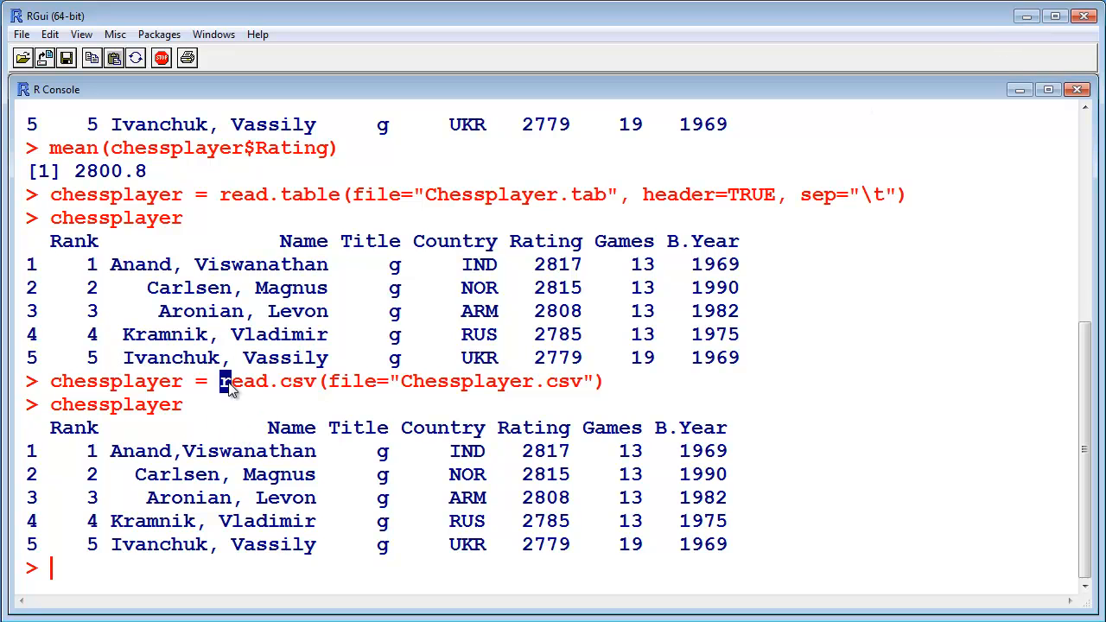
pyautogui.doubleClick(268, 194)
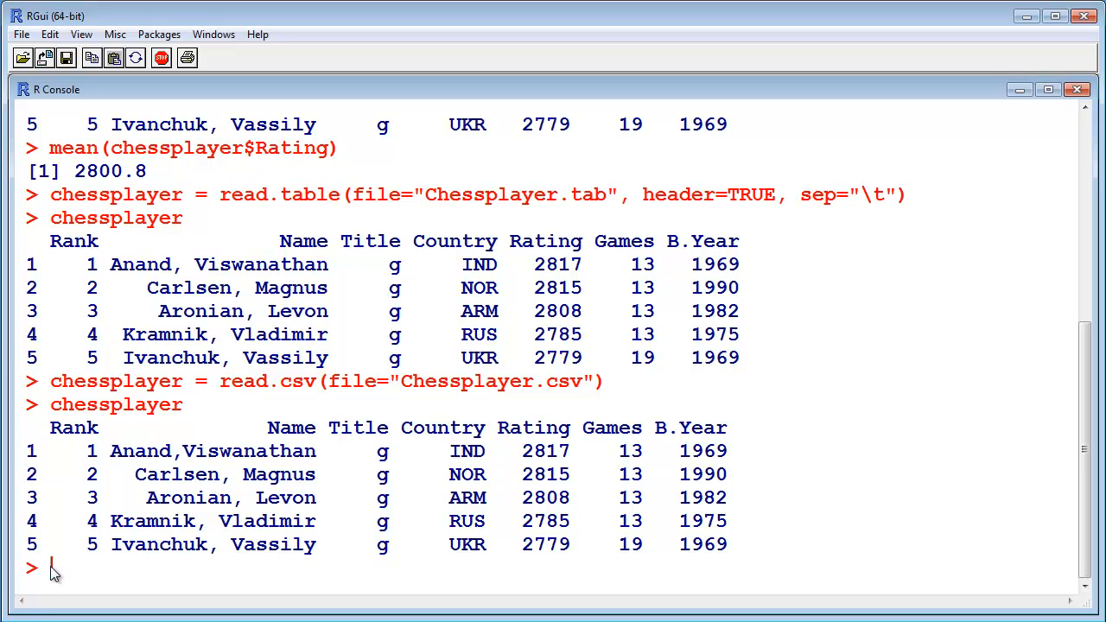
pyautogui.moveTo(77, 588)
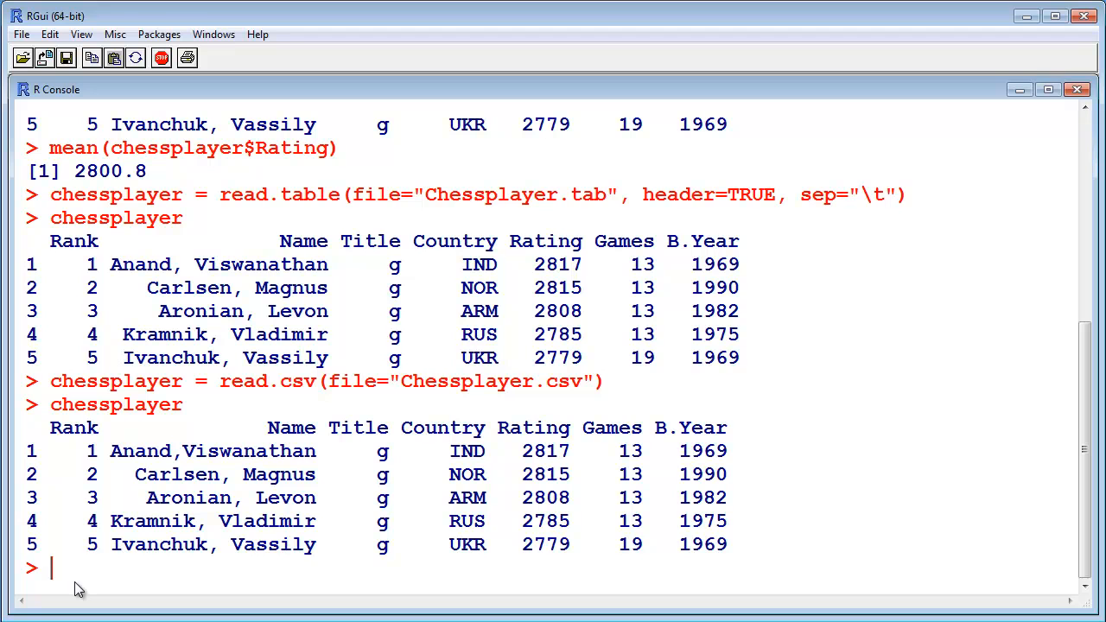
# Run ?read.table() to show the Data Input help page in Firefox
pyautogui.write('?')
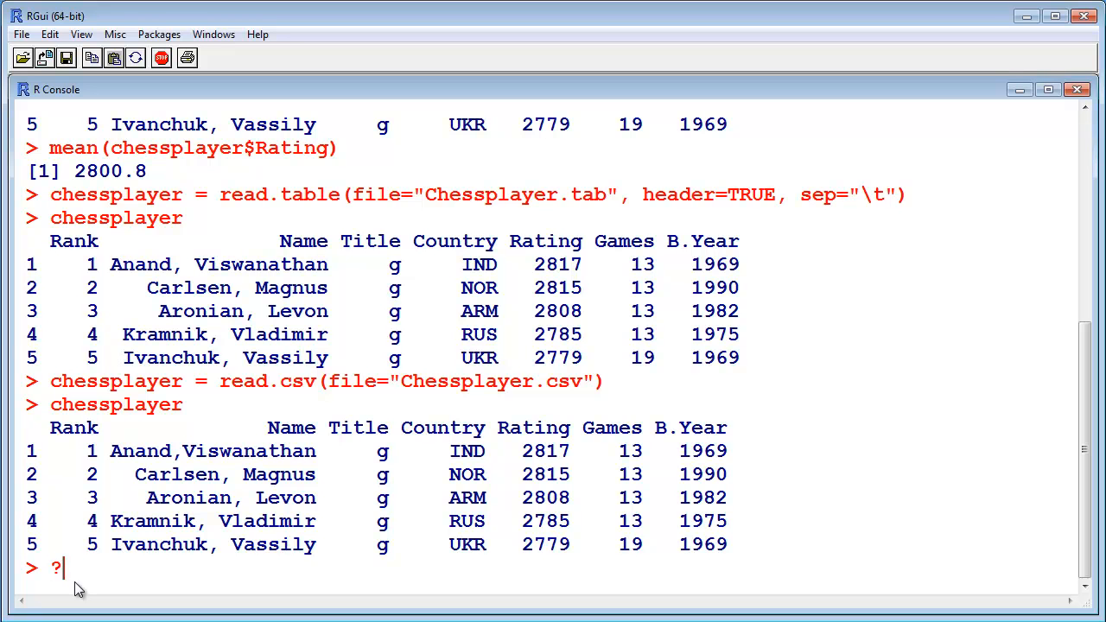
pyautogui.write('read.table()')
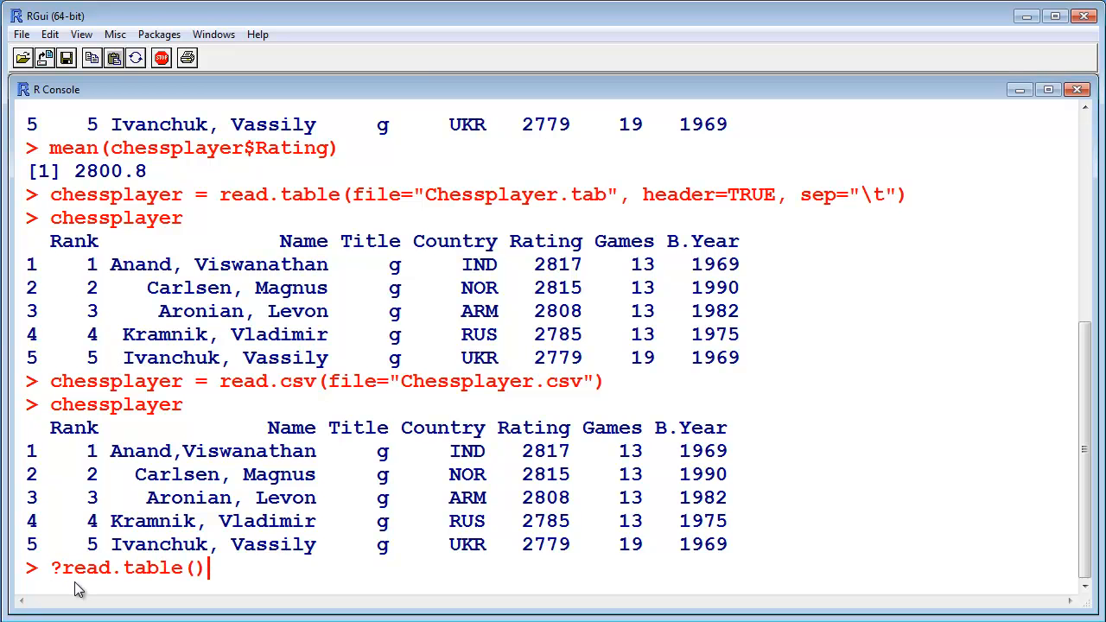
pyautogui.moveTo(219, 581)
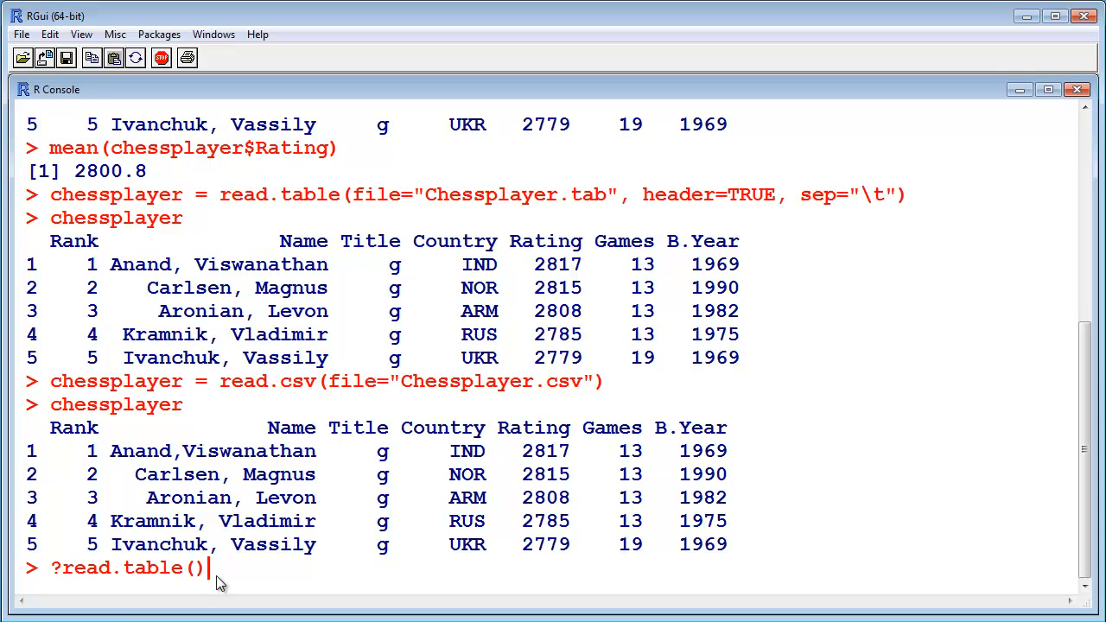
pyautogui.press('Return')
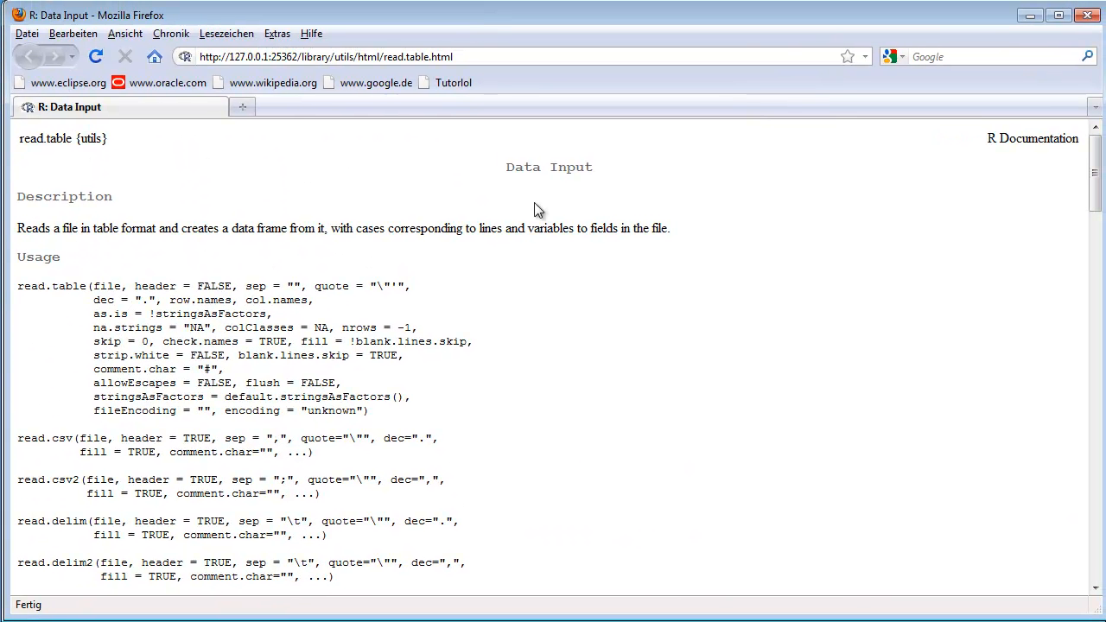
pyautogui.moveTo(648, 188)
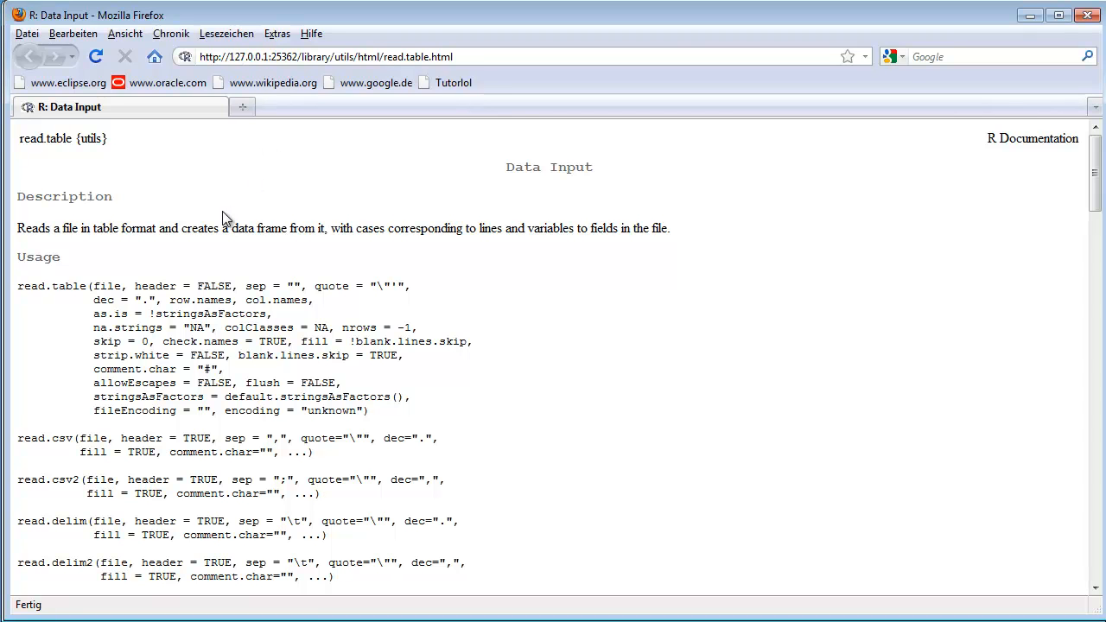
pyautogui.moveTo(58, 136)
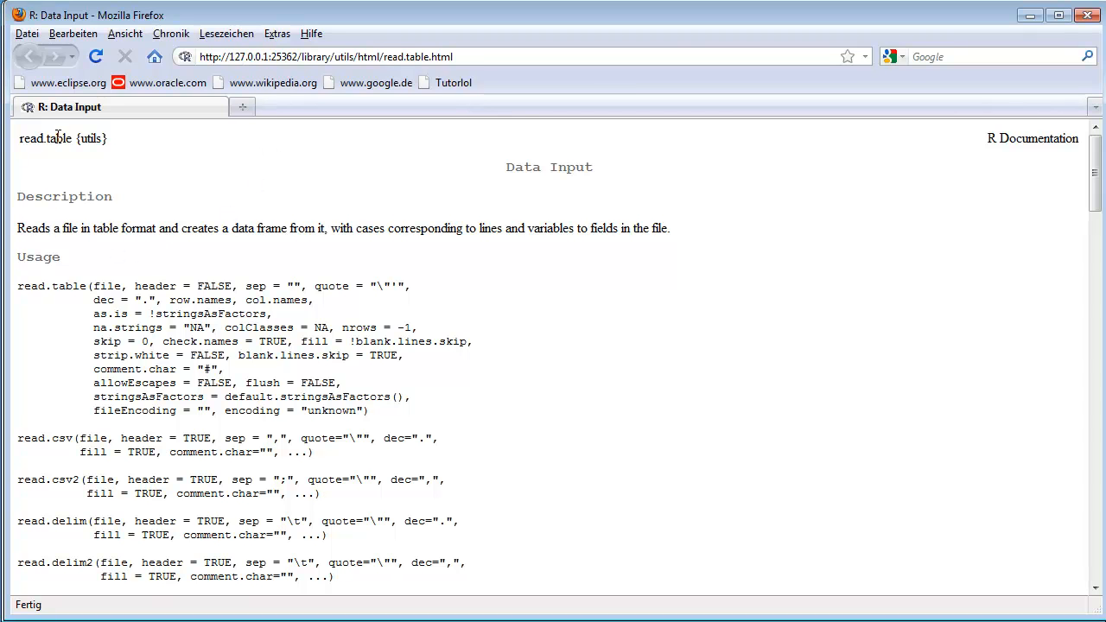
pyautogui.moveTo(54, 228); pyautogui.dragTo(117, 228)
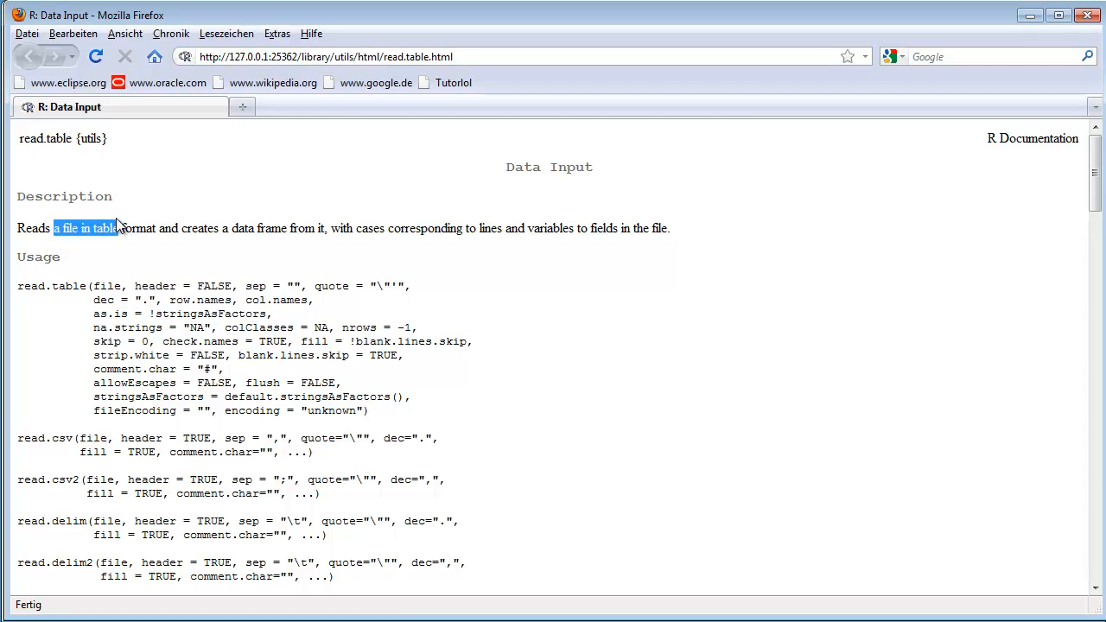
pyautogui.moveTo(113, 228); pyautogui.dragTo(201, 228)
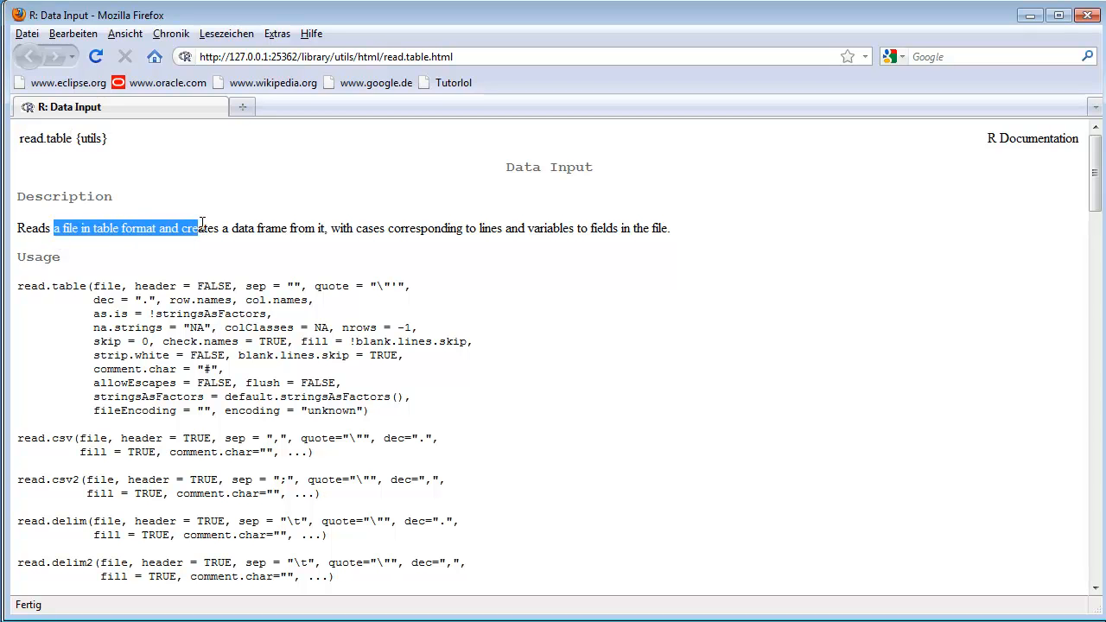
pyautogui.moveTo(199, 228); pyautogui.dragTo(240, 228)
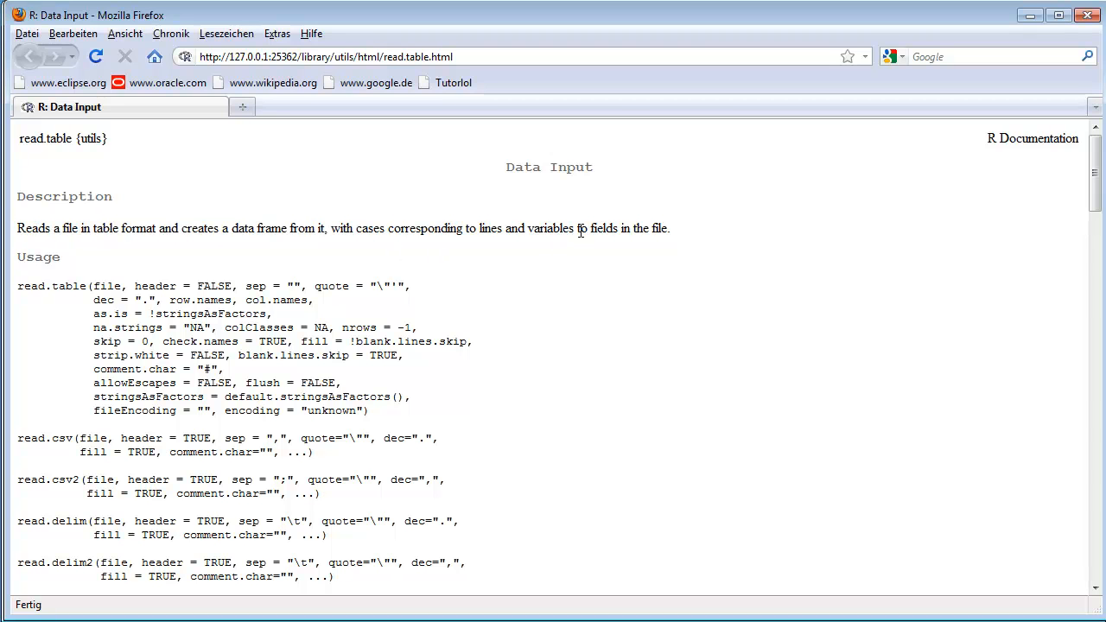
pyautogui.moveTo(577, 246)
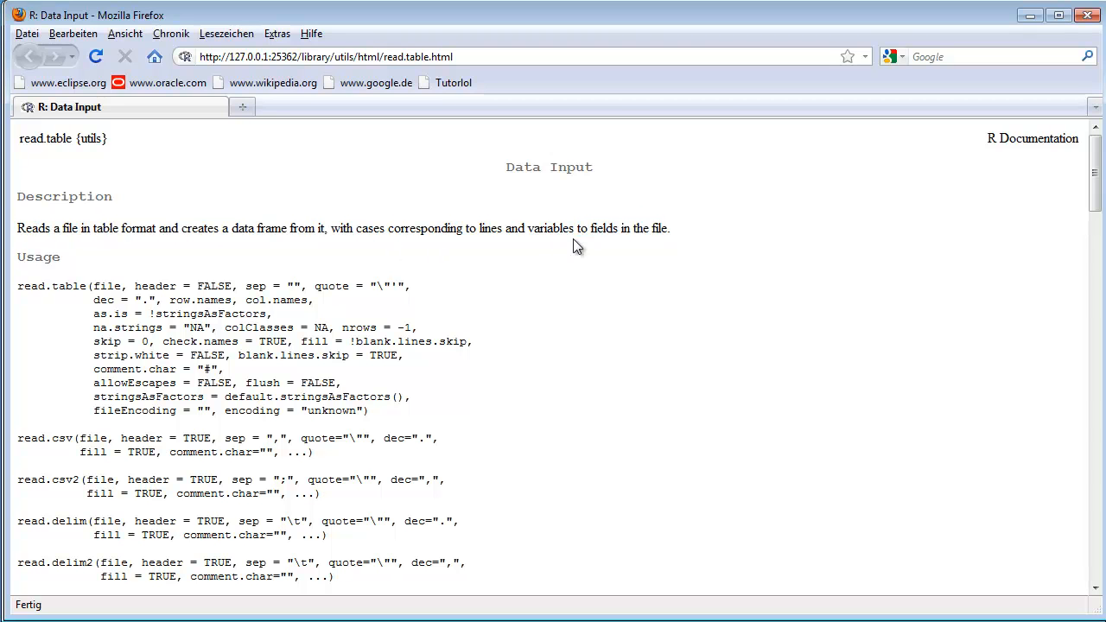
pyautogui.doubleClick(543, 228)
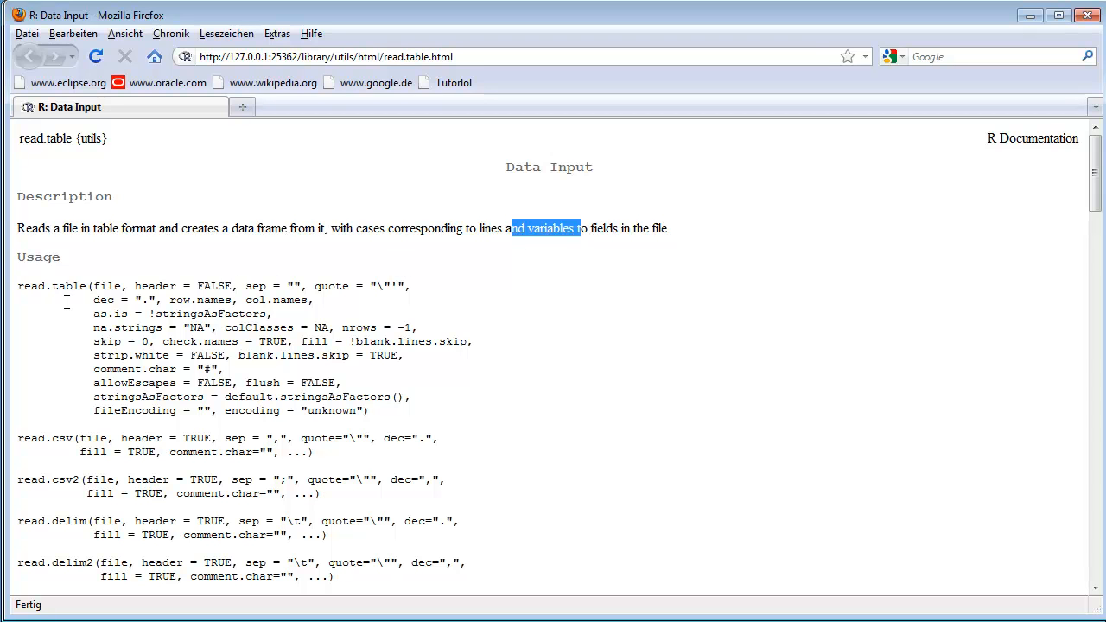
pyautogui.doubleClick(51, 286)
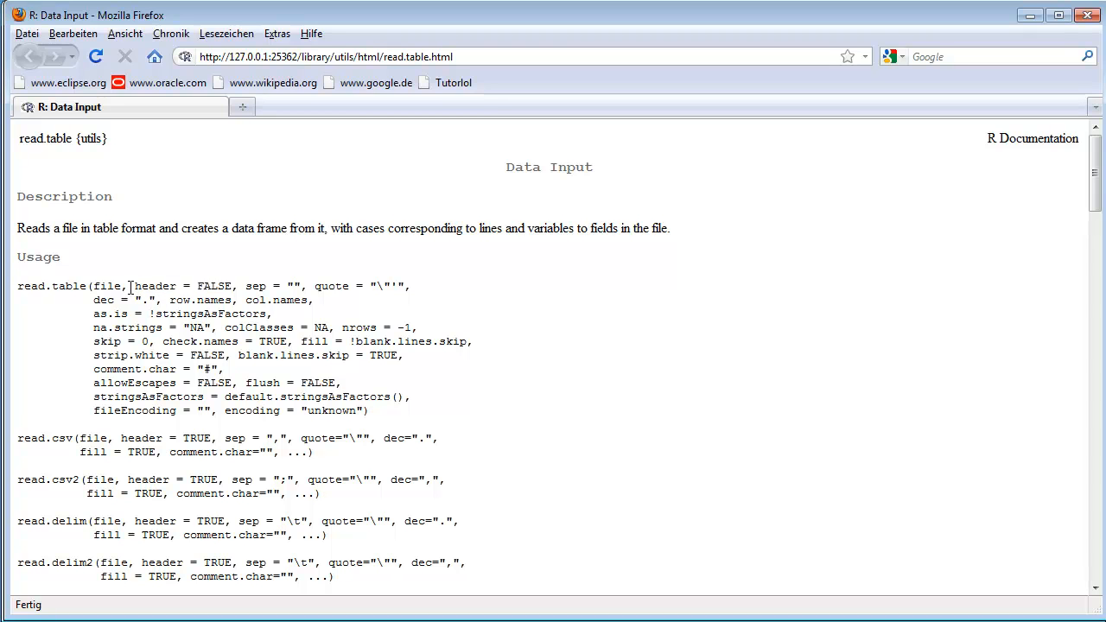
pyautogui.moveTo(203, 302)
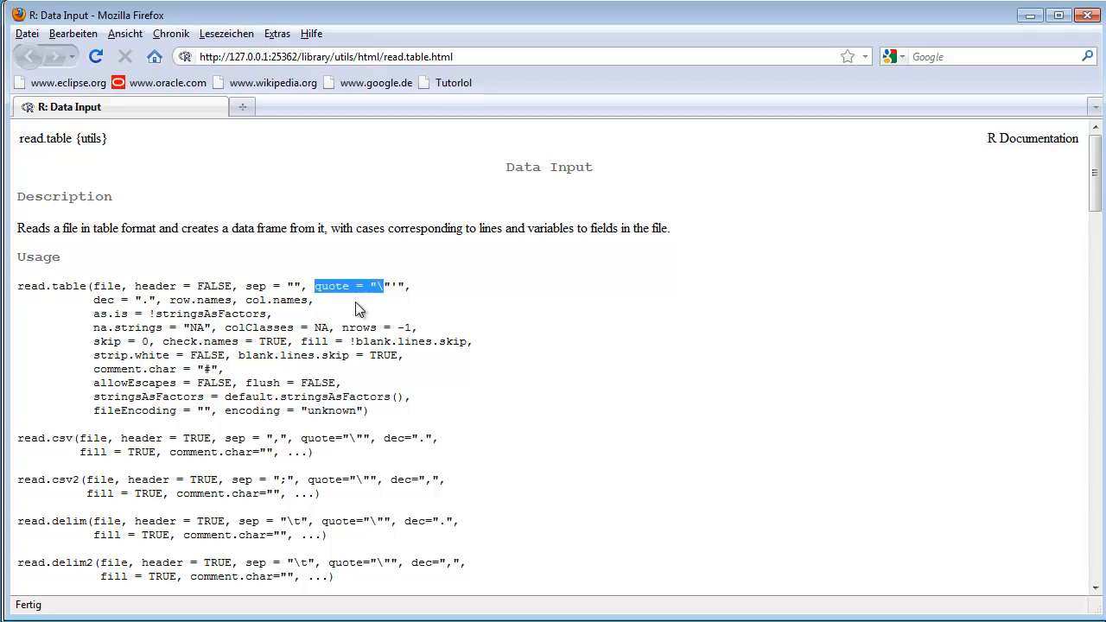
# Highlight the quote, fileEncoding, fill, read.csv2 and read.delim arguments in the read.table Usage section
pyautogui.doubleClick(139, 300)
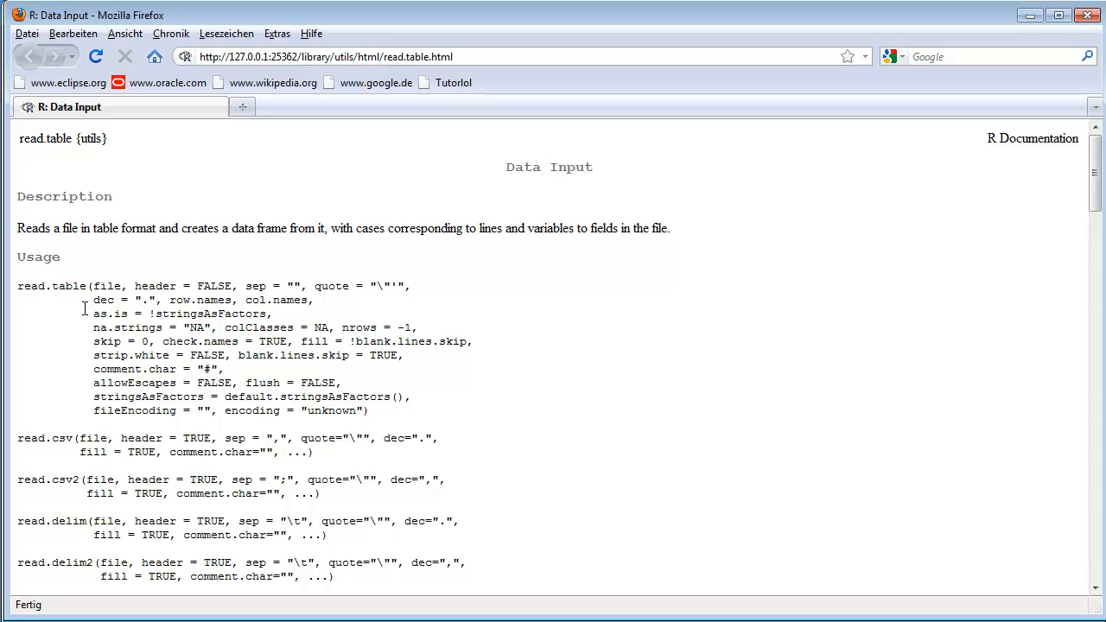
pyautogui.moveTo(145, 298)
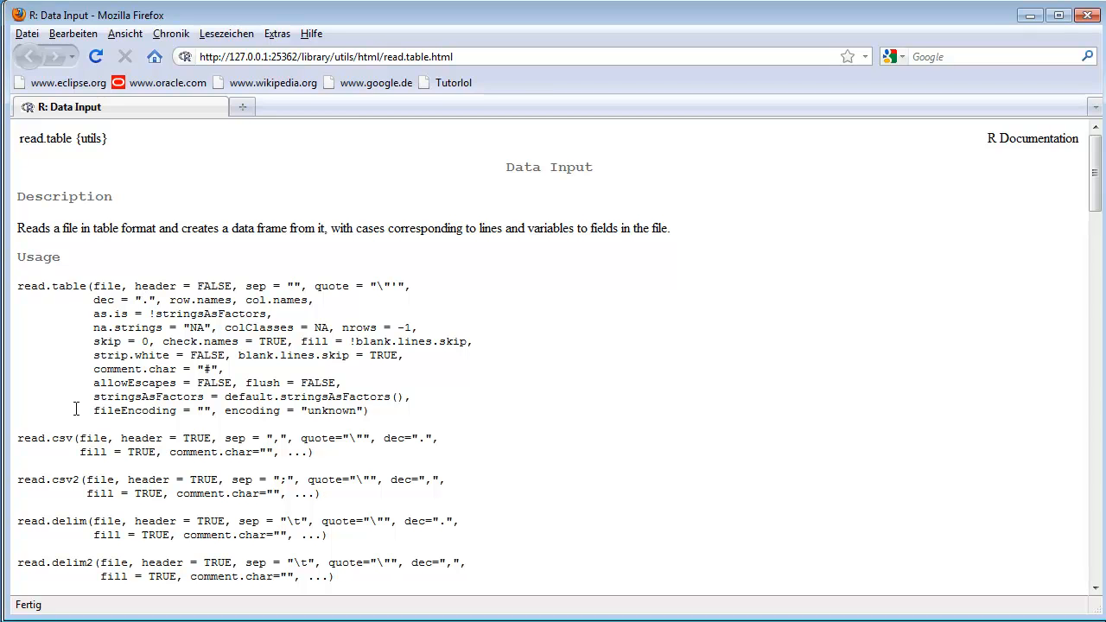
pyautogui.doubleClick(68, 438)
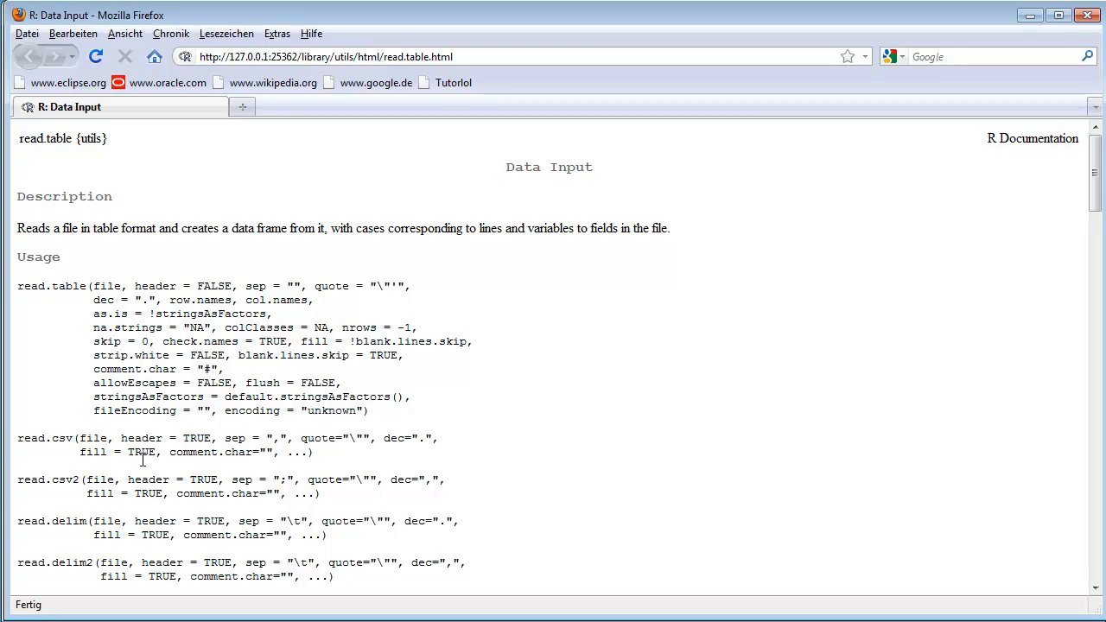
pyautogui.doubleClick(183, 286)
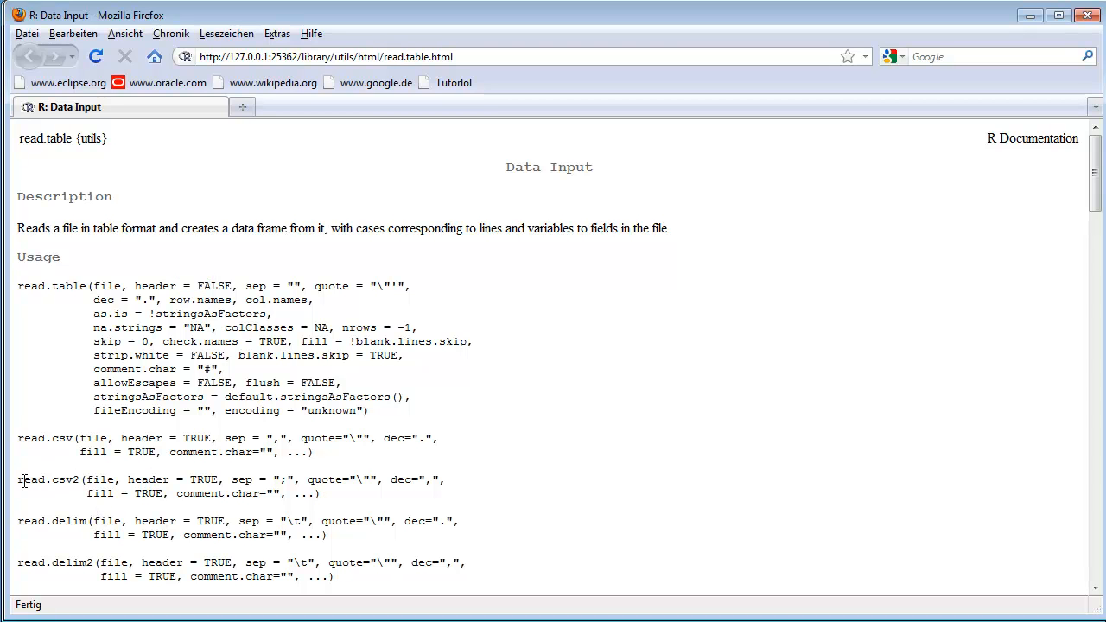
pyautogui.doubleClick(65, 521)
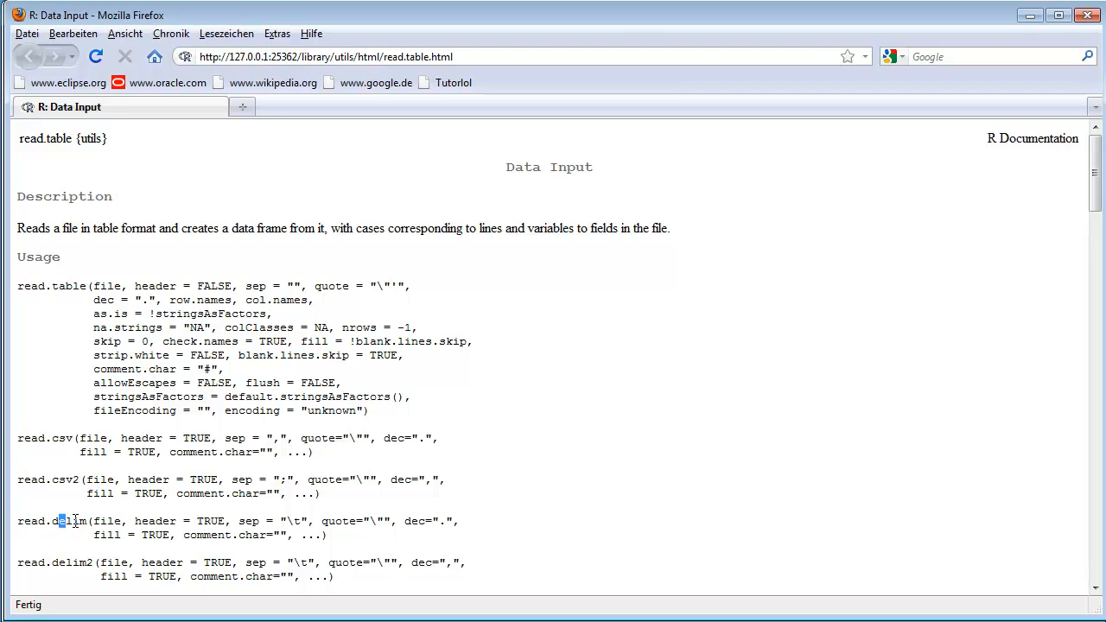
pyautogui.doubleClick(74, 520)
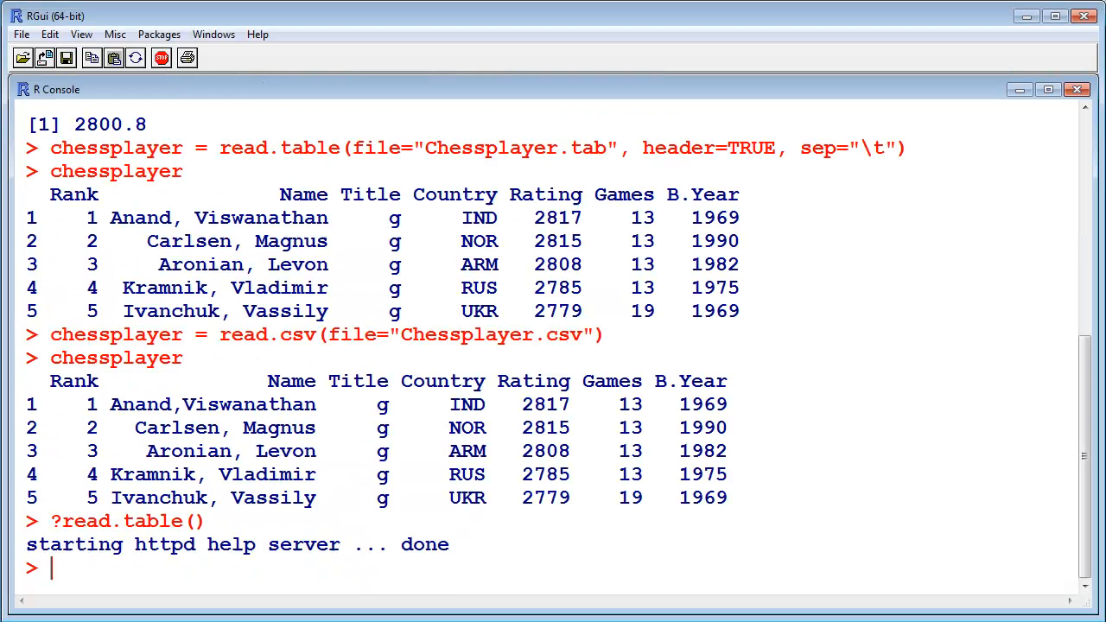
# Enter 'chessplayer' at the R prompt without running it
pyautogui.write('chess')
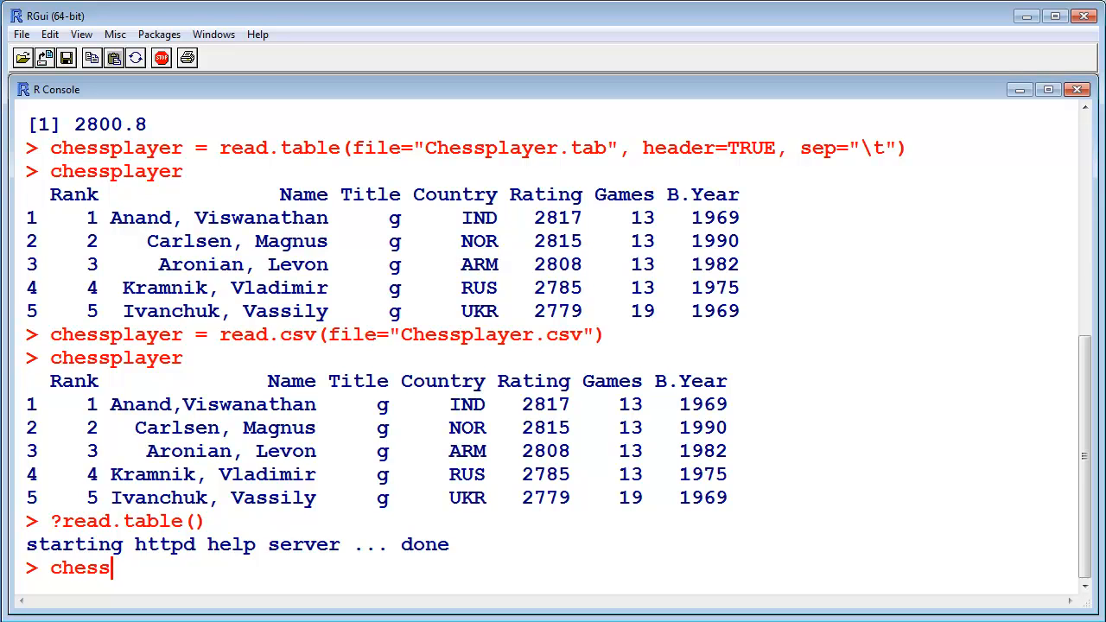
pyautogui.write('player')
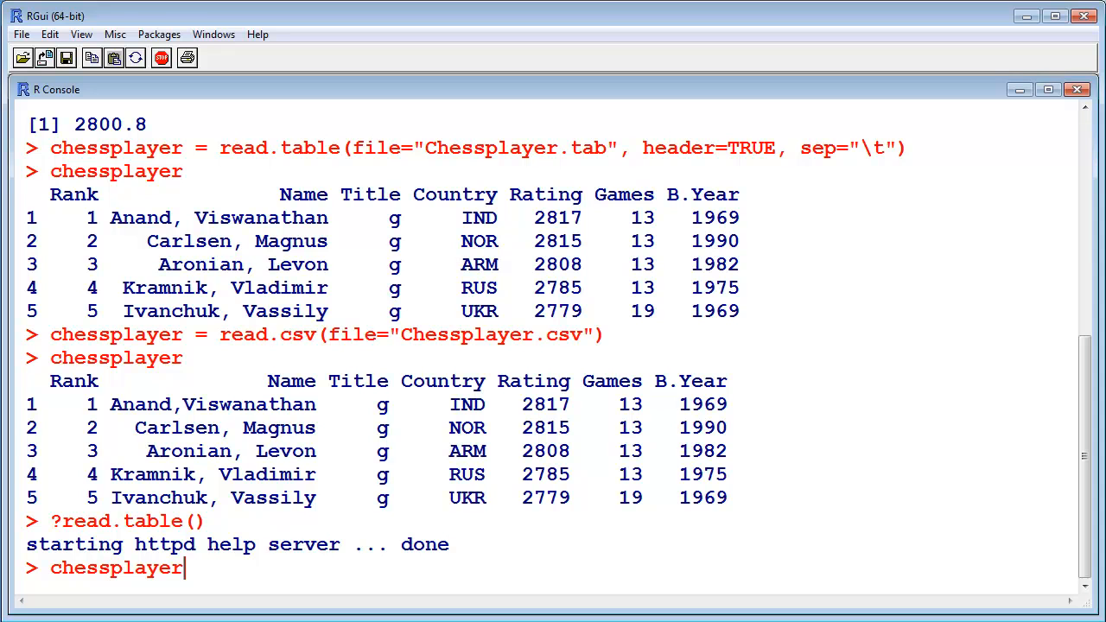
pyautogui.moveTo(870, 92)
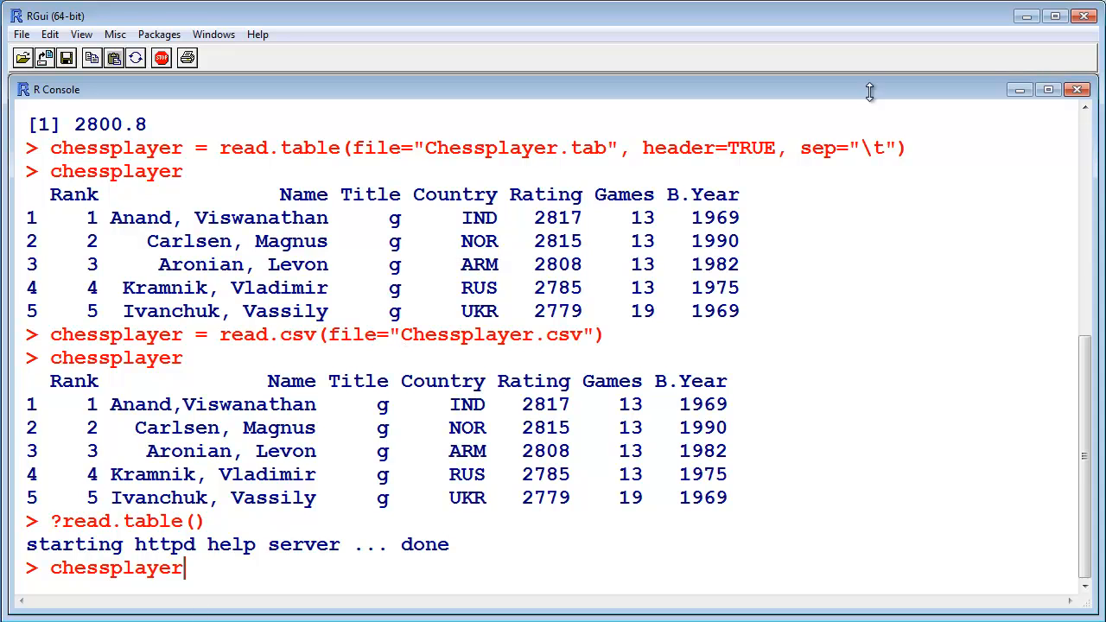